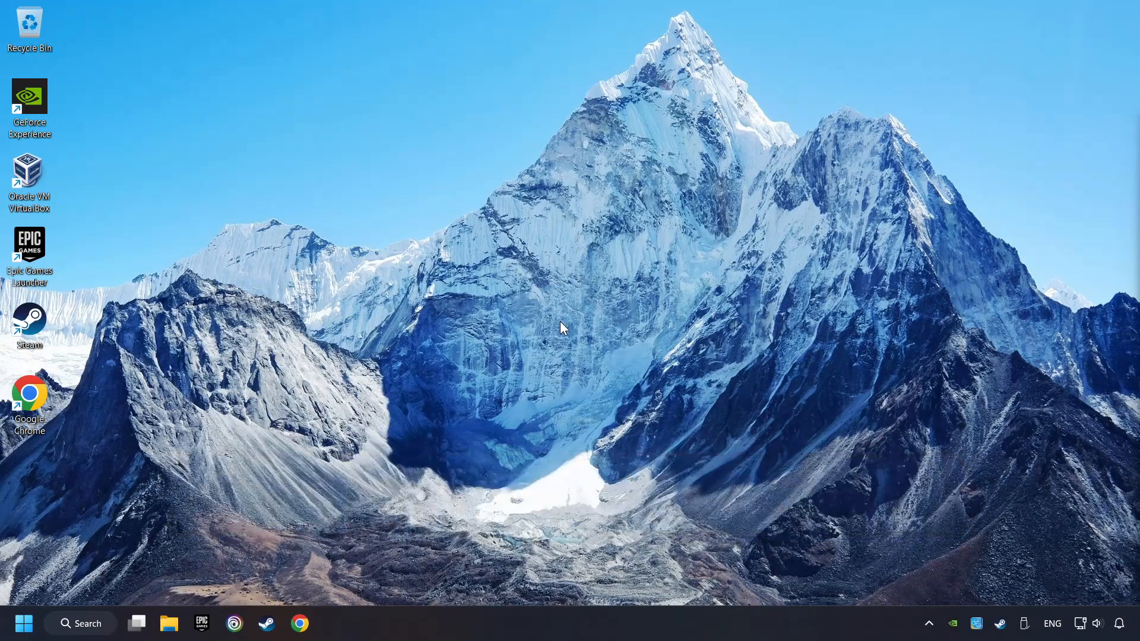
Search the taskbar for 'device manager' to launch Device Manager.
{"action": "left_click", "coordinate": [80, 623]}
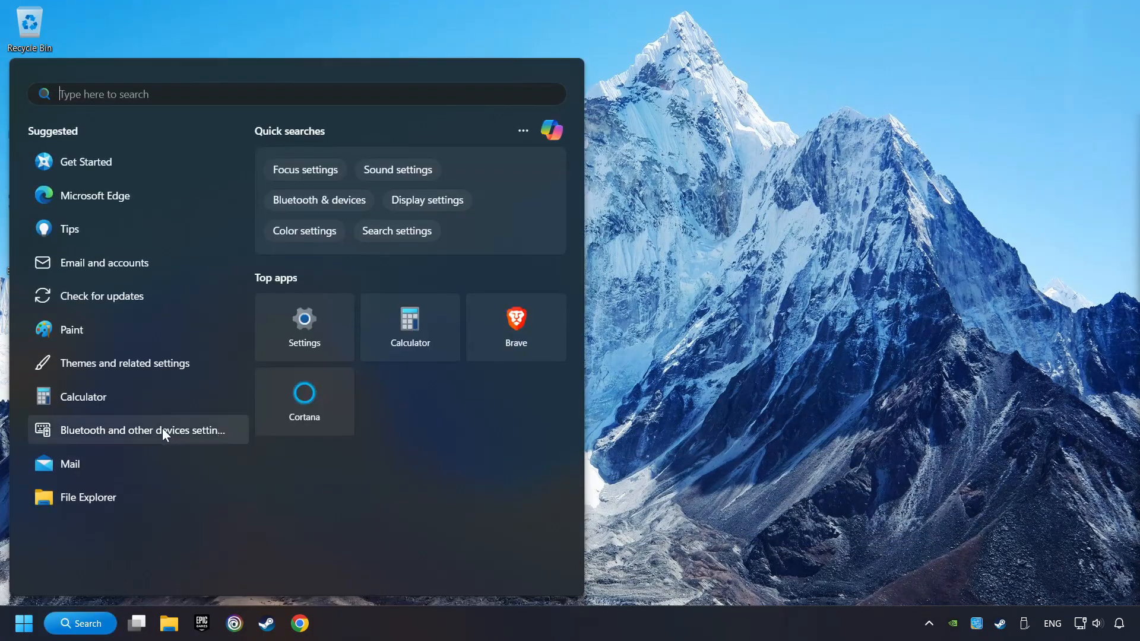
{"action": "type", "text": "device manager"}
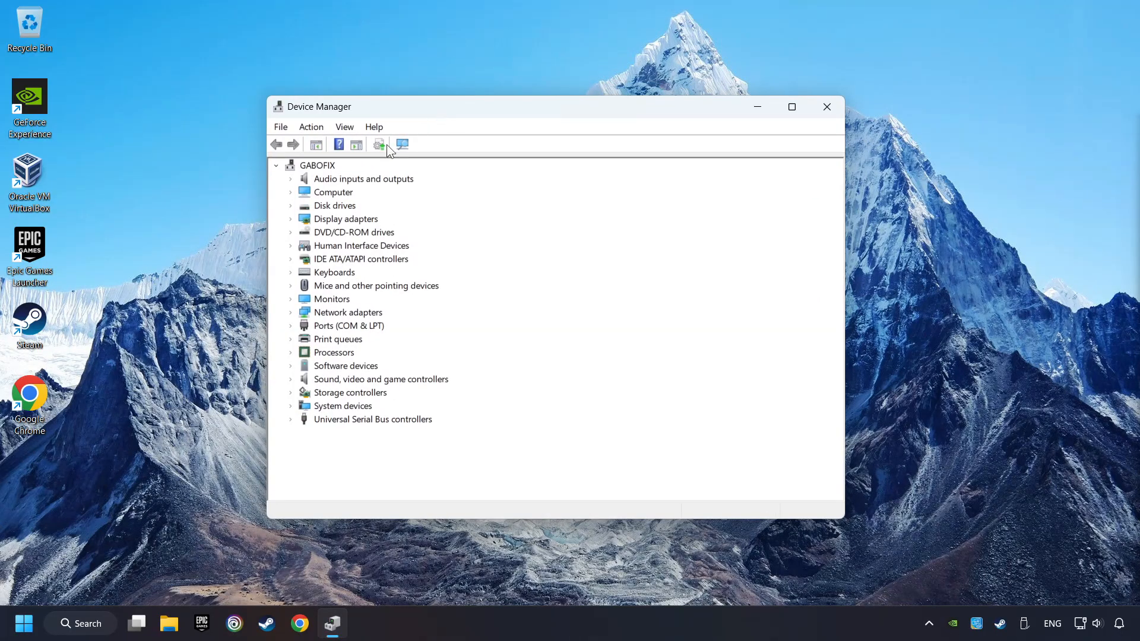
Run an automatic driver update search for the NVIDIA GeForce GTX 1050 Ti.
{"action": "left_click", "coordinate": [345, 218]}
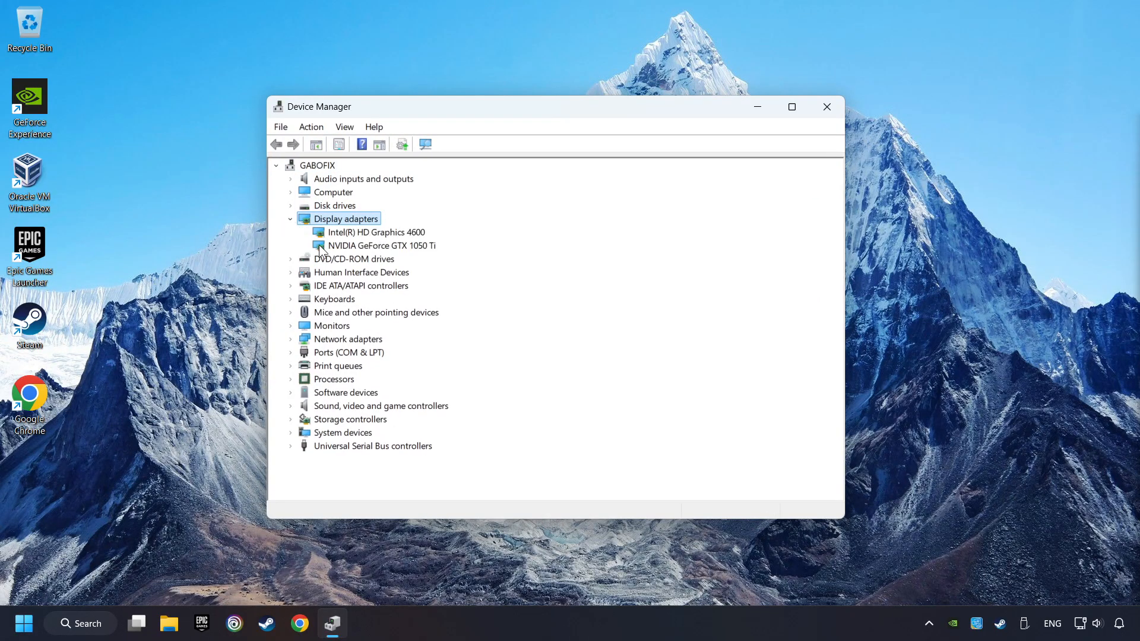
{"action": "right_click", "coordinate": [382, 245]}
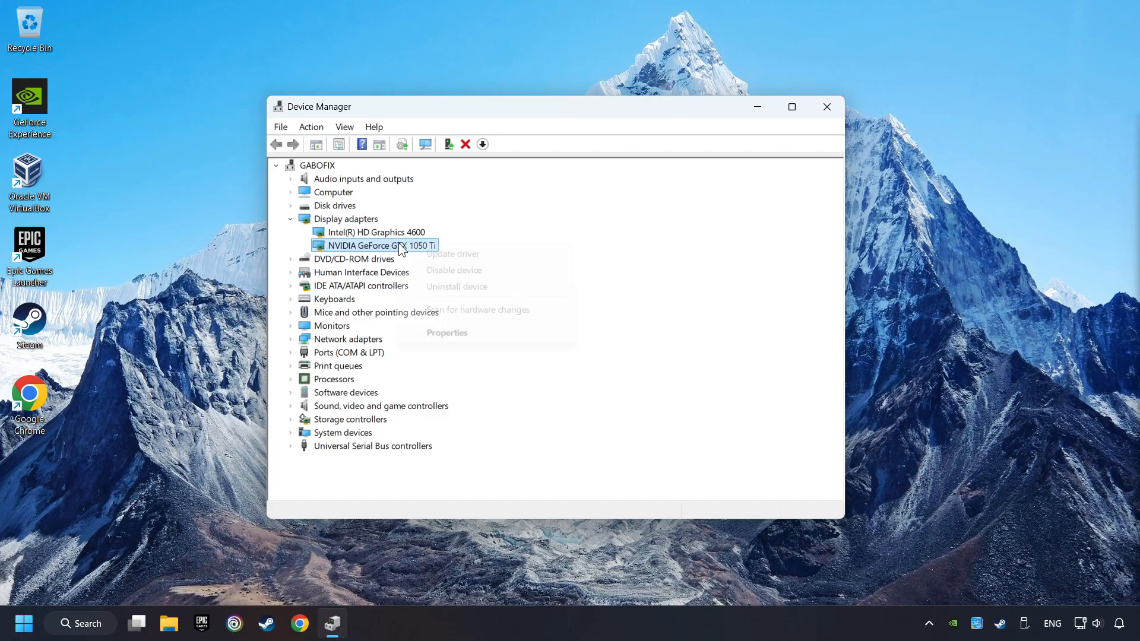
{"action": "left_click", "coordinate": [452, 253]}
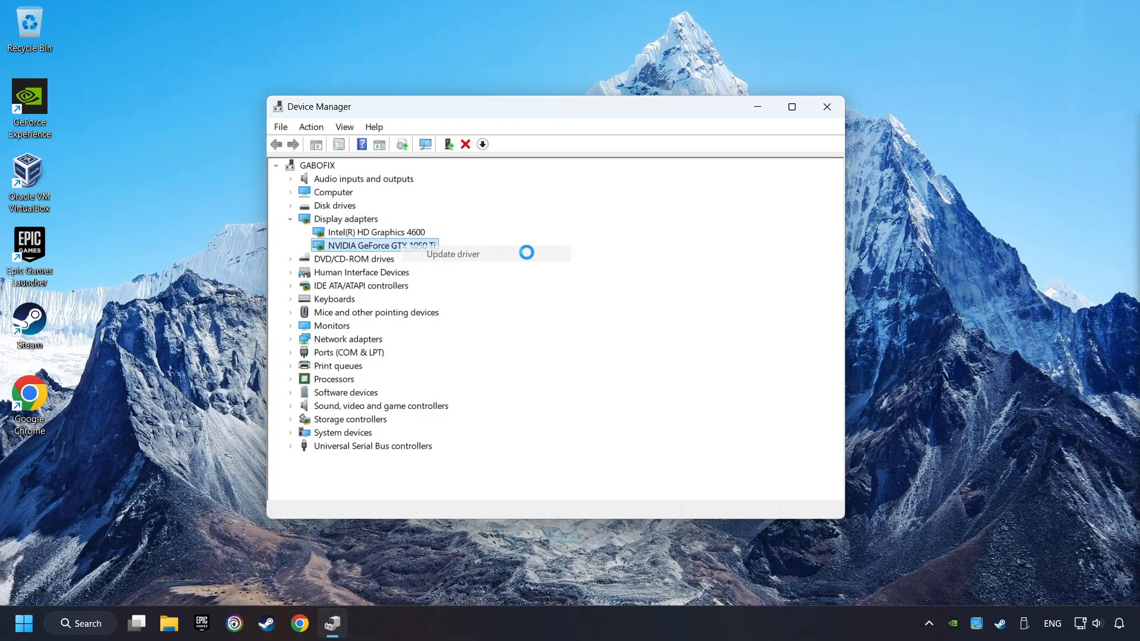
{"action": "left_click", "coordinate": [451, 253]}
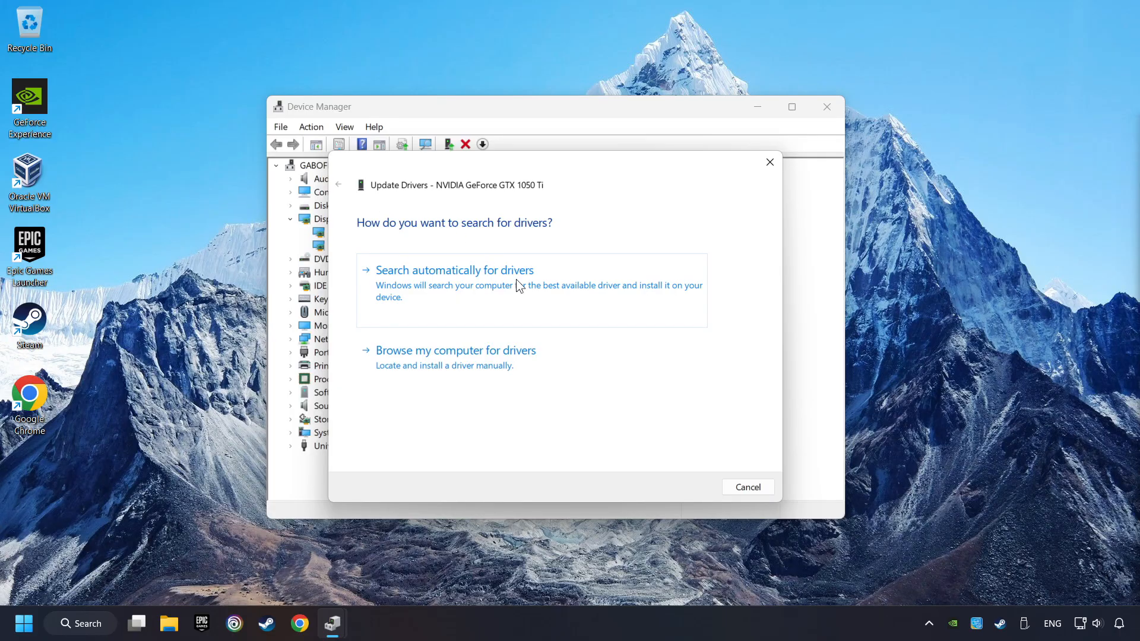
{"action": "left_click", "coordinate": [453, 270]}
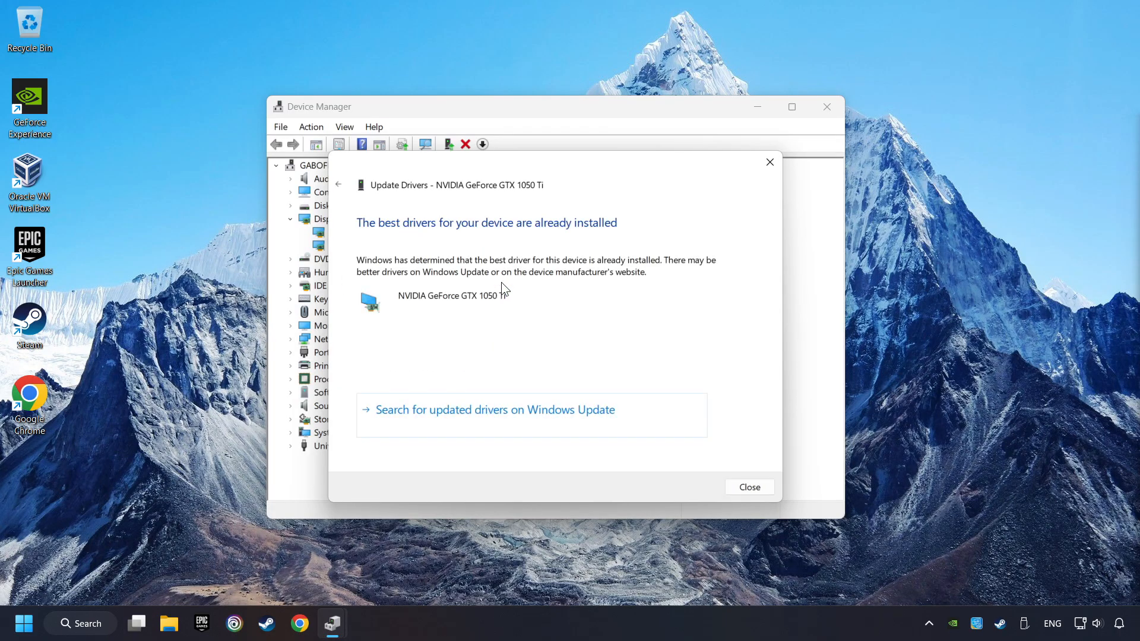
{"action": "mouse_move", "coordinate": [749, 486]}
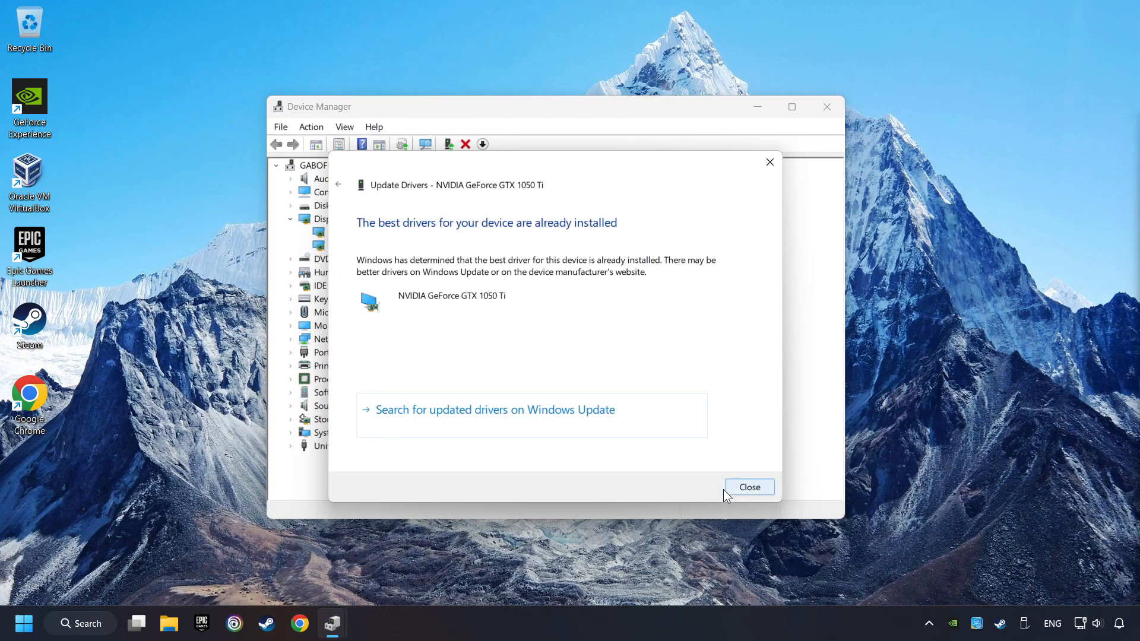
Dismiss the 'best driver already installed' result and close Device Manager.
{"action": "left_click", "coordinate": [748, 487]}
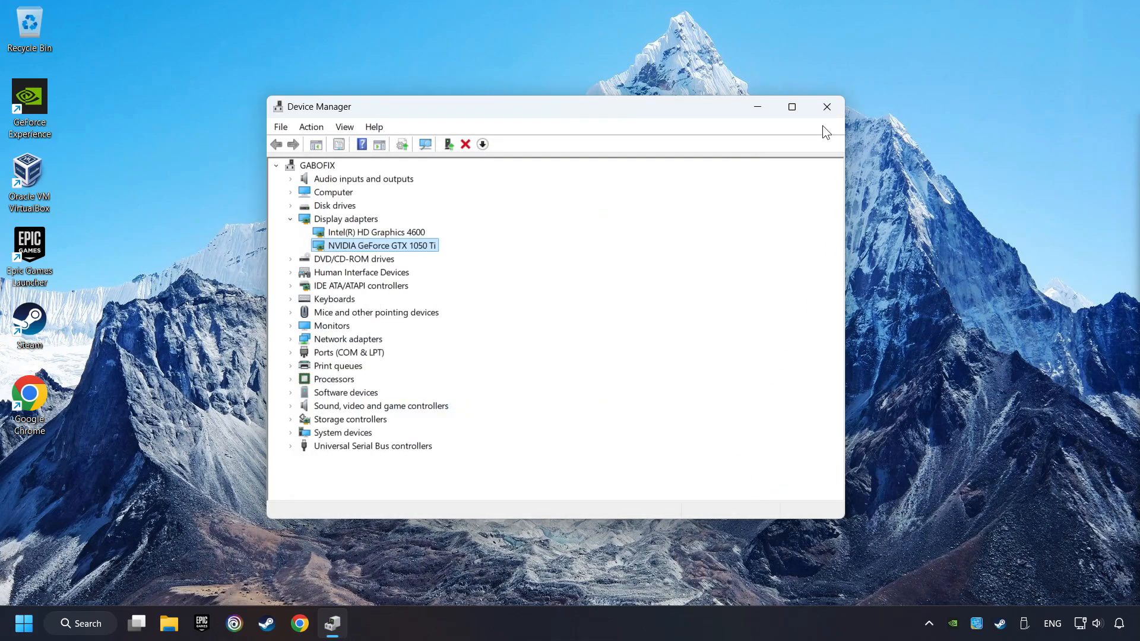
{"action": "left_click", "coordinate": [826, 106]}
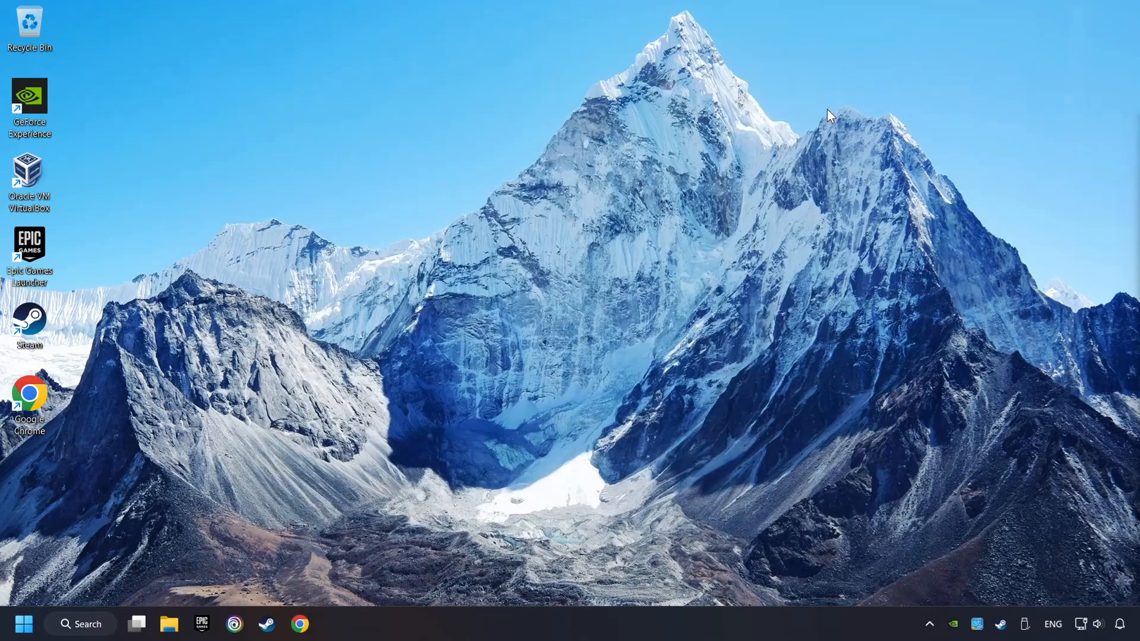
{"action": "mouse_move", "coordinate": [370, 525]}
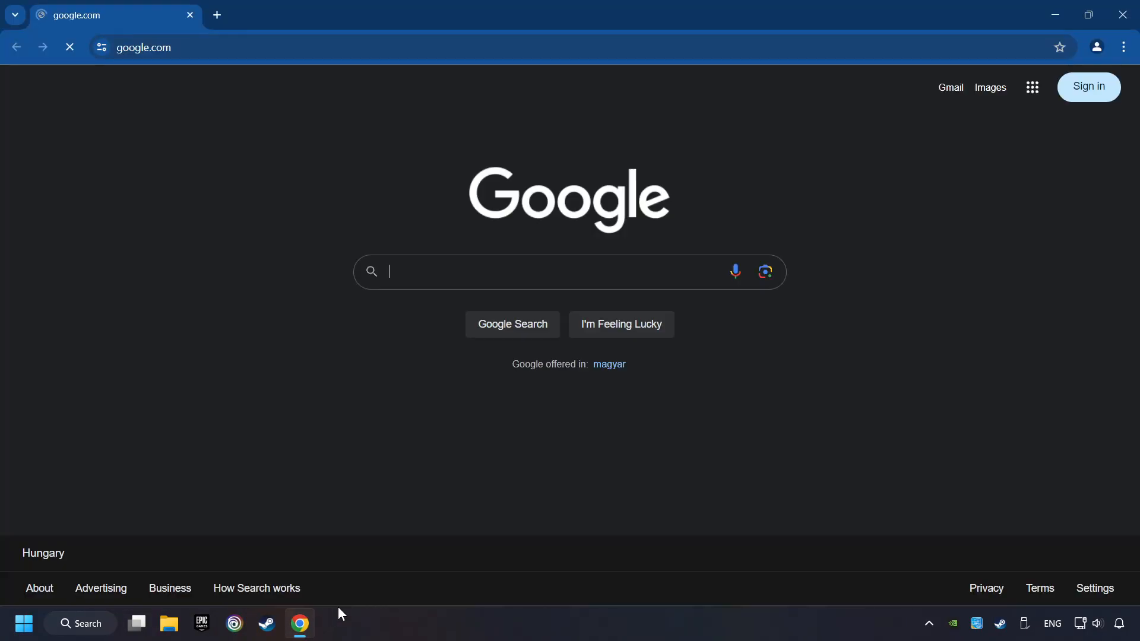
Search 'nvidia driver download', open Official GeForce Drivers, and launch the downloaded installer.
{"action": "type", "text": "nvidia geforce"}
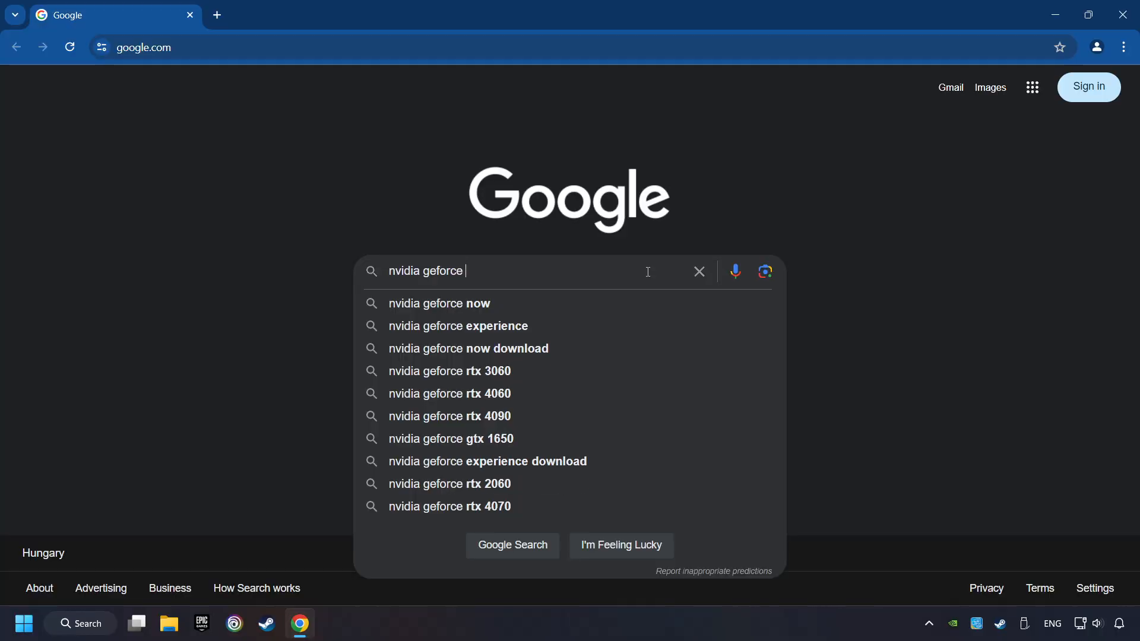
{"action": "type", "text": "driver download"}
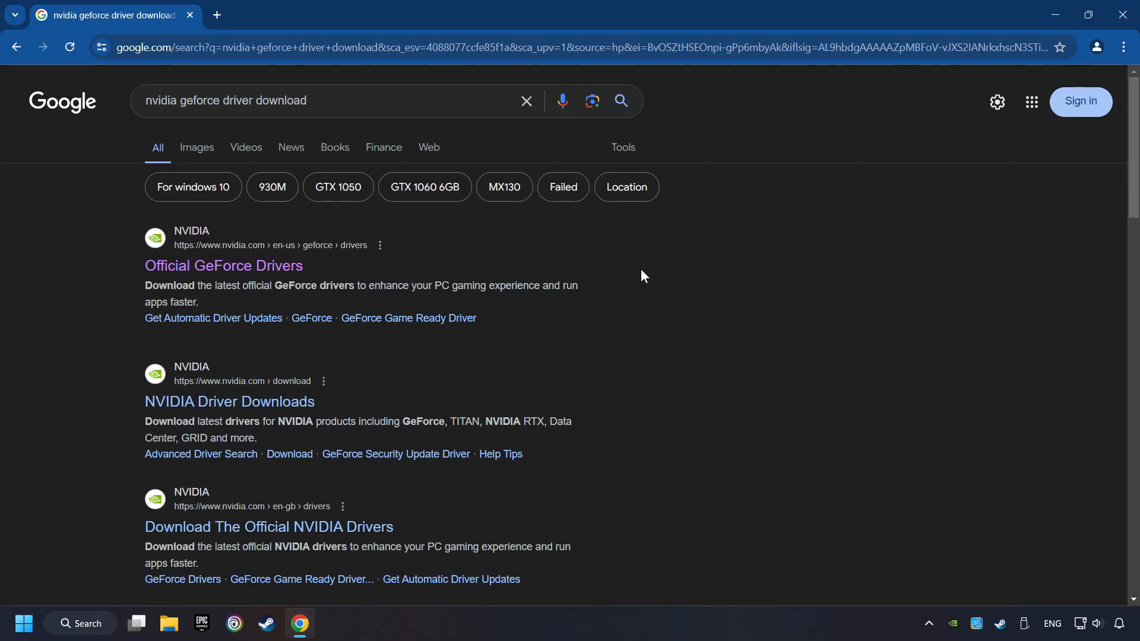
{"action": "left_click", "coordinate": [223, 265]}
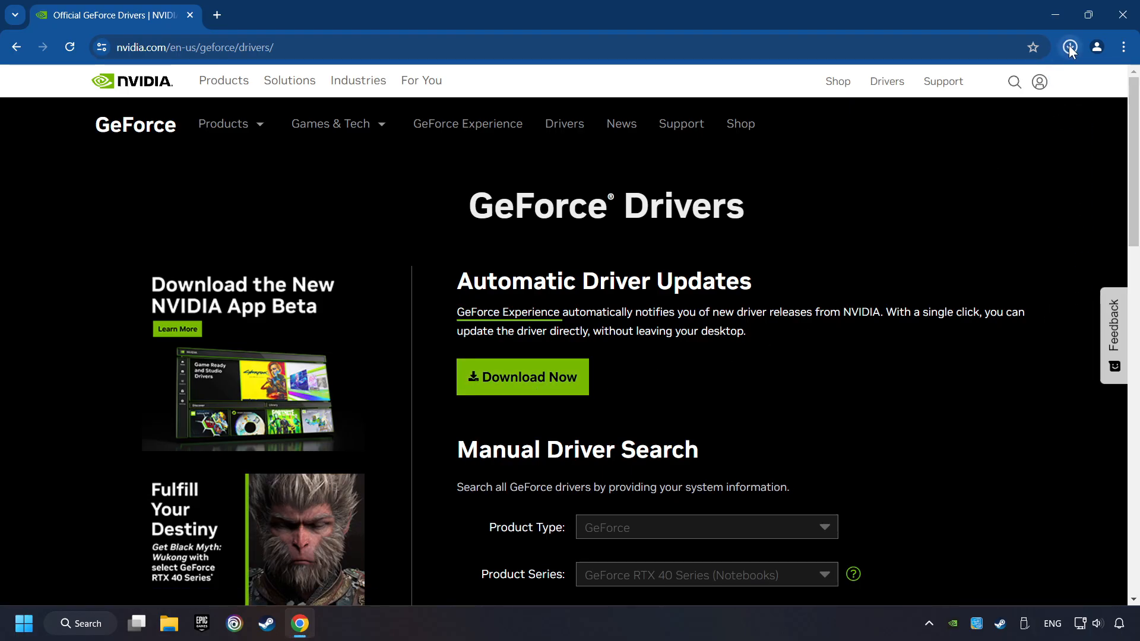
{"action": "left_click", "coordinate": [1069, 47]}
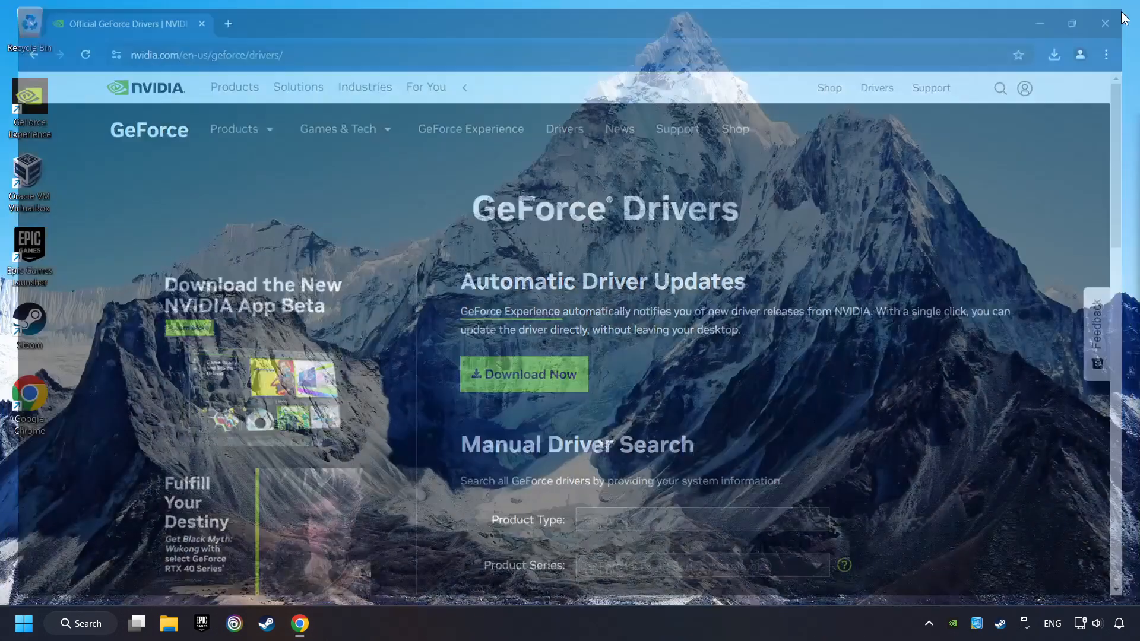
Close Chrome and agree to install GeForce Experience 3.28.0.417.
{"action": "left_click", "coordinate": [1104, 23]}
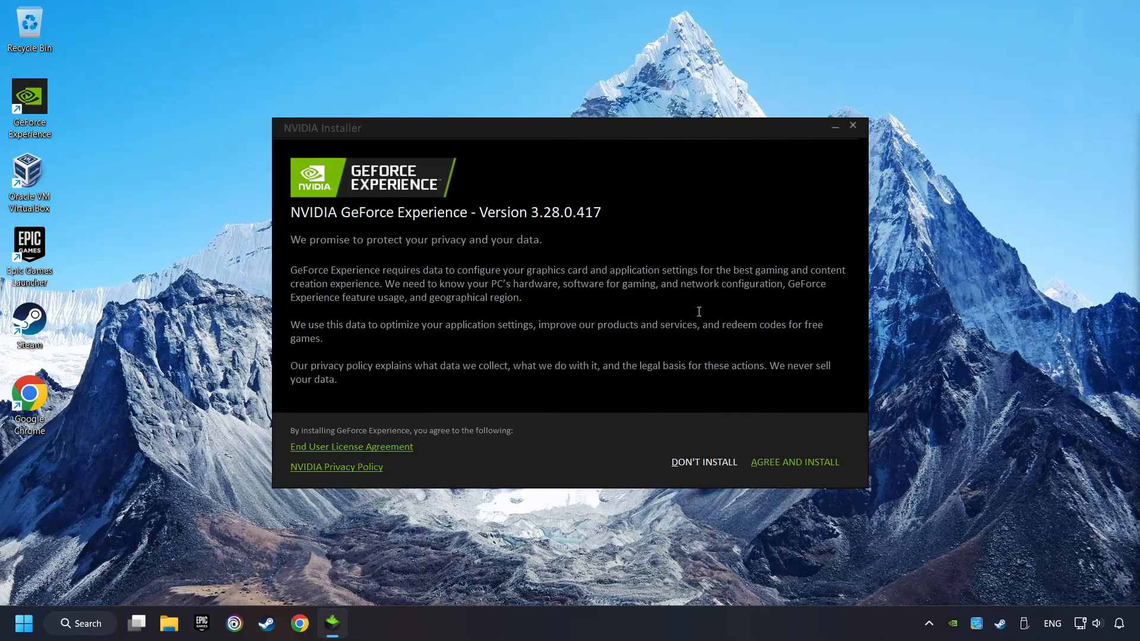
{"action": "mouse_move", "coordinate": [794, 462]}
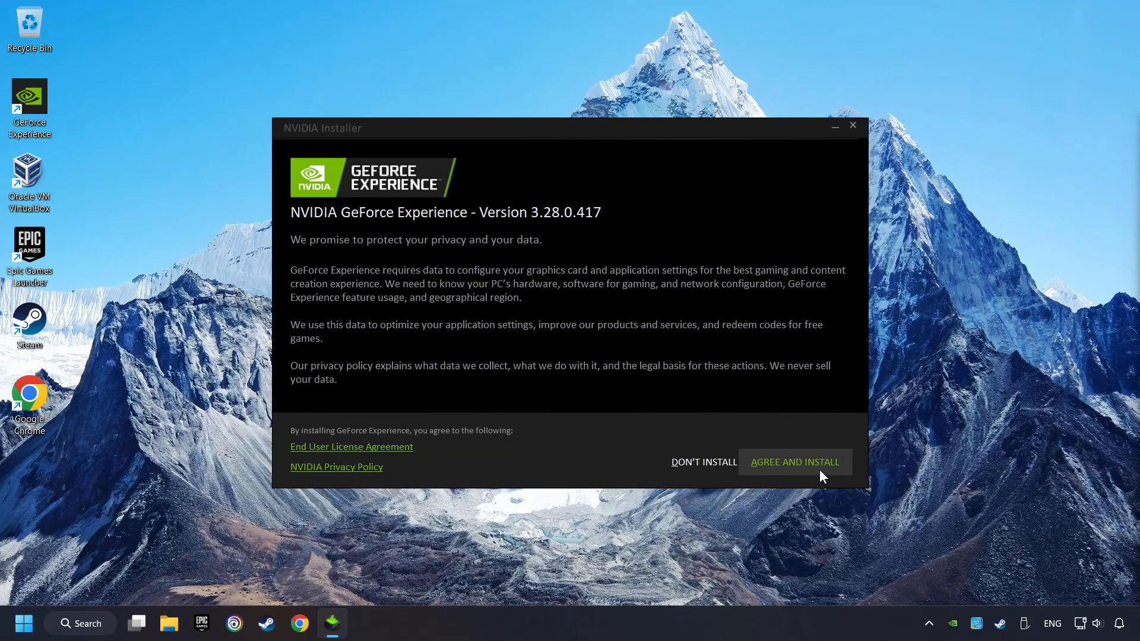
{"action": "left_click", "coordinate": [794, 462]}
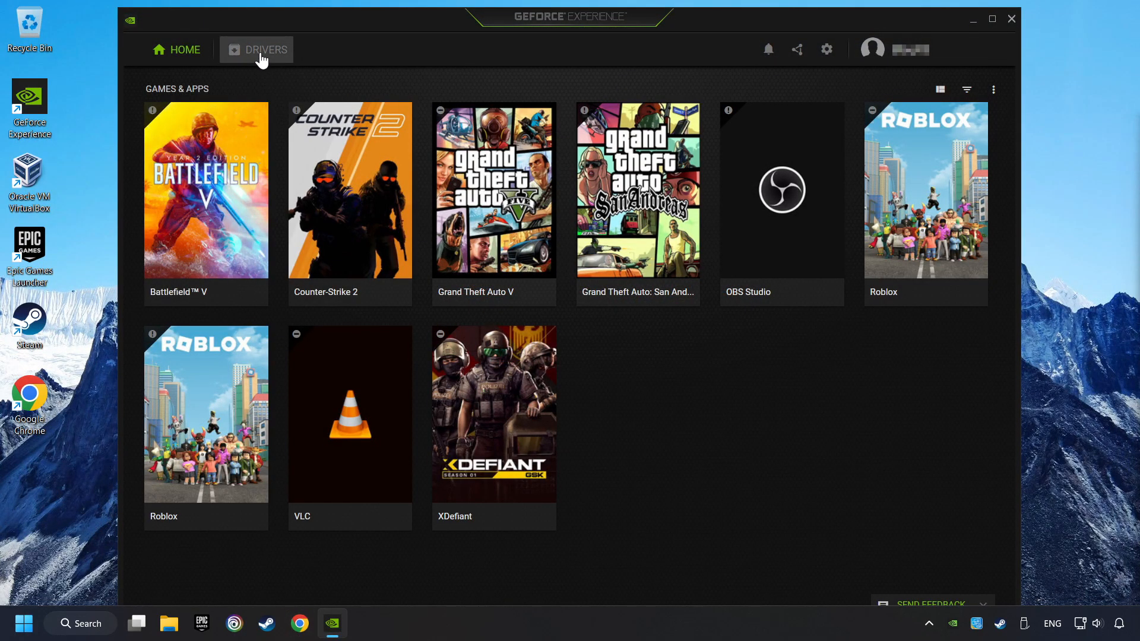
Check the Drivers tab to confirm Game Ready Driver 556.12 is current, then close GeForce Experience.
{"action": "left_click", "coordinate": [256, 49]}
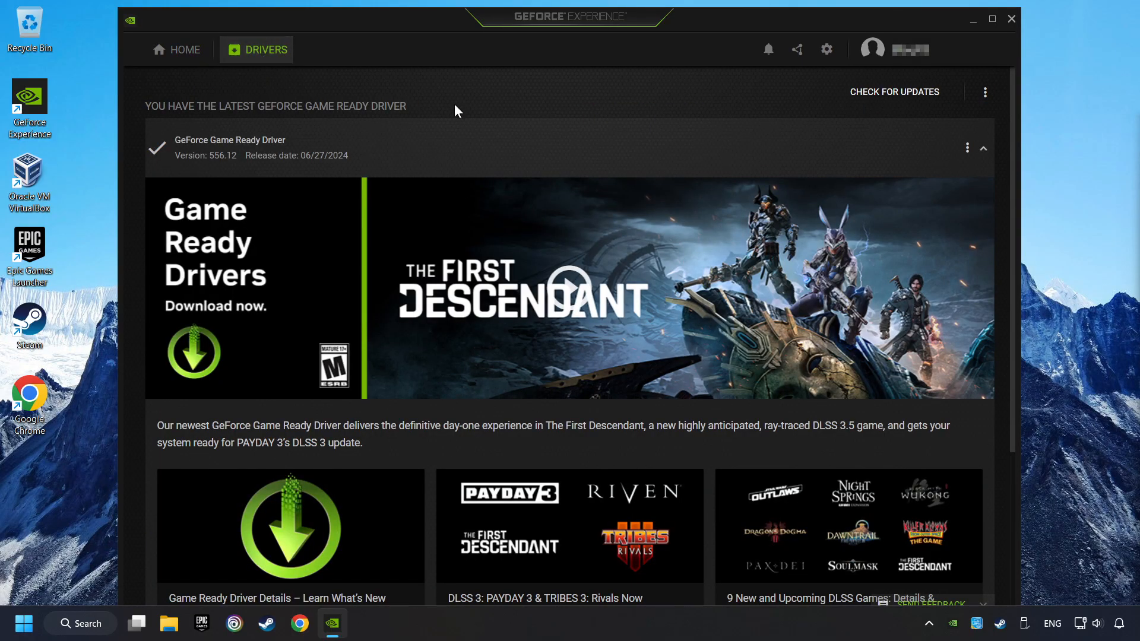
{"action": "left_click", "coordinate": [894, 92]}
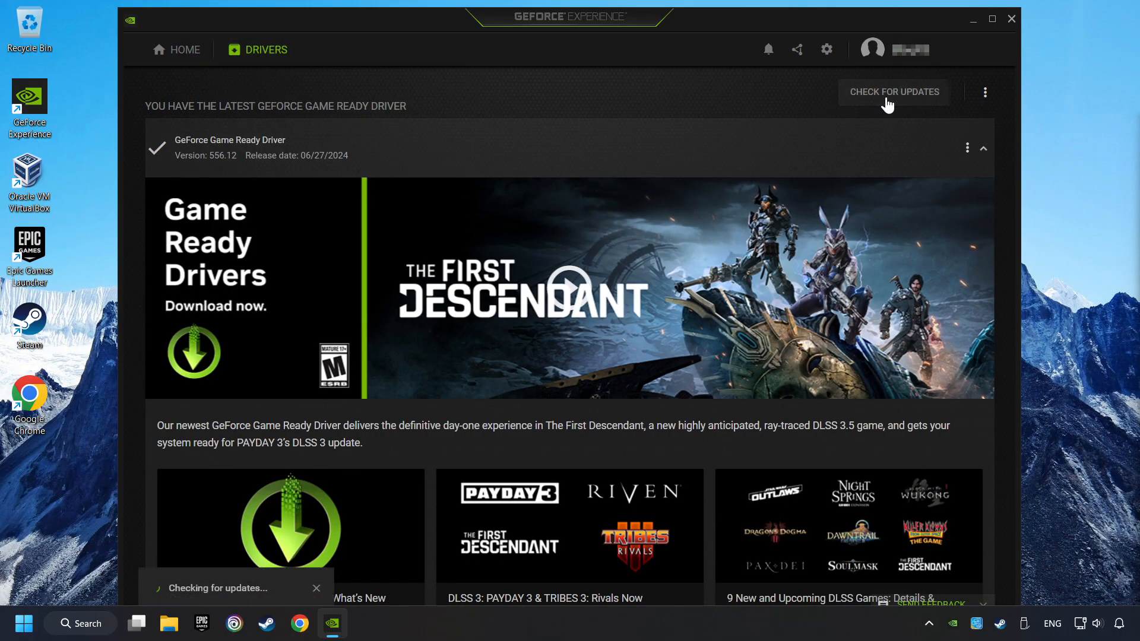
{"action": "left_click", "coordinate": [893, 91]}
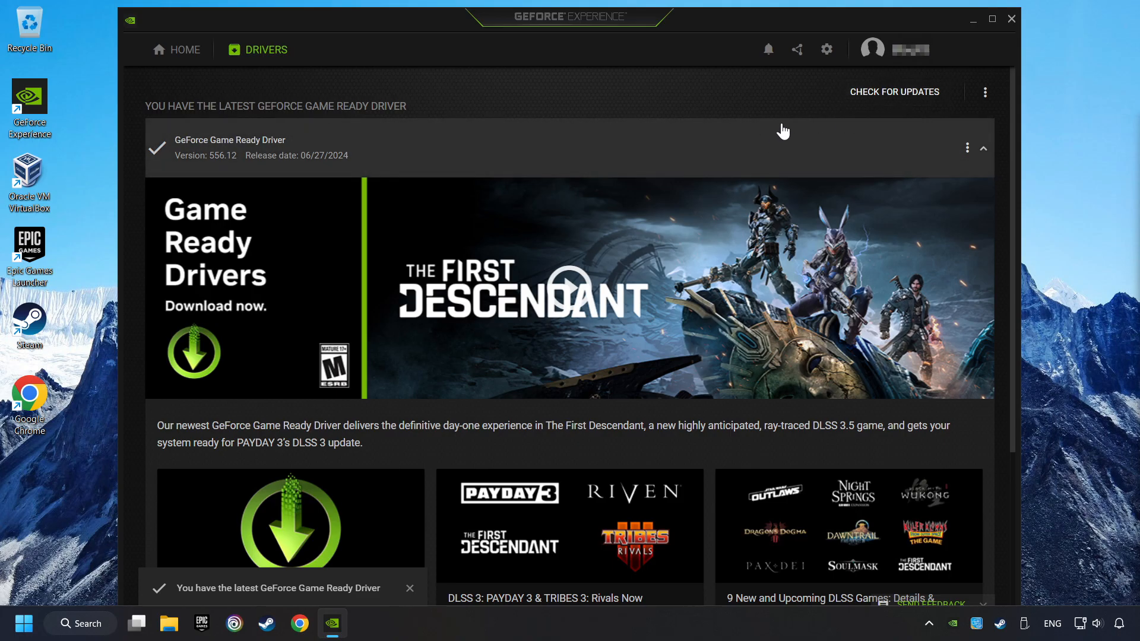
{"action": "mouse_move", "coordinate": [1011, 20]}
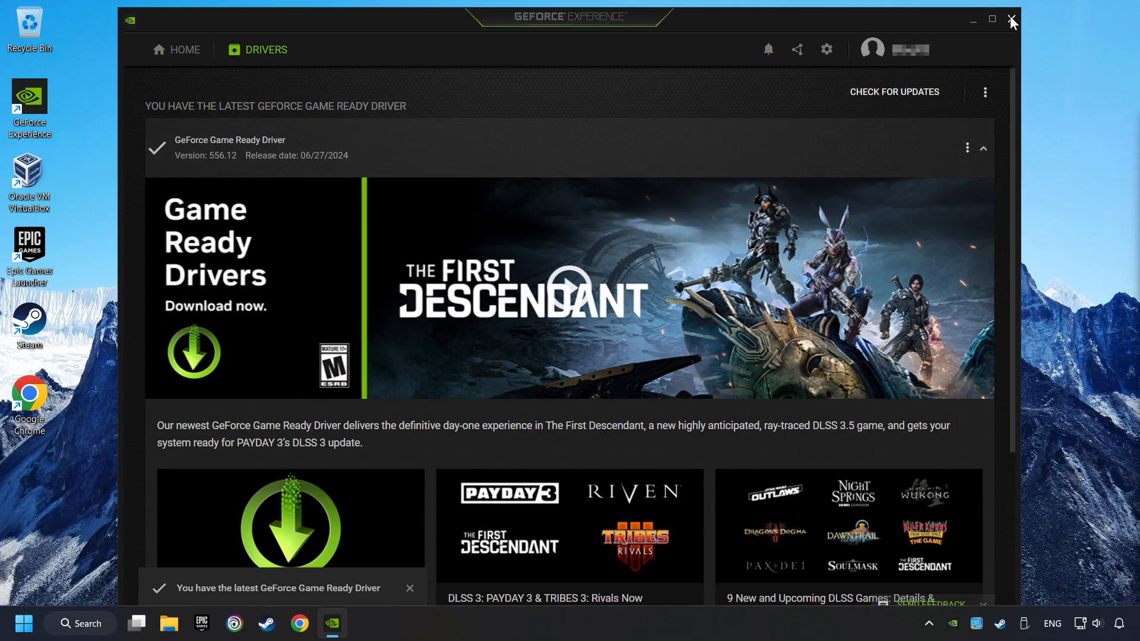
{"action": "left_click", "coordinate": [1011, 20]}
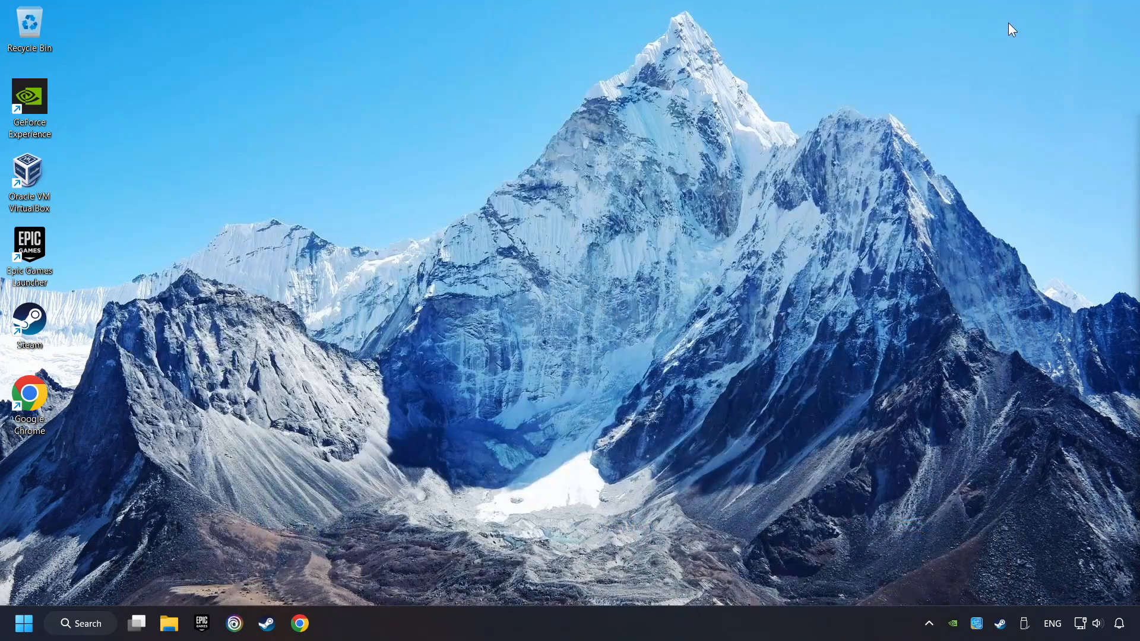
Search the taskbar for 'graphics settings' to reach the Settings Graphics page.
{"action": "left_click", "coordinate": [80, 623]}
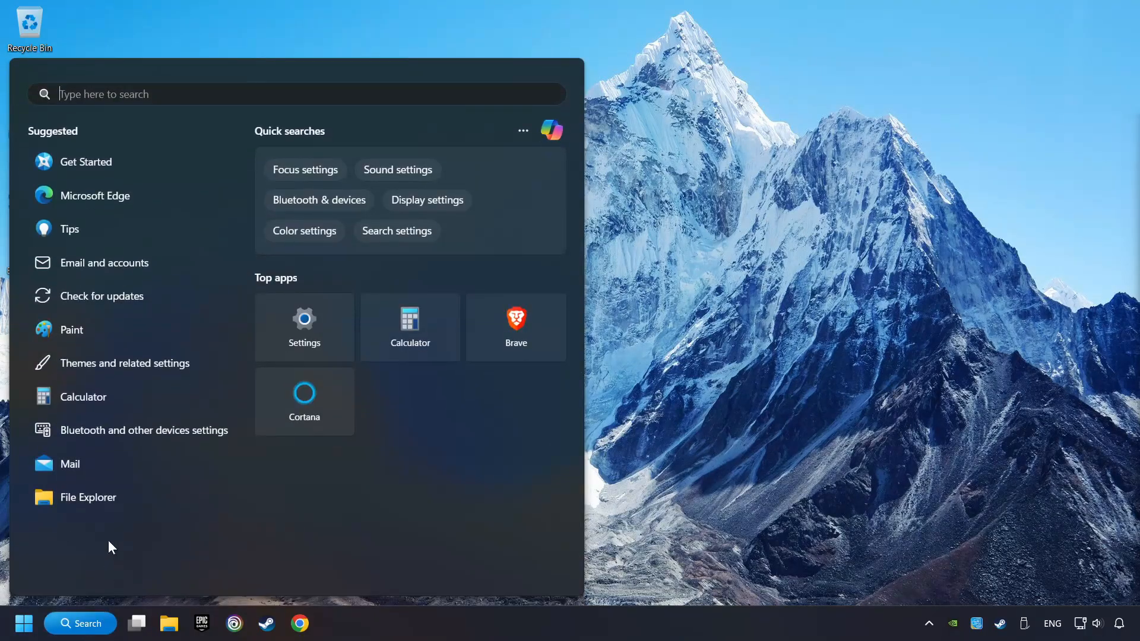
{"action": "type", "text": "graphics settings"}
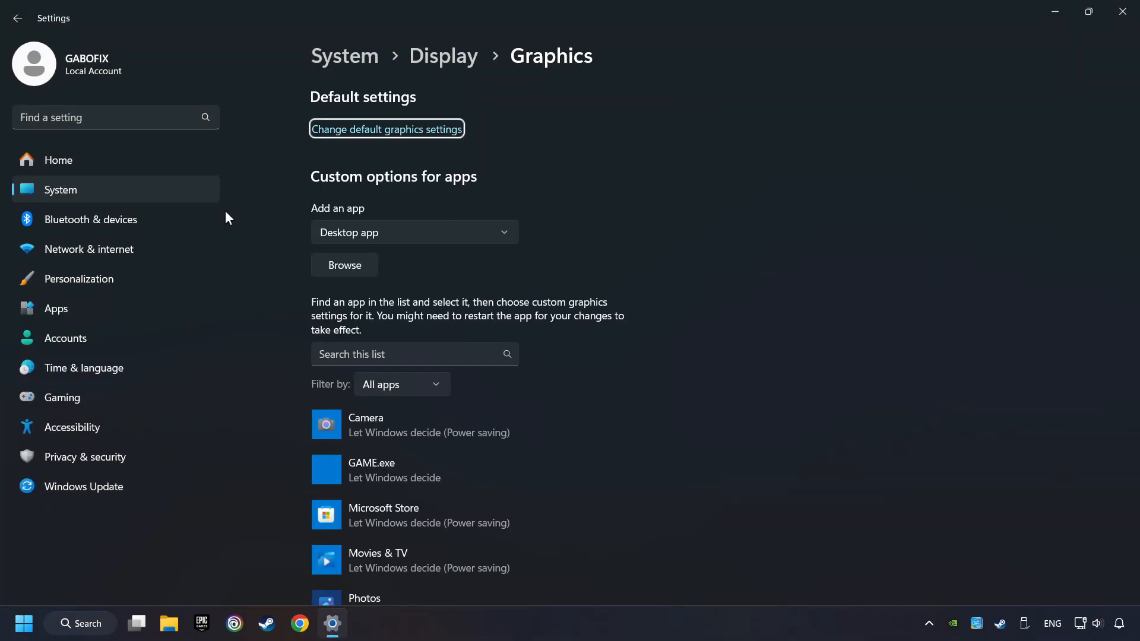
Select GAME.exe in the Graphics apps list to expand its options.
{"action": "scroll", "scroll_direction": "down", "scroll_amount": 3}
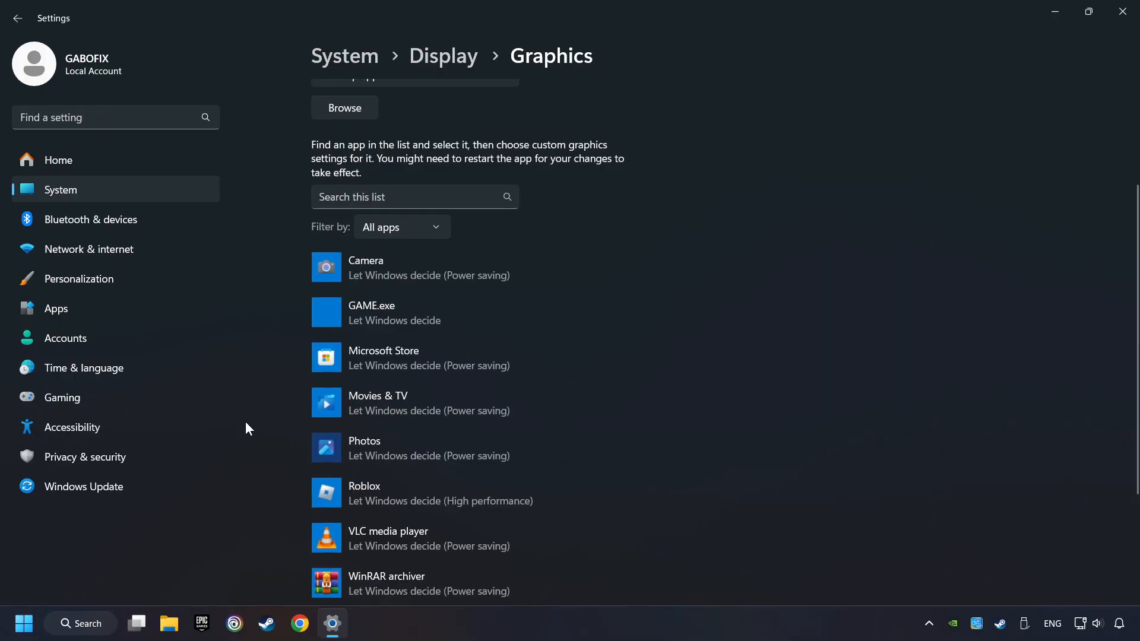
{"action": "mouse_move", "coordinate": [269, 368]}
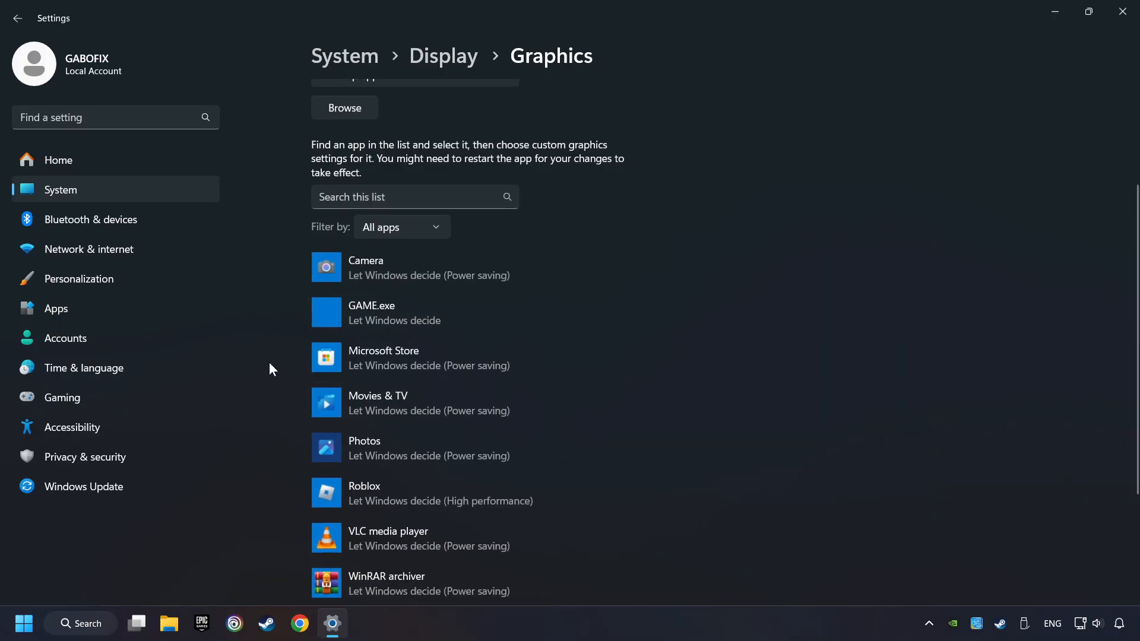
{"action": "scroll", "scroll_direction": "up", "scroll_amount": 3}
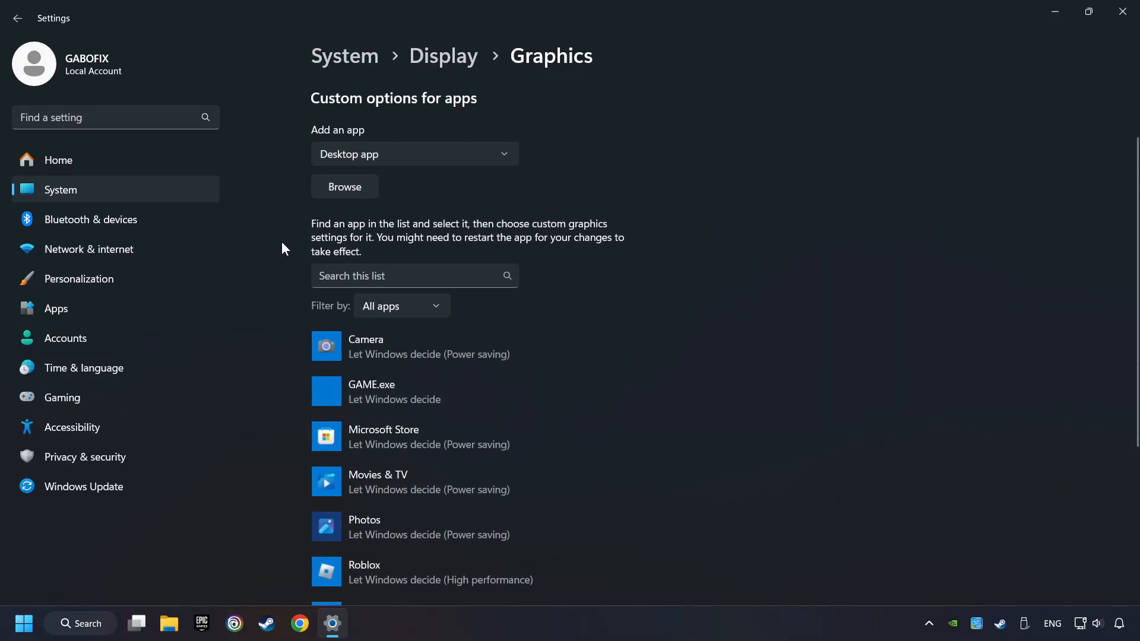
{"action": "left_click", "coordinate": [344, 187]}
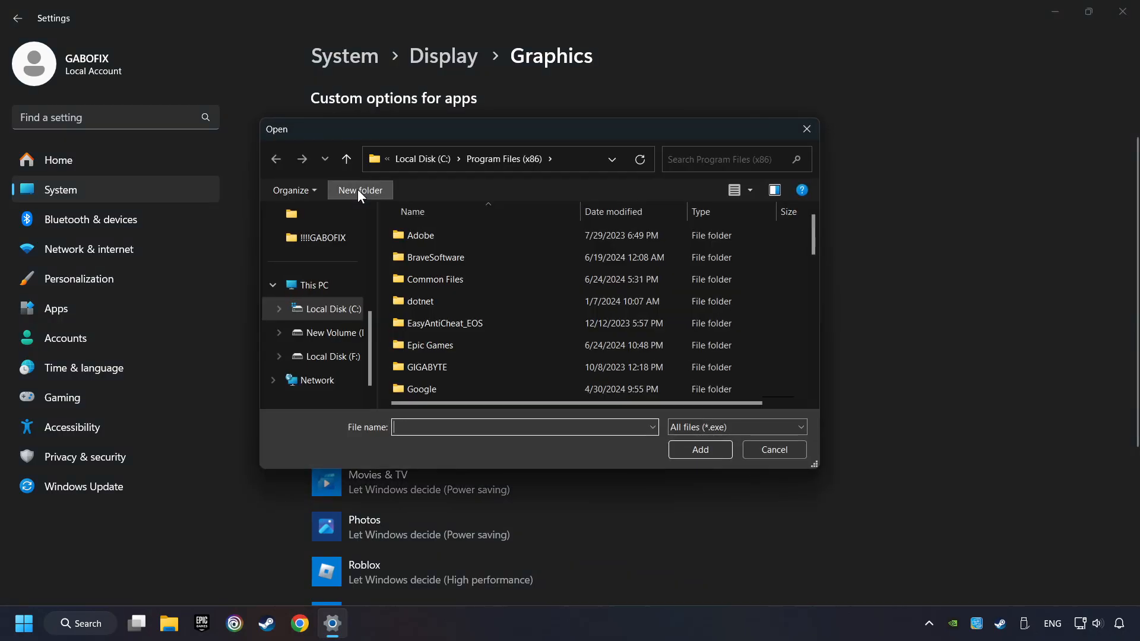
{"action": "mouse_move", "coordinate": [806, 129]}
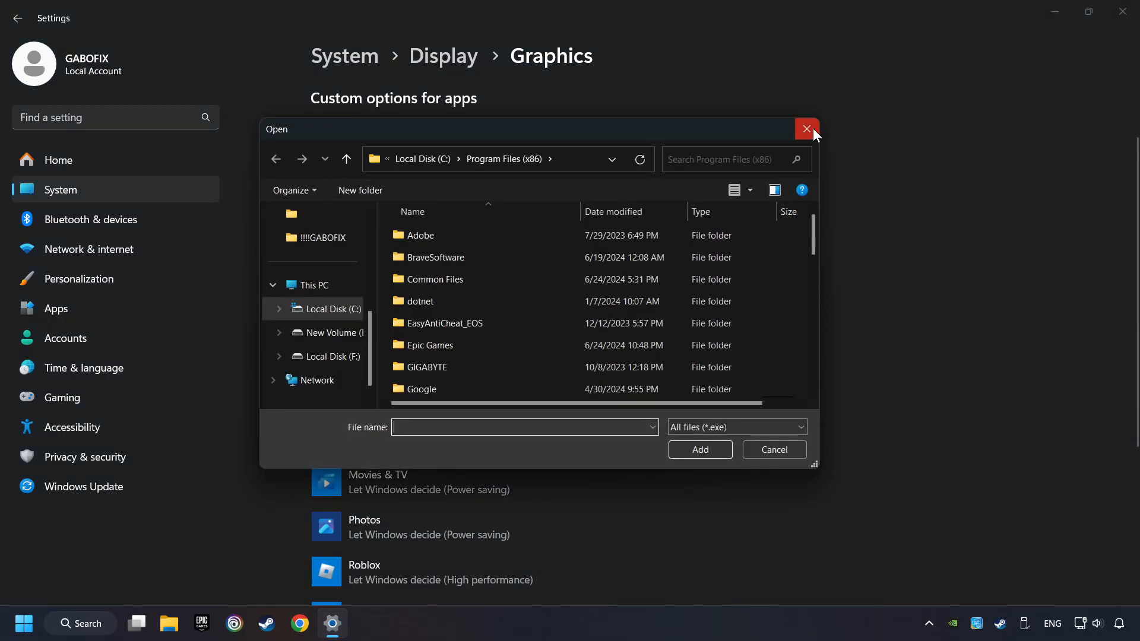
{"action": "left_click", "coordinate": [806, 129]}
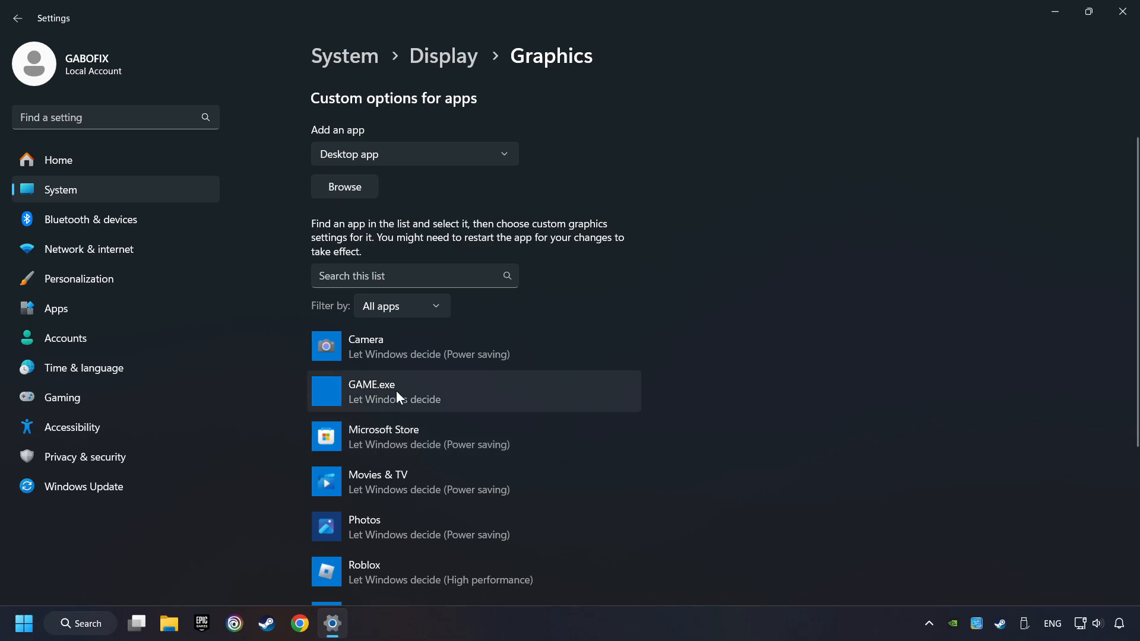
{"action": "left_click", "coordinate": [472, 391]}
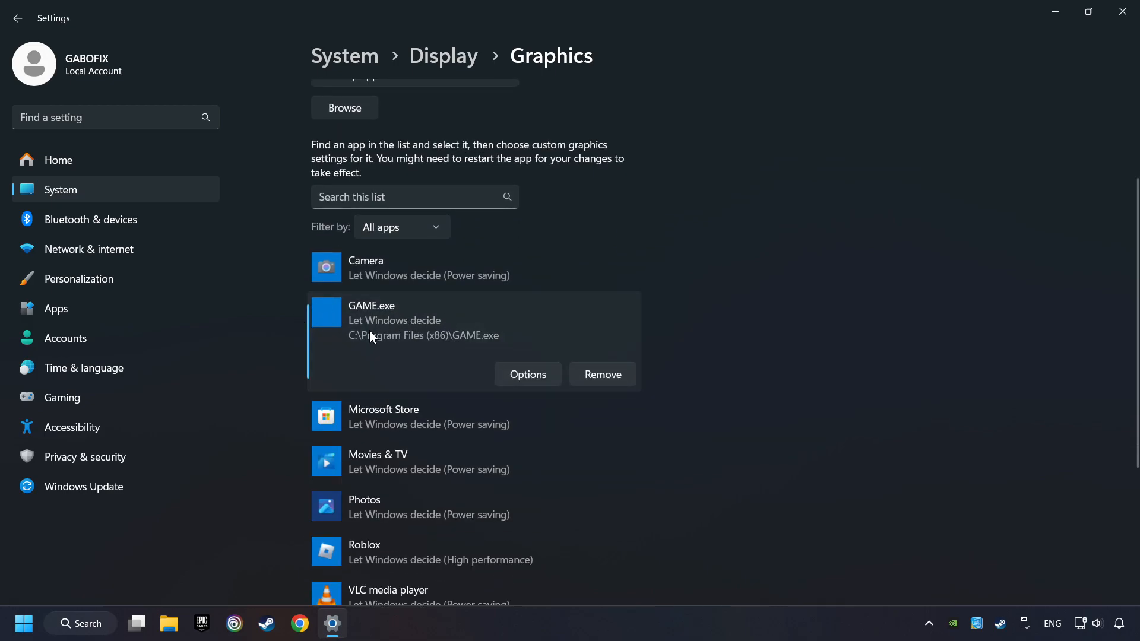
{"action": "mouse_move", "coordinate": [540, 382]}
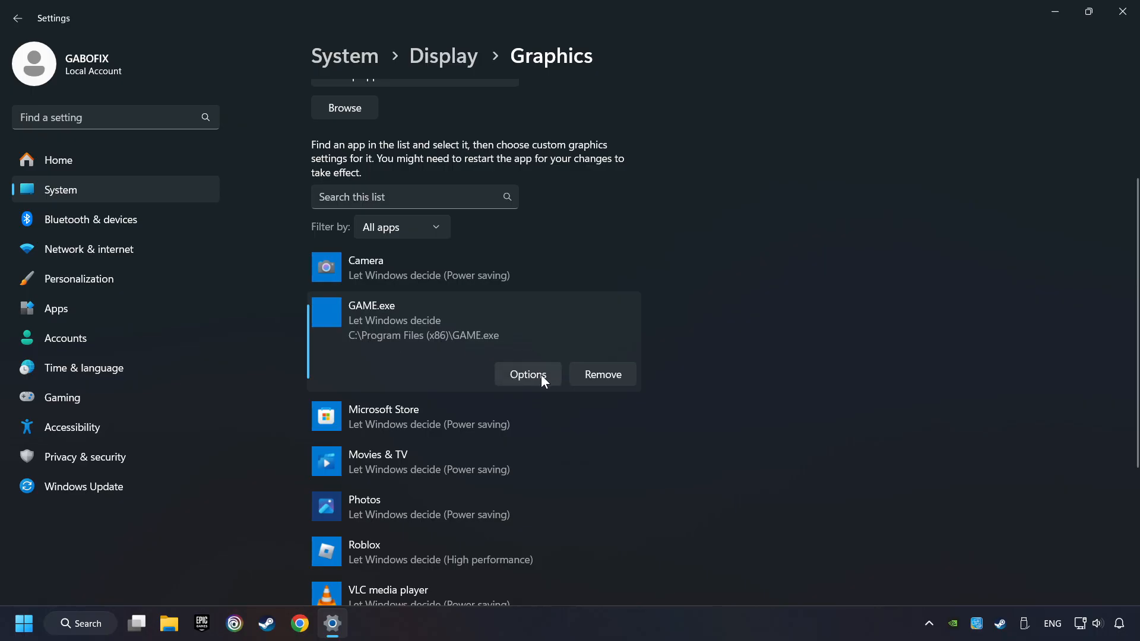
Set GAME.exe to High performance (GeForce GTX 1050 Ti), save, and close Settings.
{"action": "left_click", "coordinate": [527, 374]}
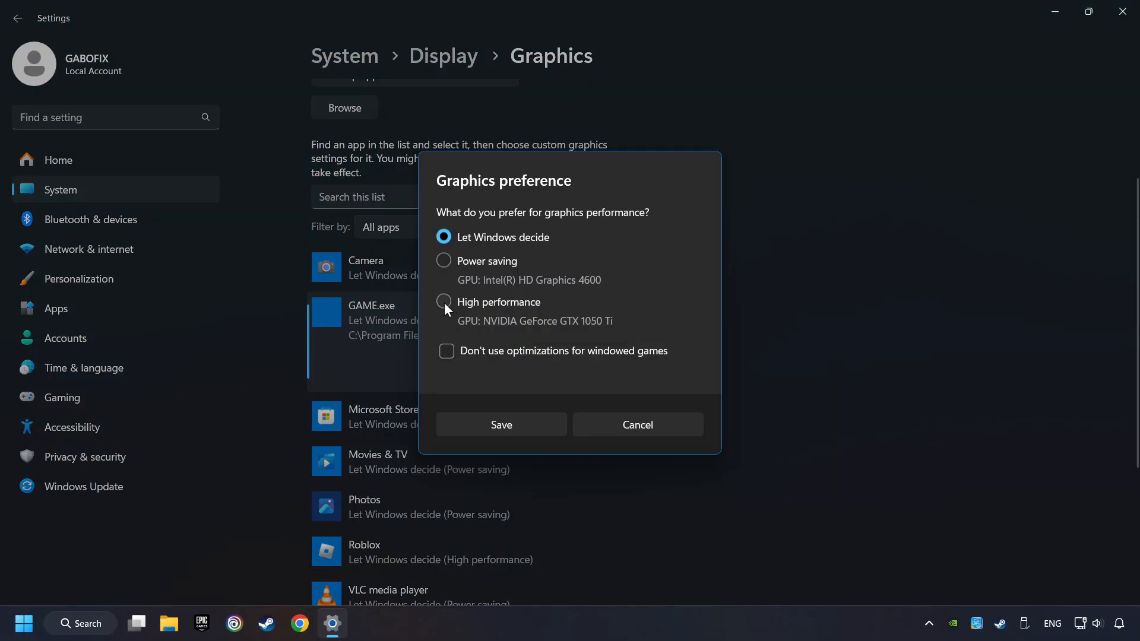
{"action": "left_click", "coordinate": [443, 302]}
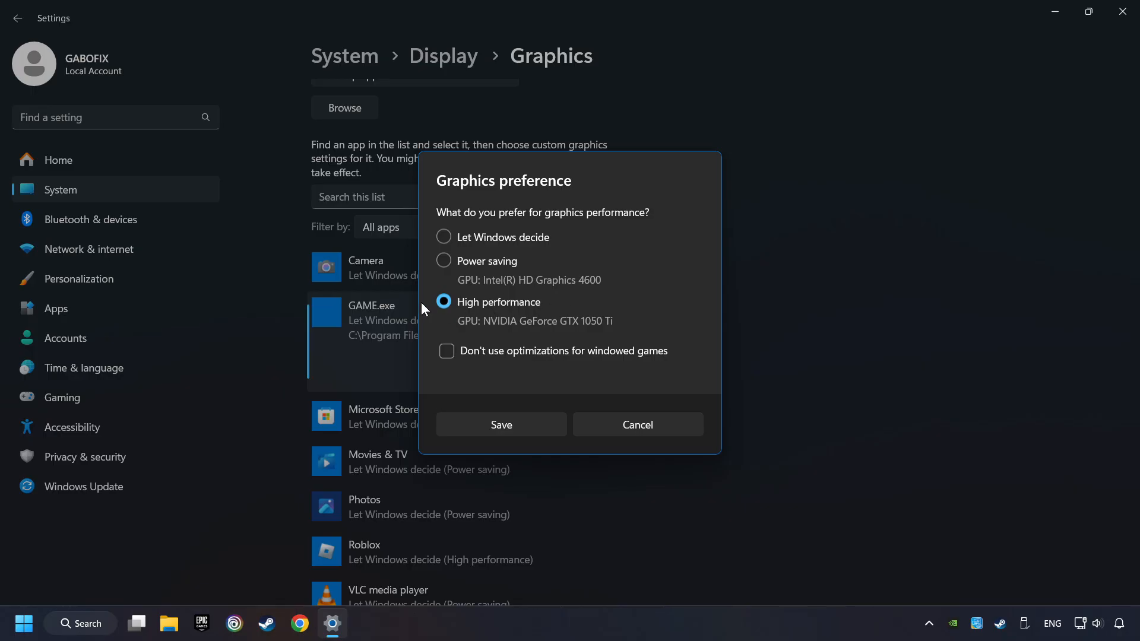
{"action": "mouse_move", "coordinate": [436, 425]}
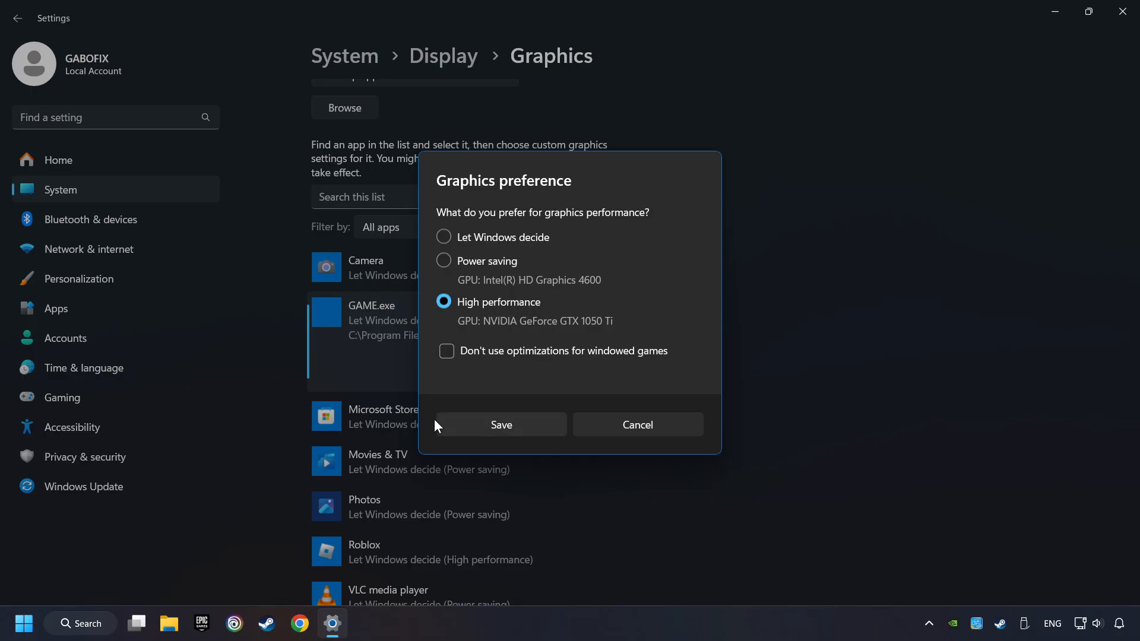
{"action": "left_click", "coordinate": [500, 424]}
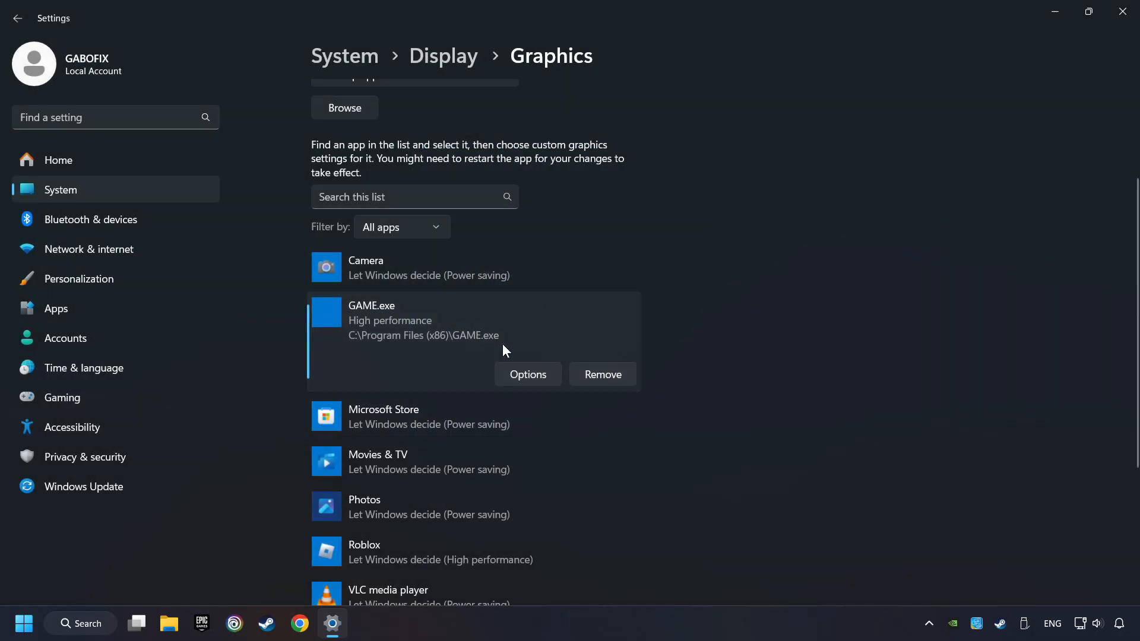
{"action": "mouse_move", "coordinate": [1085, 39]}
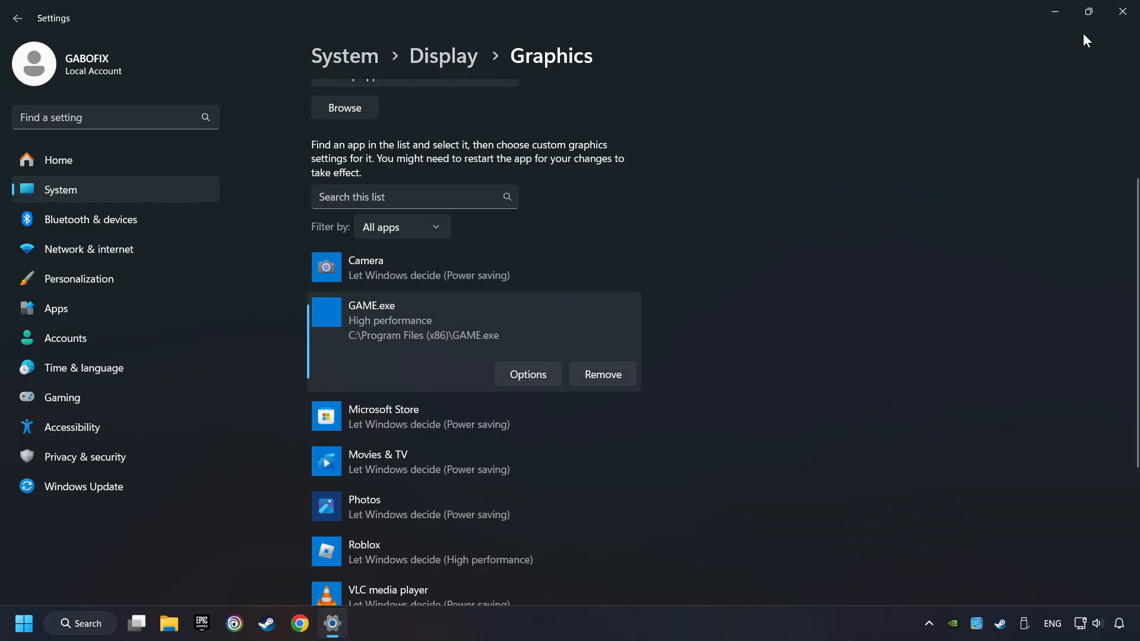
{"action": "left_click", "coordinate": [1122, 12]}
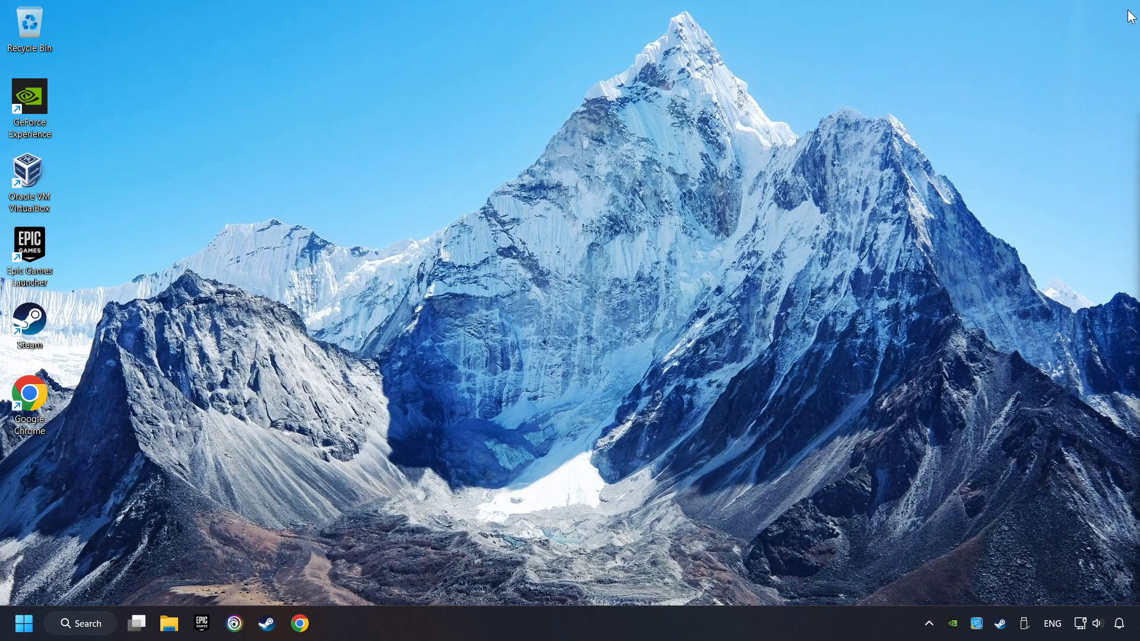
{"action": "mouse_move", "coordinate": [444, 446]}
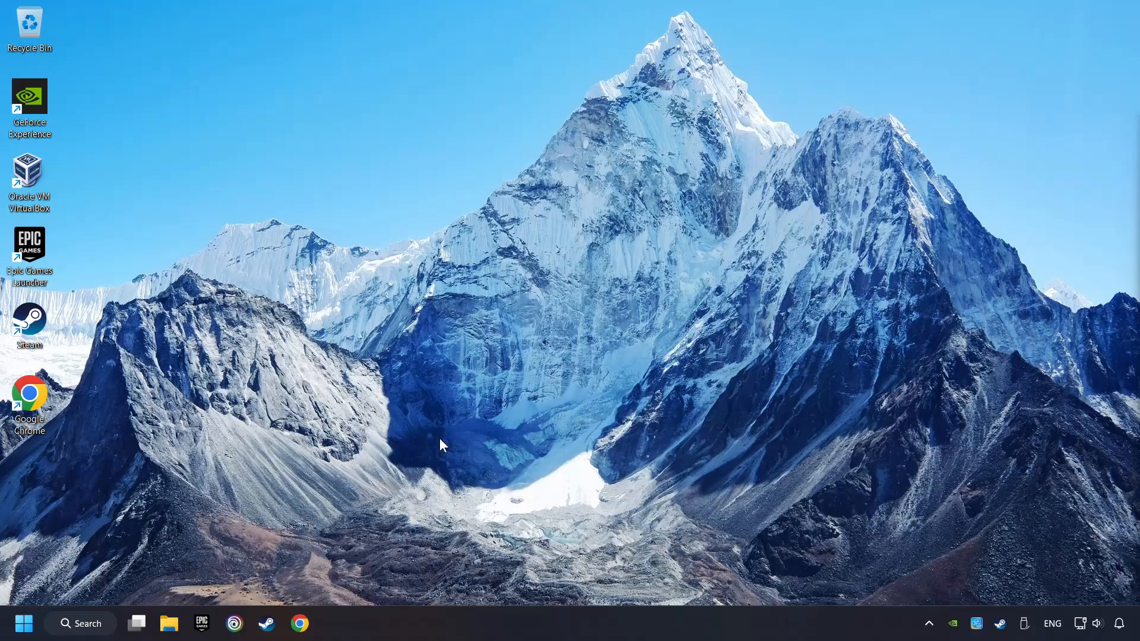
Open the Steam library from the taskbar and right-click GAME under Favorites.
{"action": "left_click", "coordinate": [266, 623]}
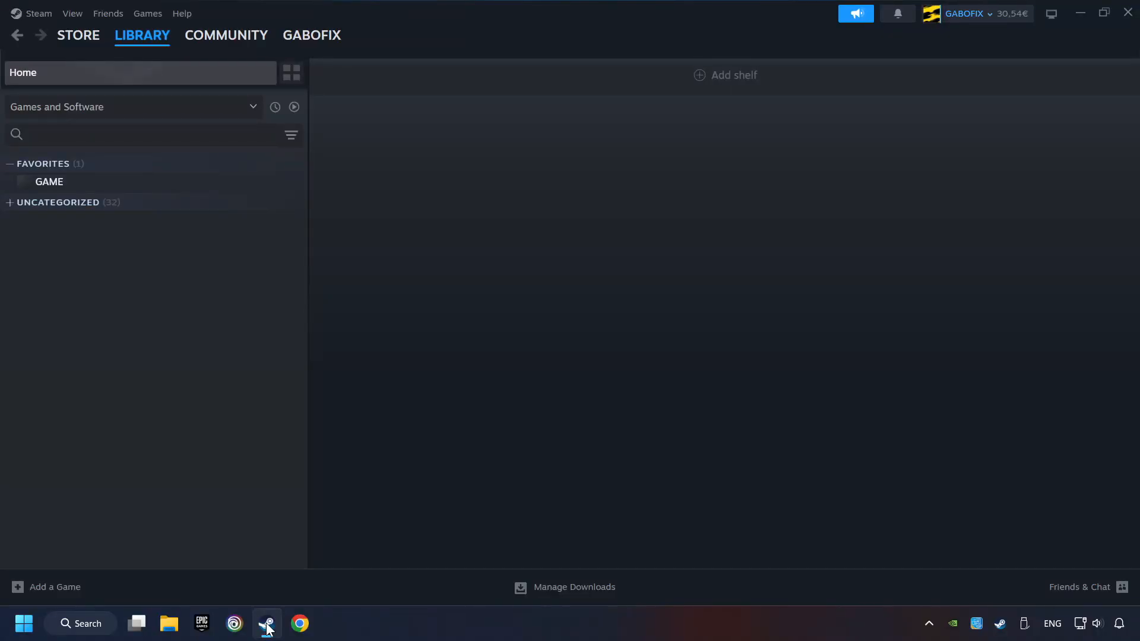
{"action": "mouse_move", "coordinate": [386, 115]}
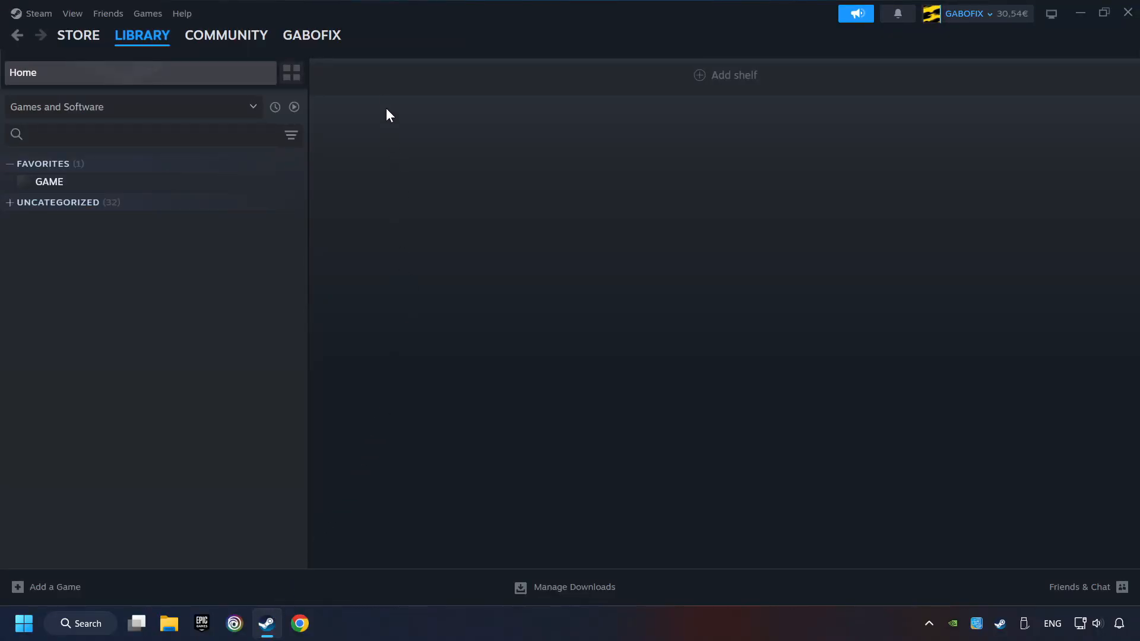
{"action": "mouse_move", "coordinate": [145, 58]}
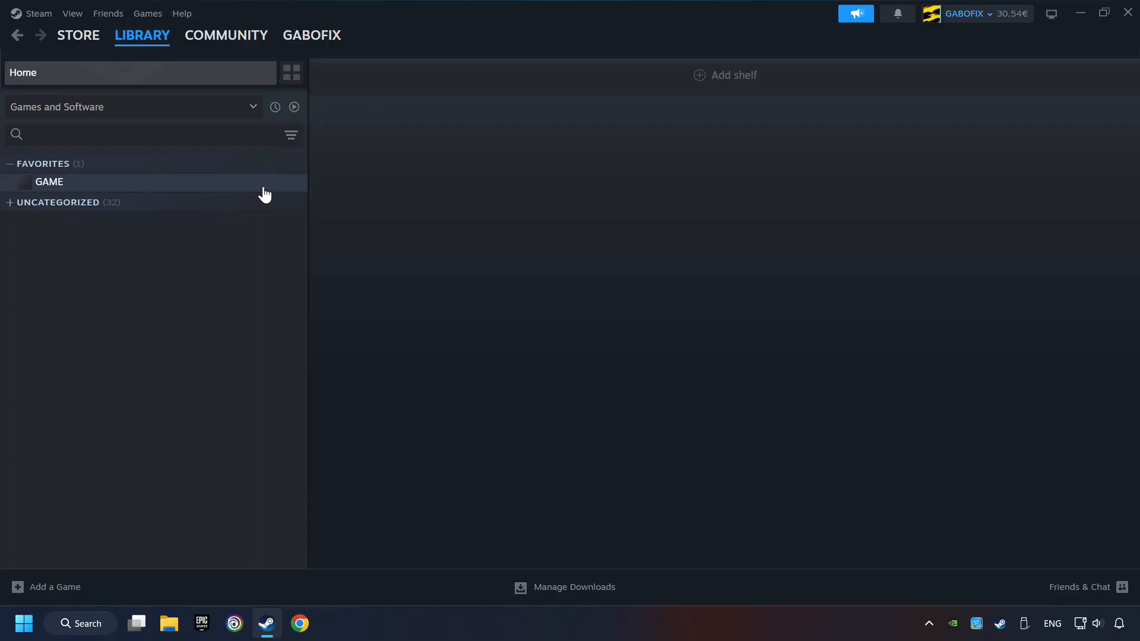
{"action": "right_click", "coordinate": [48, 182]}
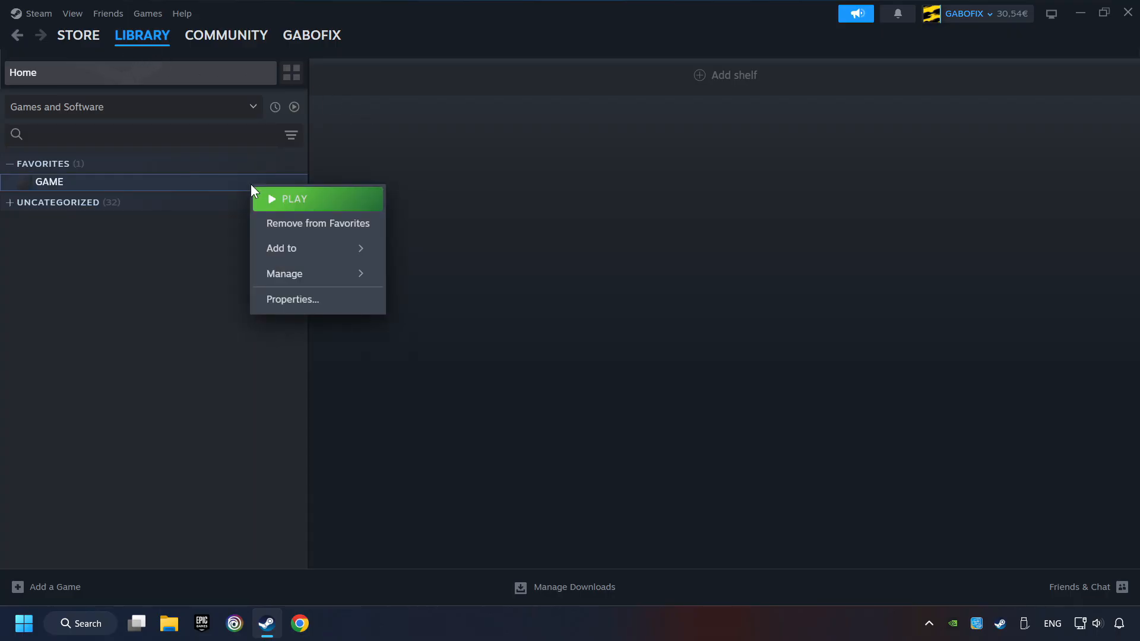
{"action": "mouse_move", "coordinate": [351, 304]}
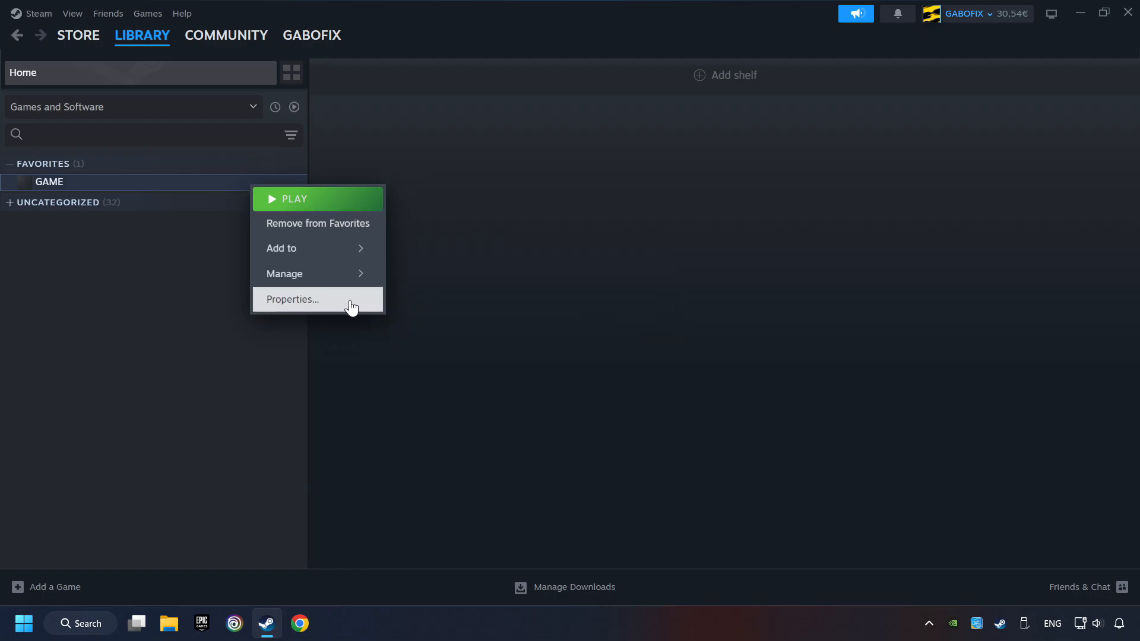
Open GAME's Properties, go to Installed Files, and verify integrity of game files.
{"action": "left_click", "coordinate": [292, 299]}
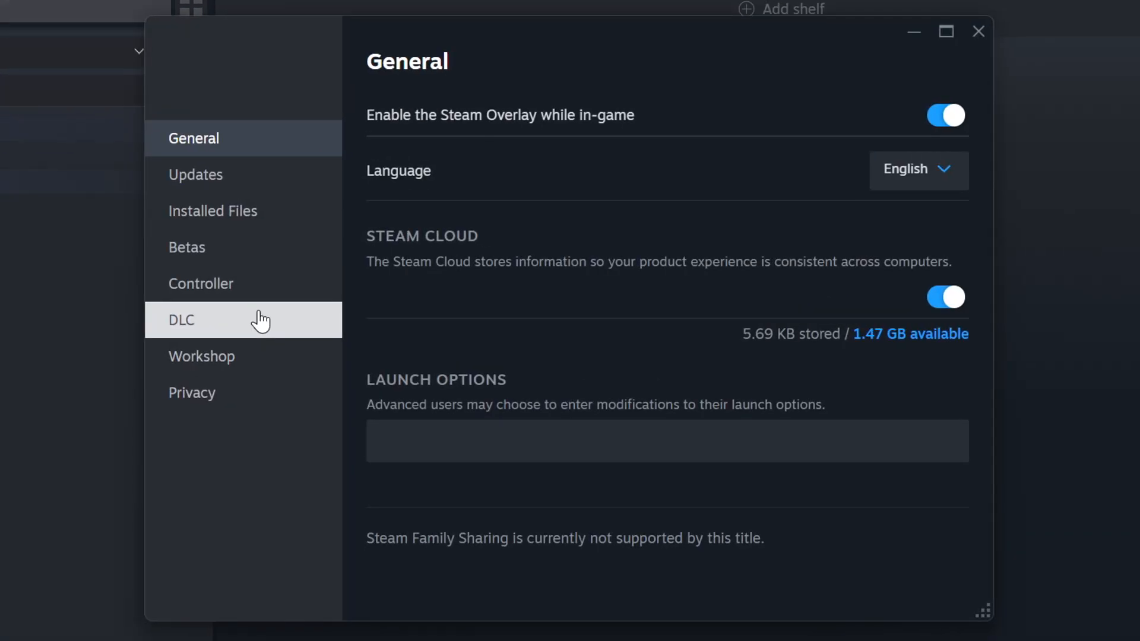
{"action": "mouse_move", "coordinate": [243, 211]}
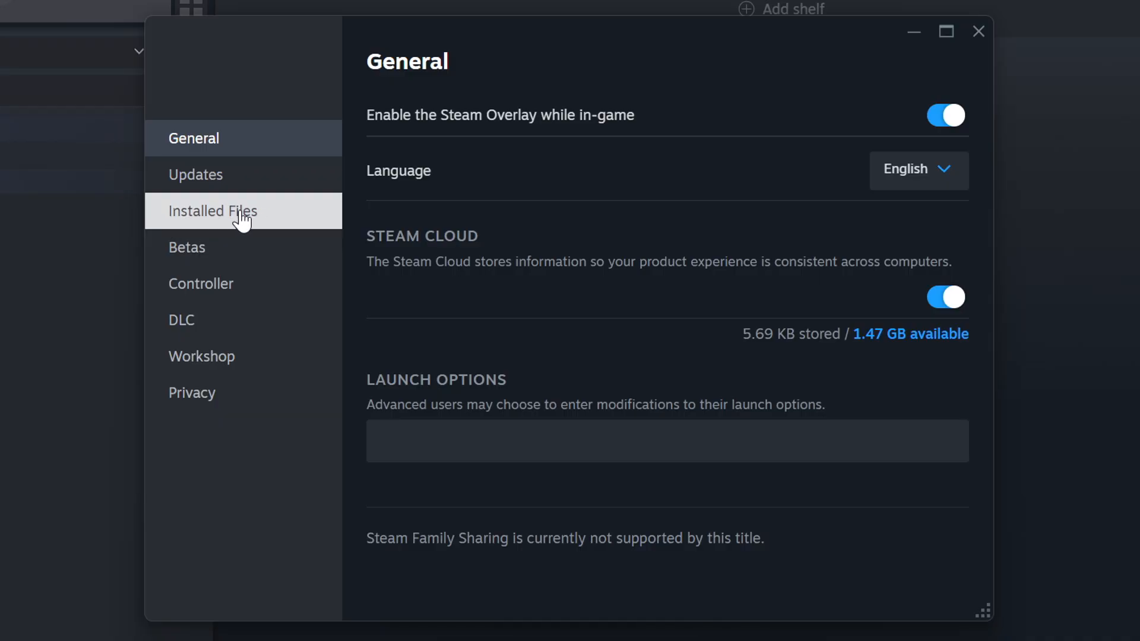
{"action": "left_click", "coordinate": [212, 211]}
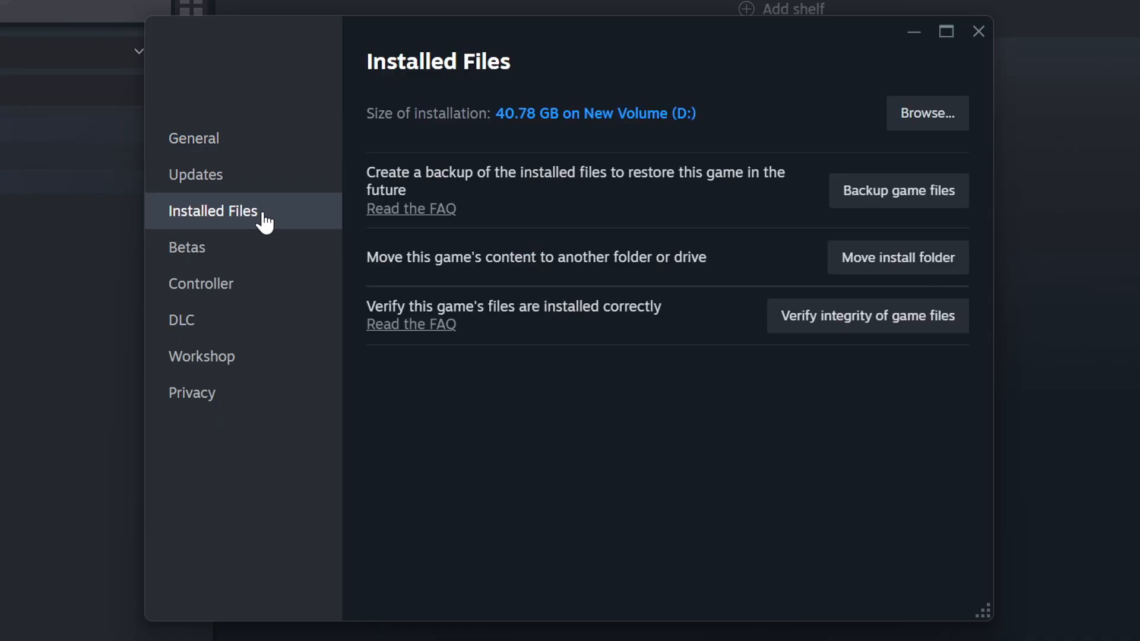
{"action": "mouse_move", "coordinate": [841, 351]}
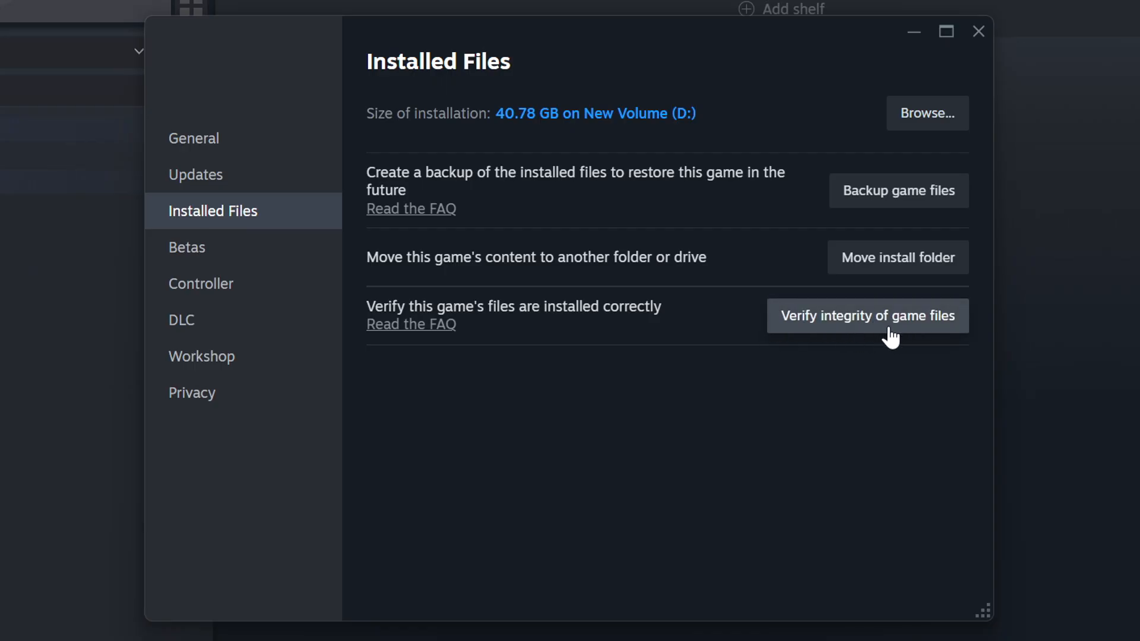
{"action": "left_click", "coordinate": [867, 316]}
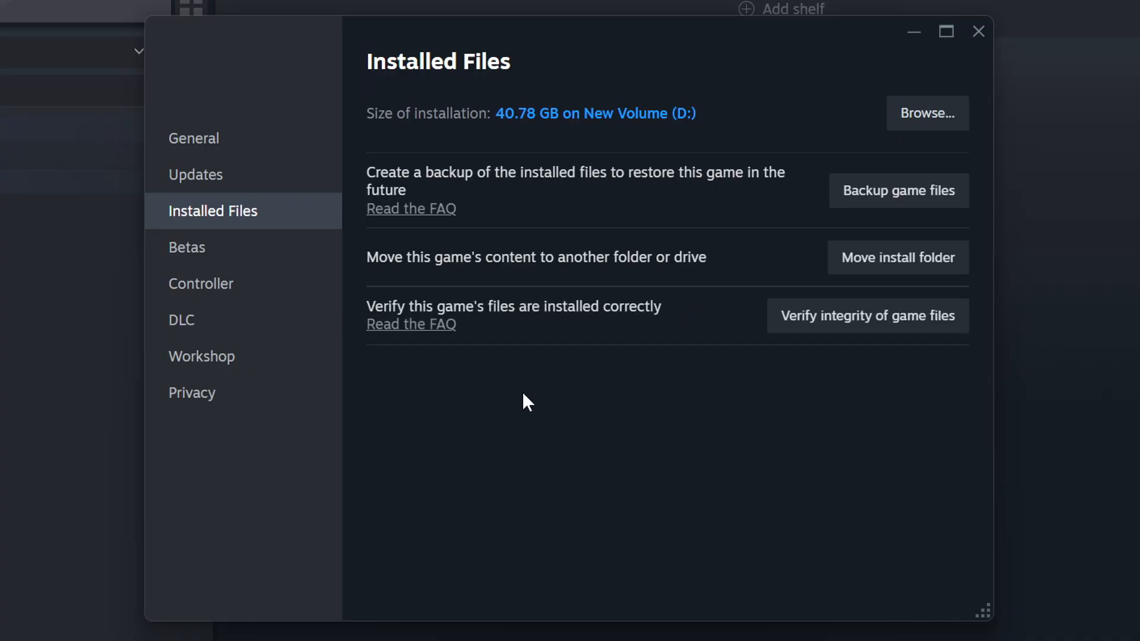
{"action": "mouse_move", "coordinate": [723, 259]}
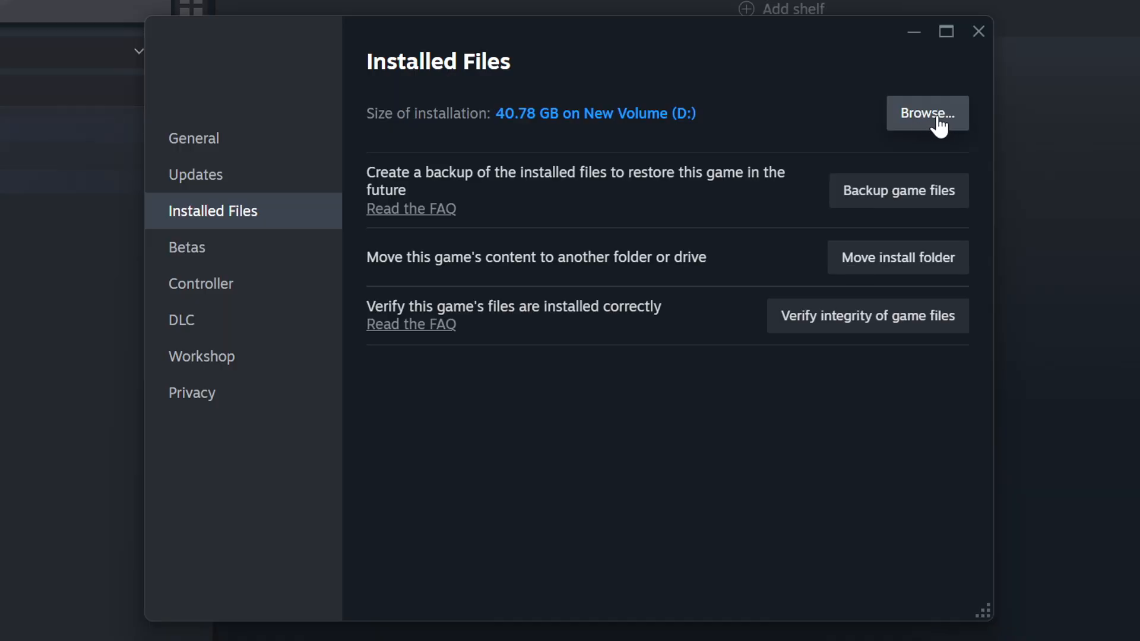
Open the GAME shortcut's Properties from its steamapps\common folder on New Volume (D:).
{"action": "left_click", "coordinate": [927, 114]}
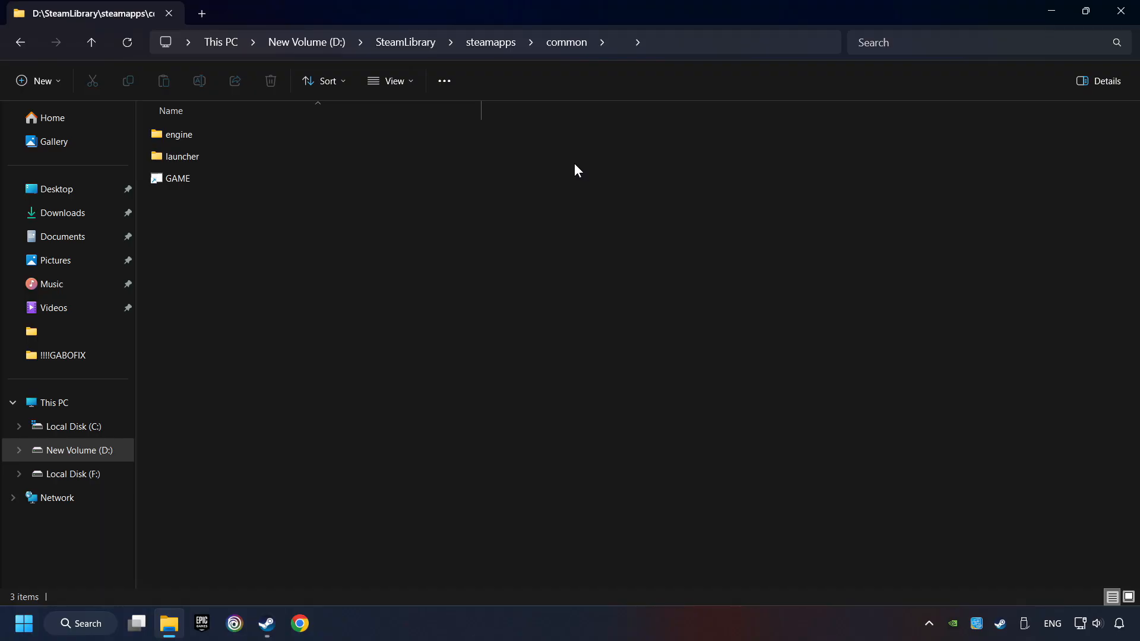
{"action": "right_click", "coordinate": [177, 178]}
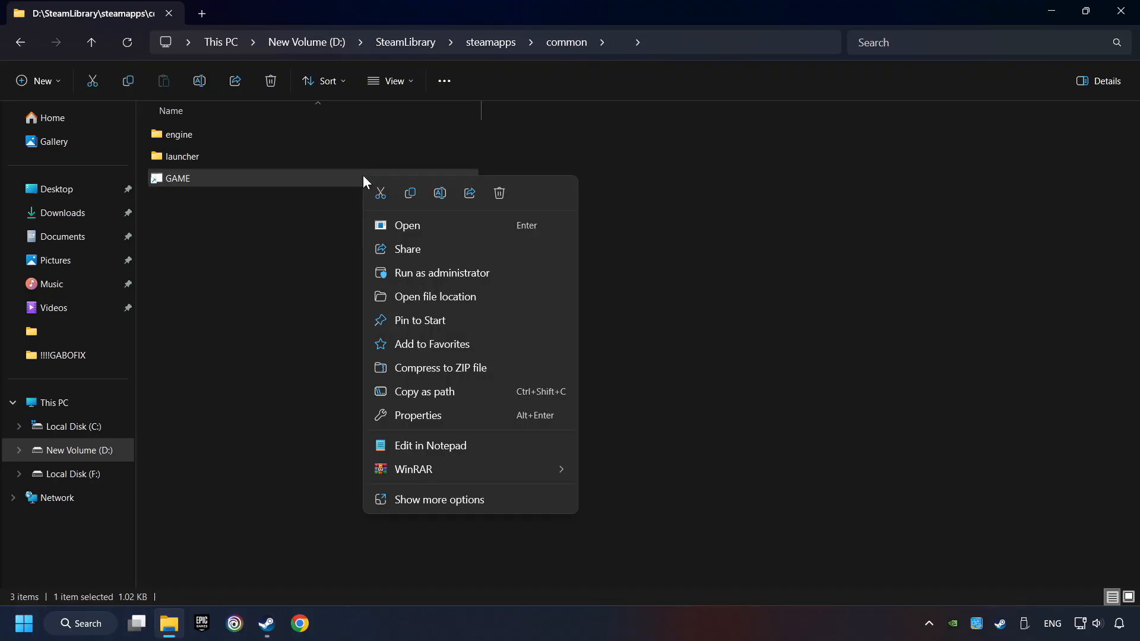
{"action": "mouse_move", "coordinate": [417, 415]}
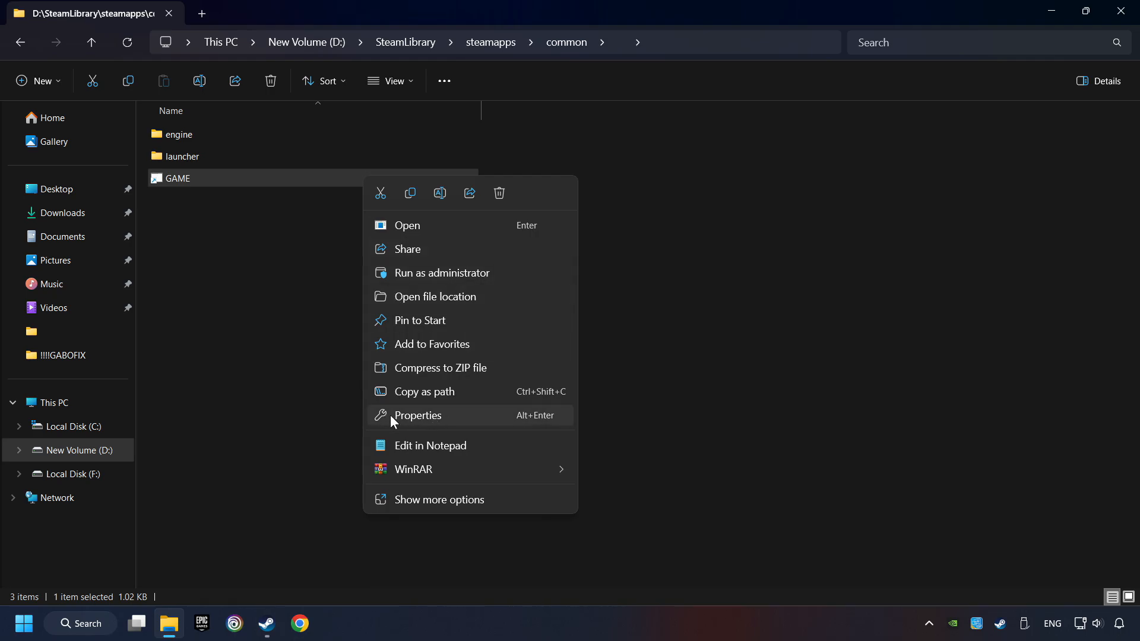
{"action": "left_click", "coordinate": [417, 415]}
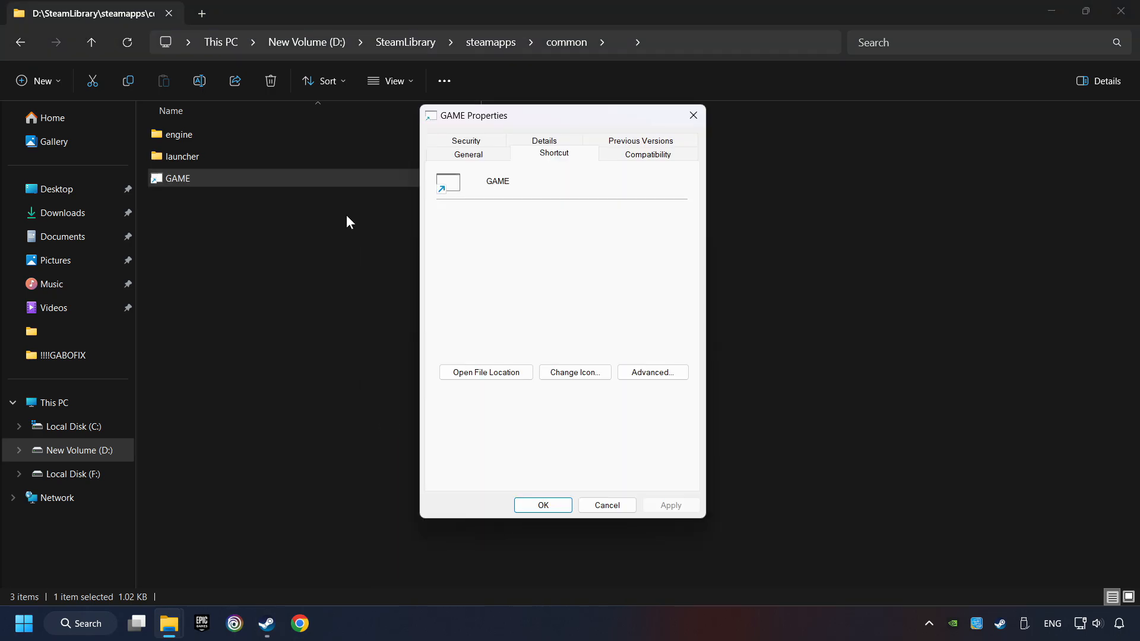
{"action": "mouse_move", "coordinate": [646, 154]}
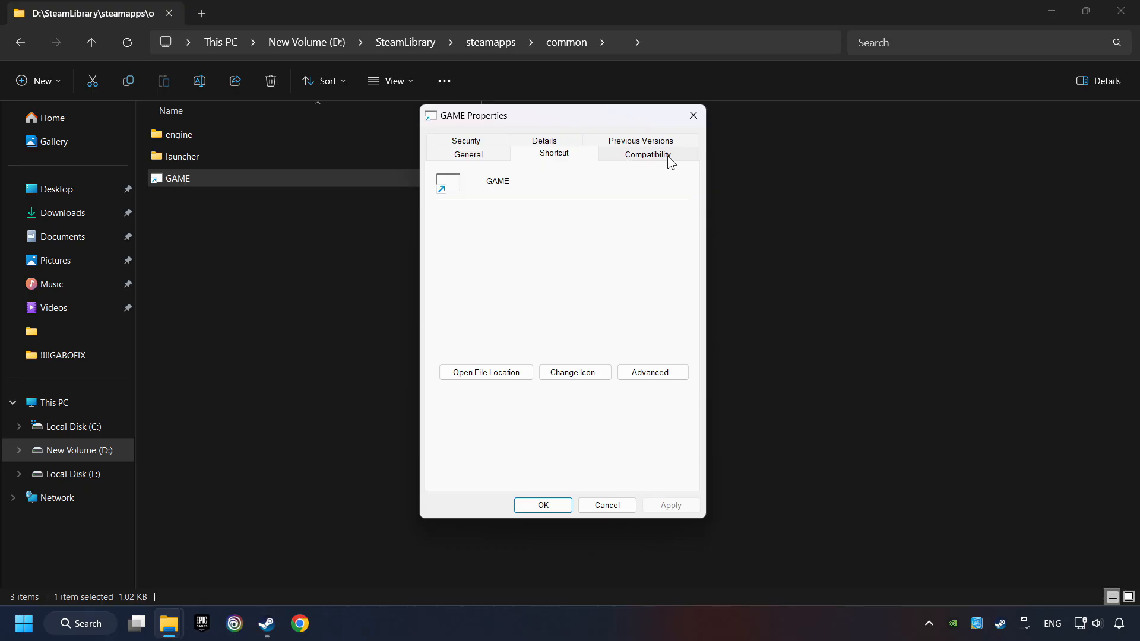
Set GAME to Windows 8 compatibility, fullscreen optimizations off, run as administrator, applied.
{"action": "left_click", "coordinate": [646, 153]}
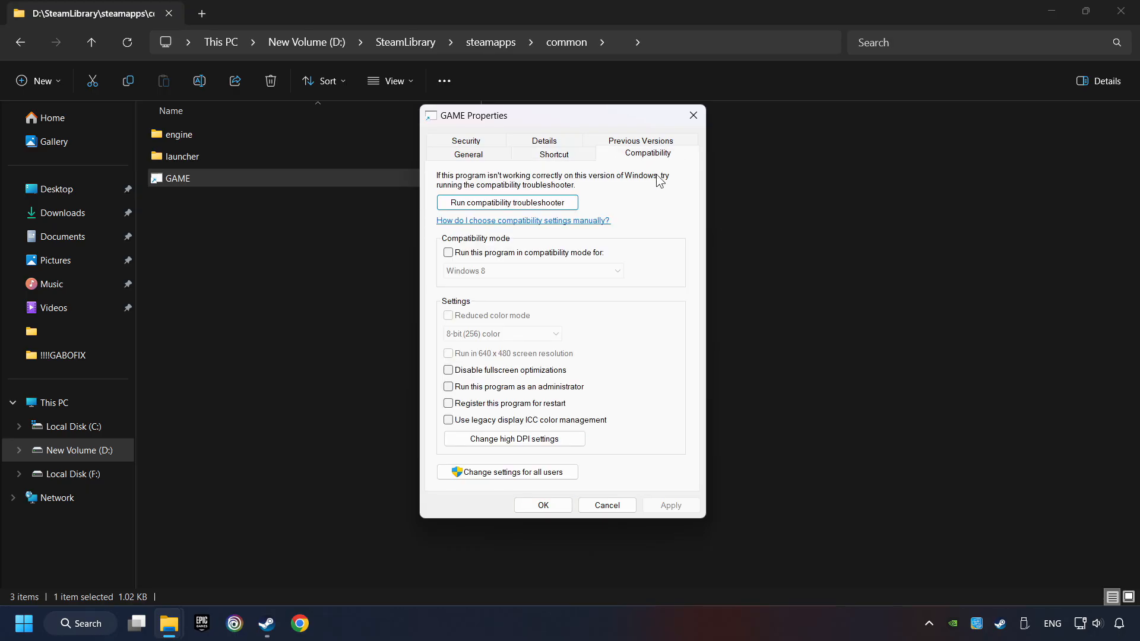
{"action": "mouse_move", "coordinate": [502, 262]}
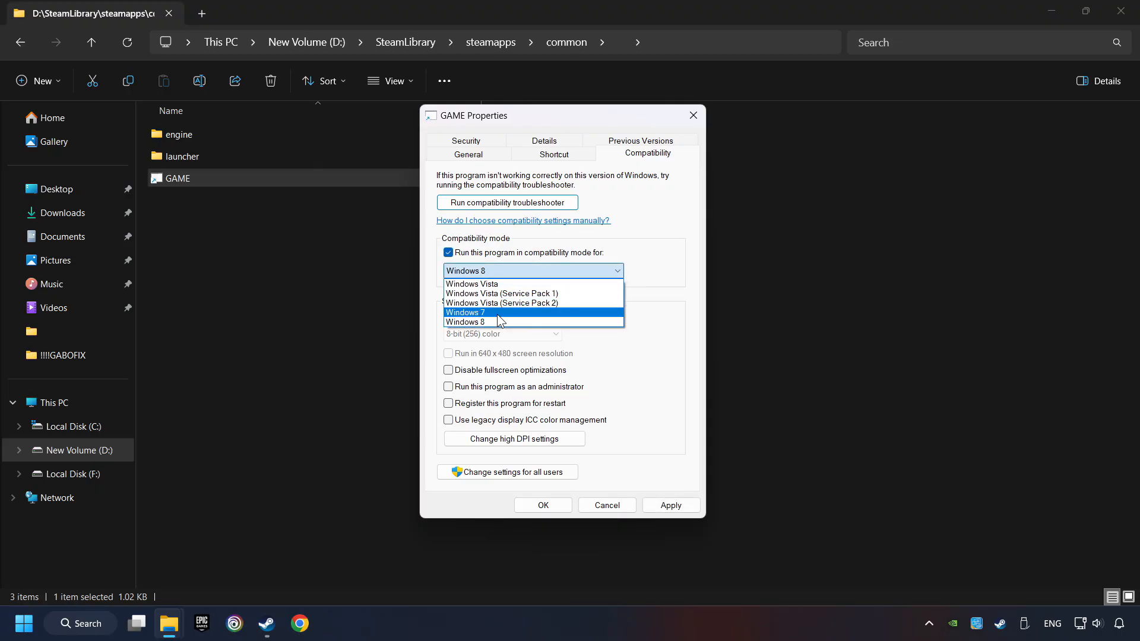
{"action": "mouse_move", "coordinate": [506, 321]}
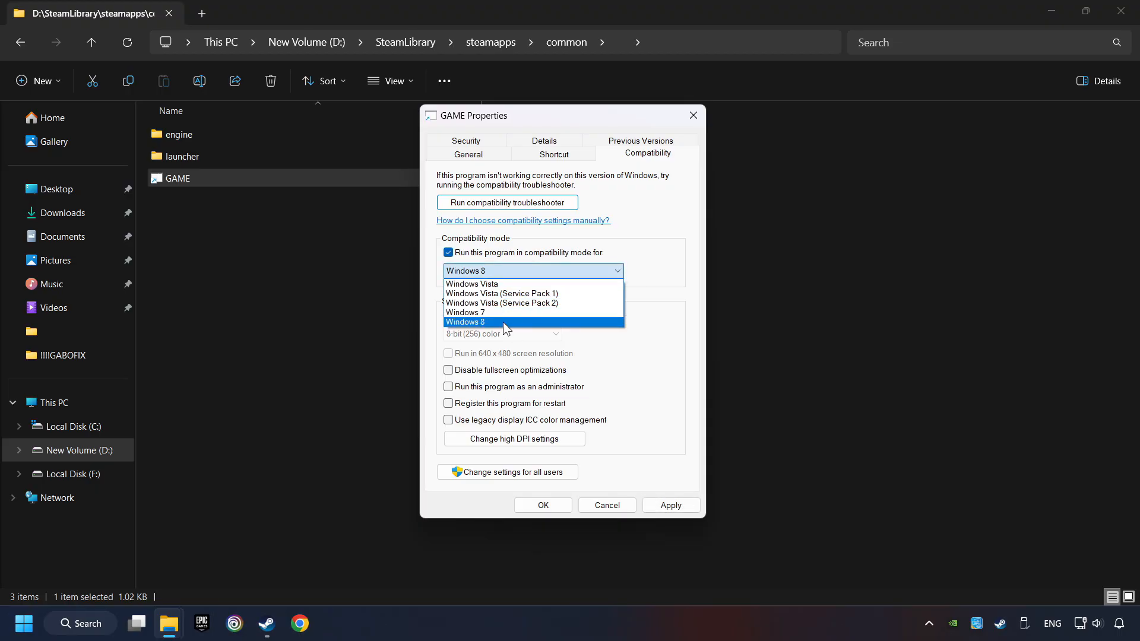
{"action": "left_click", "coordinate": [464, 321]}
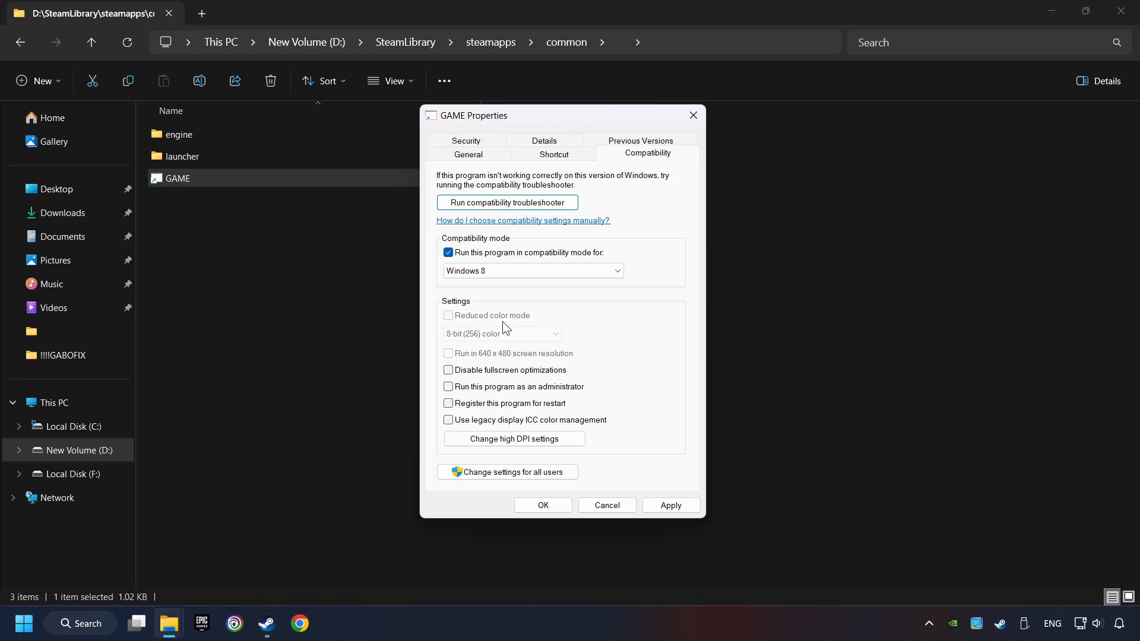
{"action": "left_click", "coordinate": [448, 370]}
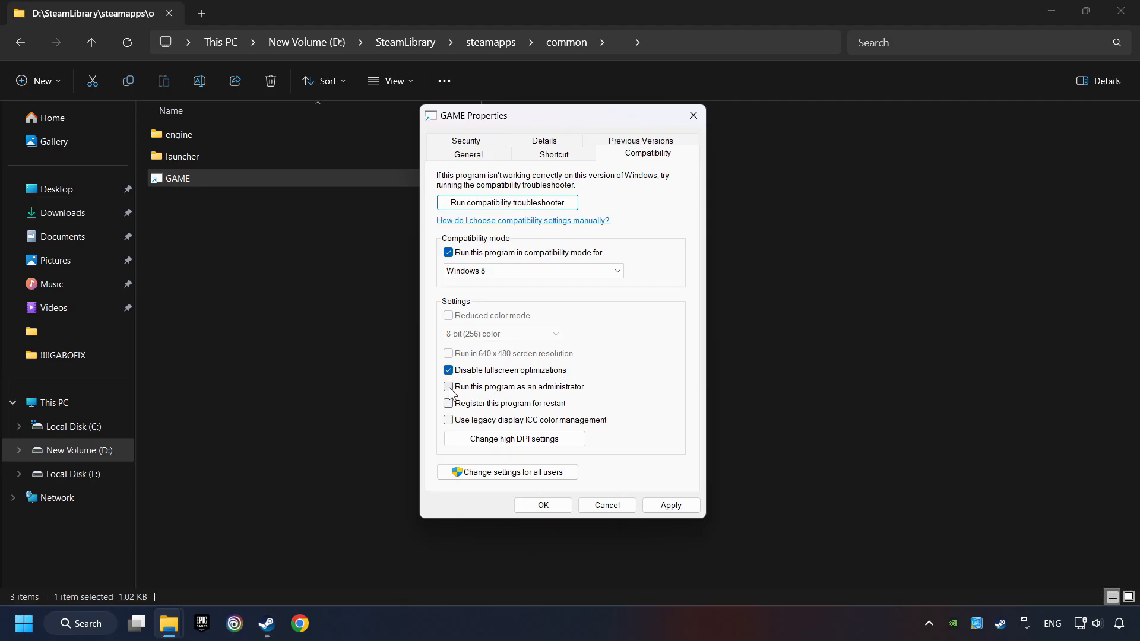
{"action": "left_click", "coordinate": [447, 386]}
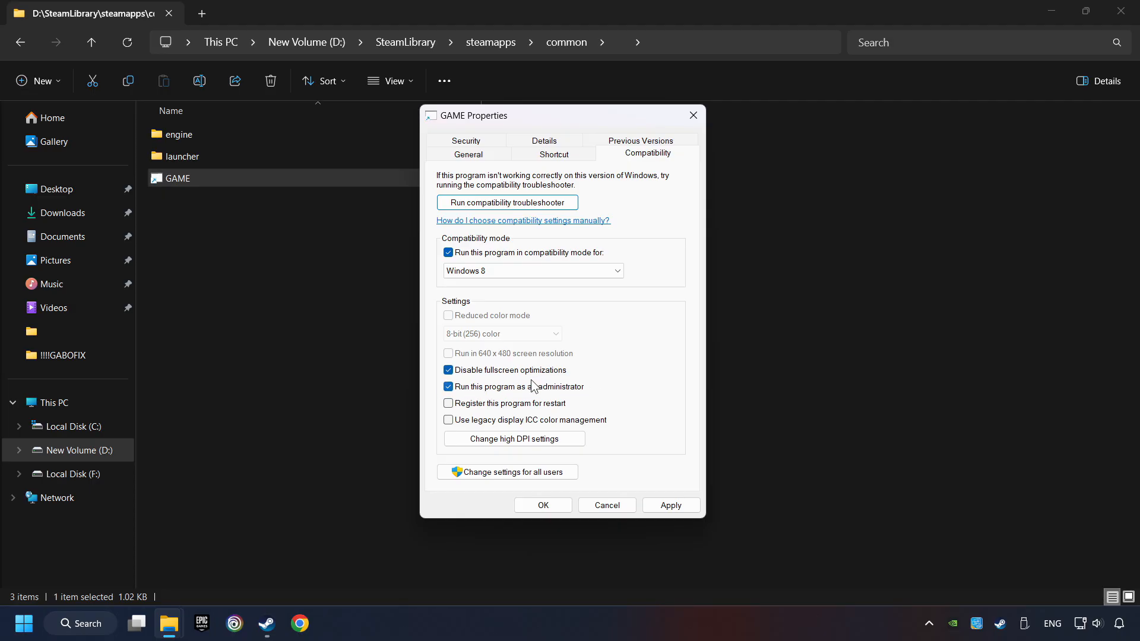
{"action": "mouse_move", "coordinate": [596, 392]}
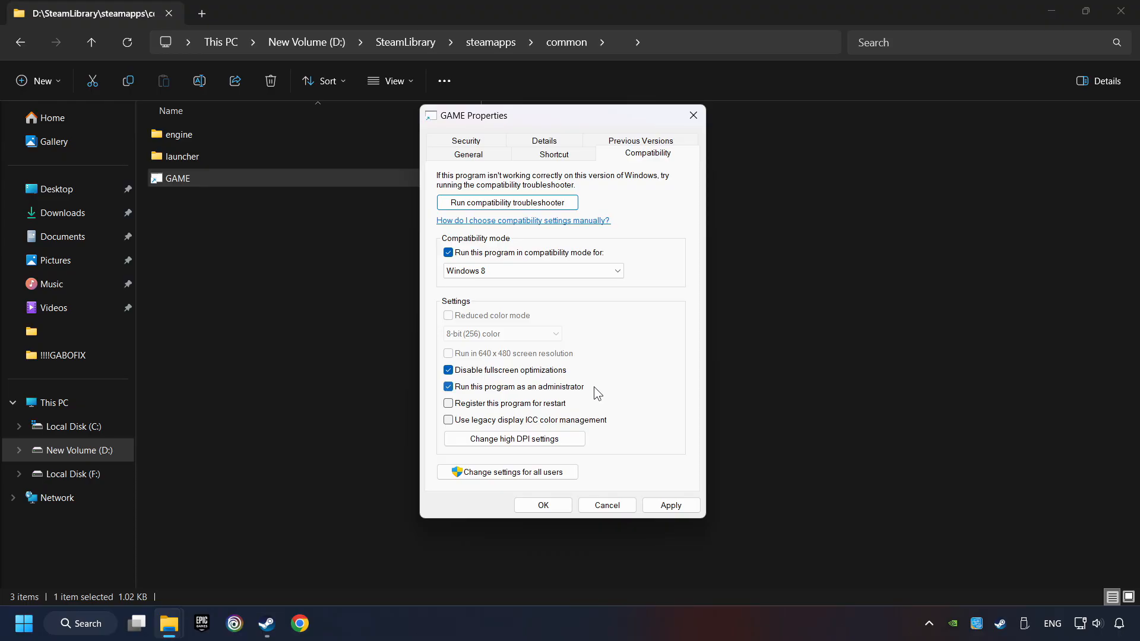
{"action": "mouse_move", "coordinate": [604, 398]}
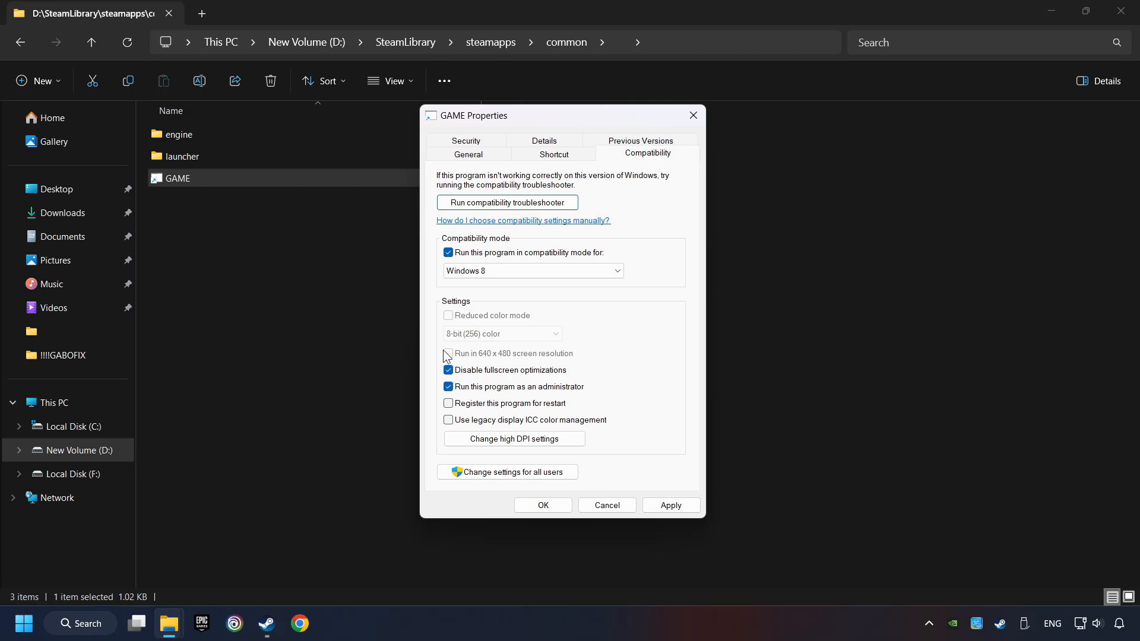
{"action": "mouse_move", "coordinate": [454, 351]}
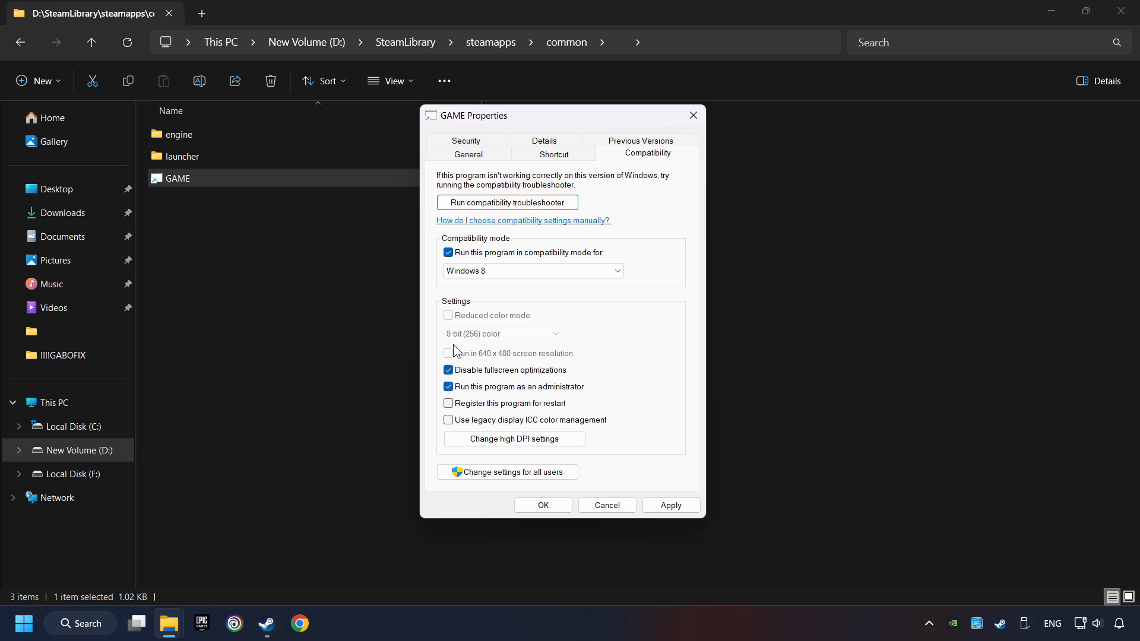
{"action": "mouse_move", "coordinate": [518, 359]}
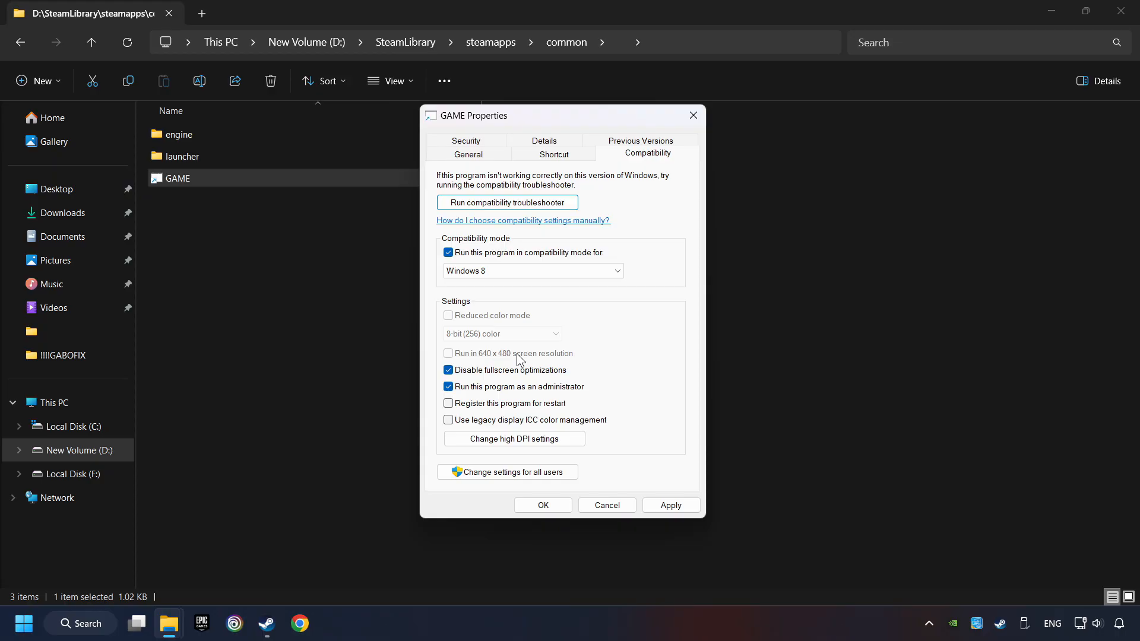
{"action": "left_click", "coordinate": [669, 505]}
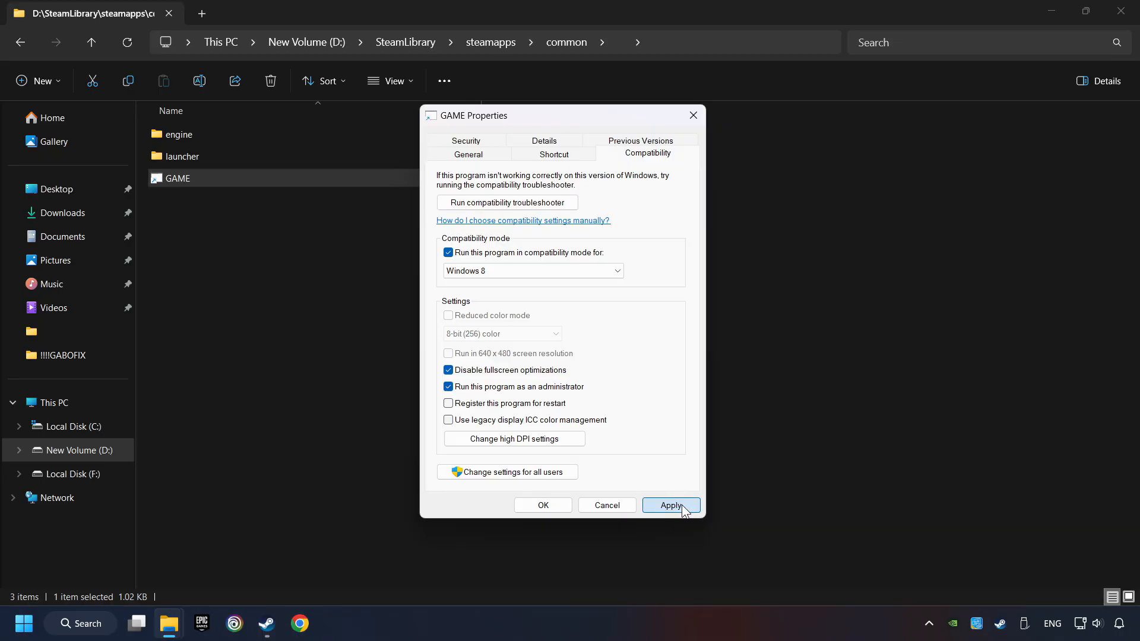
{"action": "left_click", "coordinate": [670, 506]}
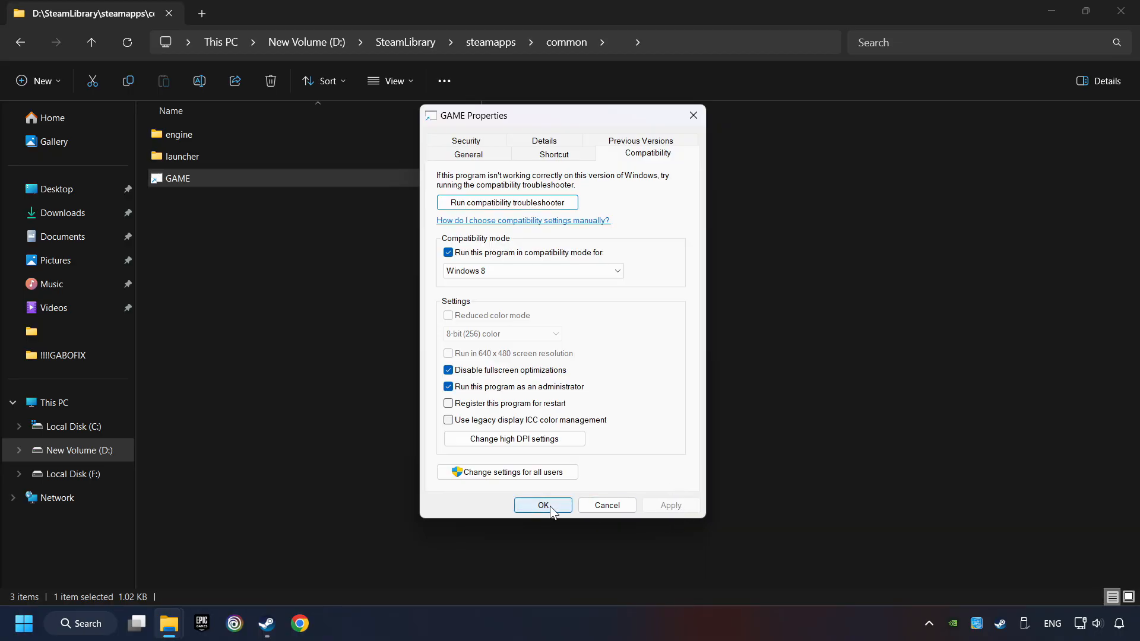
{"action": "left_click", "coordinate": [542, 506]}
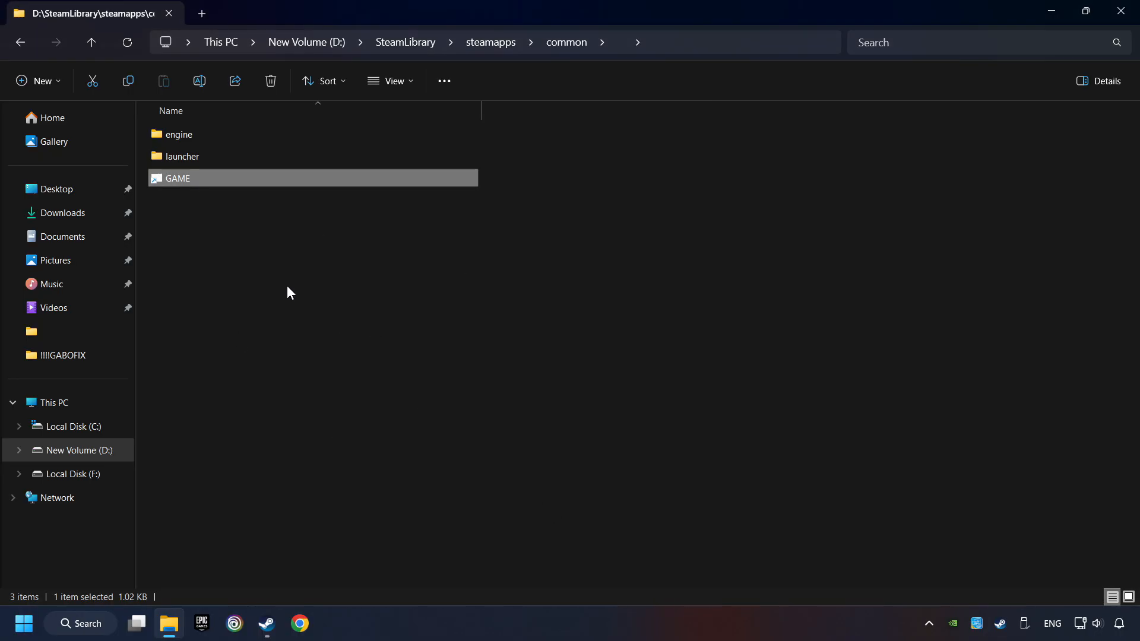
{"action": "mouse_move", "coordinate": [445, 286]}
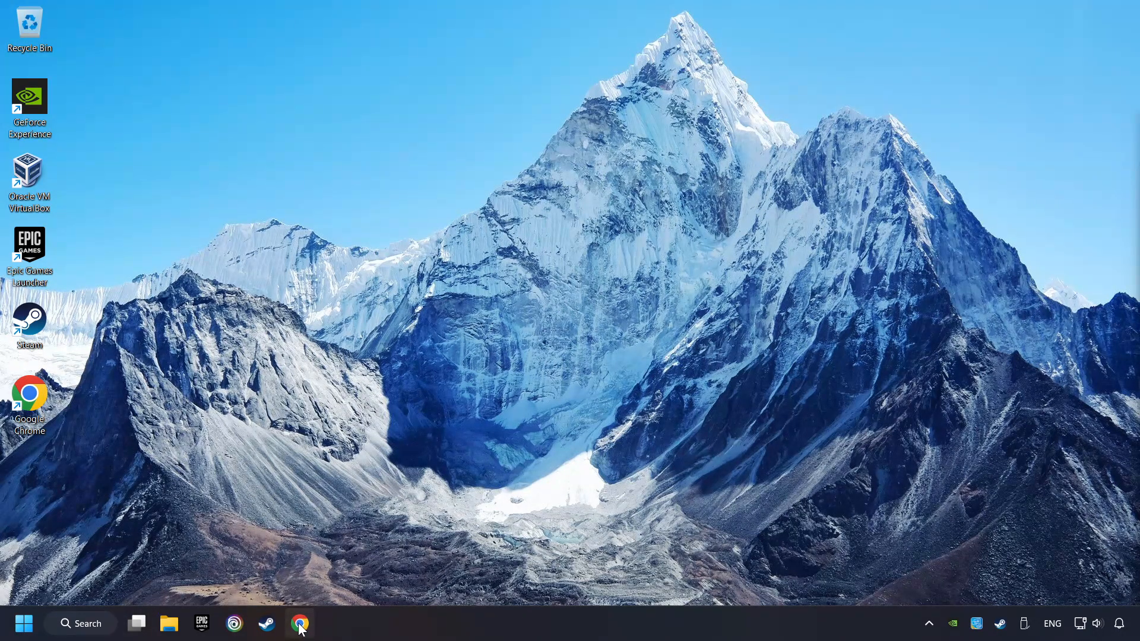
Bring up Chrome with the DirectX and Visual C++ Redistributable download tabs.
{"action": "left_click", "coordinate": [299, 623]}
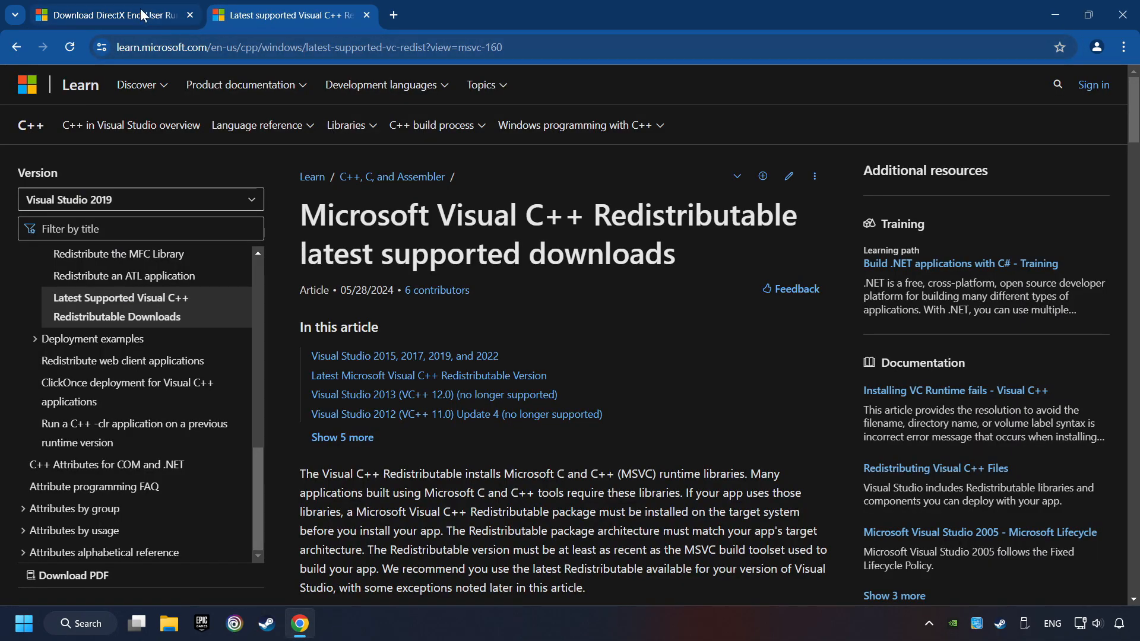
Download the DirectX End-User Runtime installer from its Chrome tab.
{"action": "left_click", "coordinate": [109, 14]}
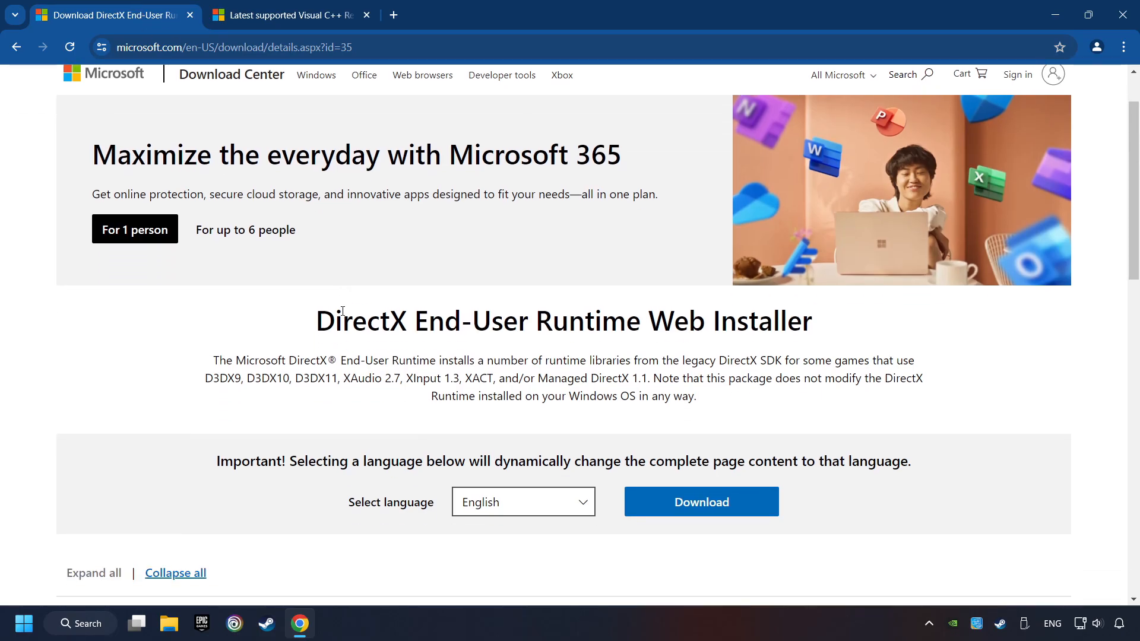
{"action": "scroll", "scroll_direction": "down", "scroll_amount": 3}
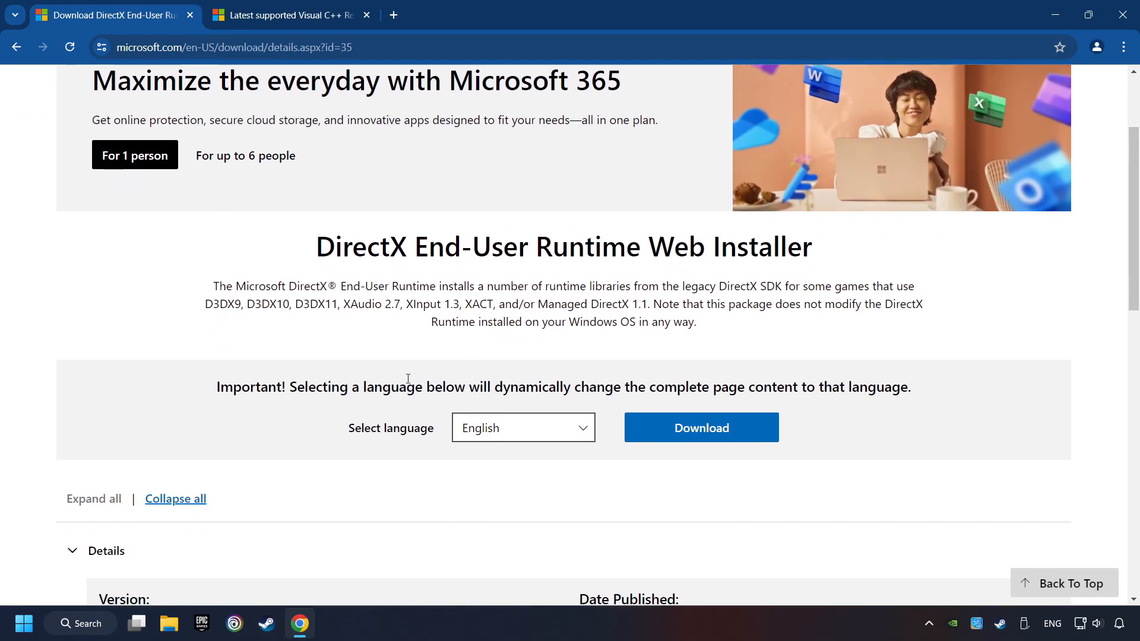
{"action": "left_click", "coordinate": [700, 427]}
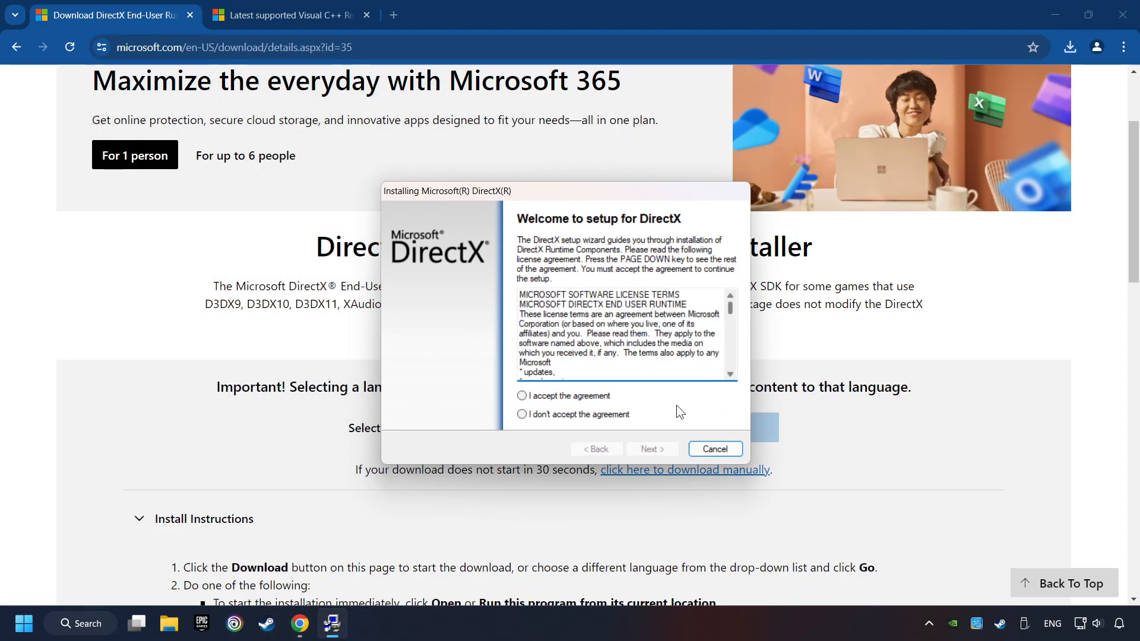
Run DirectX setup, accepting the license and declining the Bing Bar, through Finish.
{"action": "left_click", "coordinate": [522, 395]}
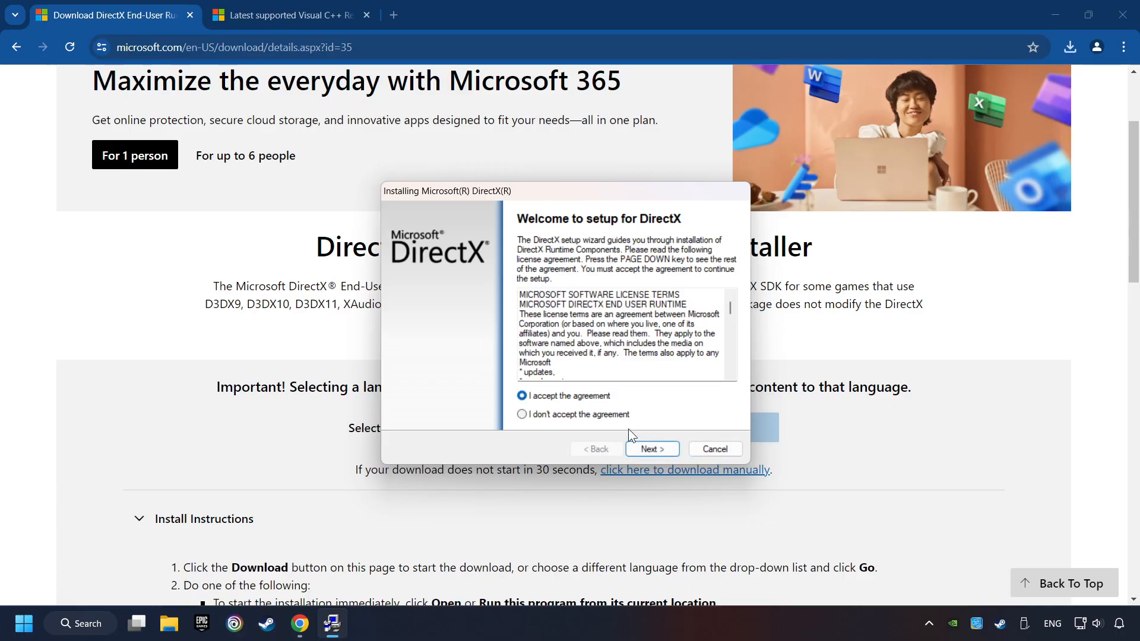
{"action": "left_click", "coordinate": [650, 449]}
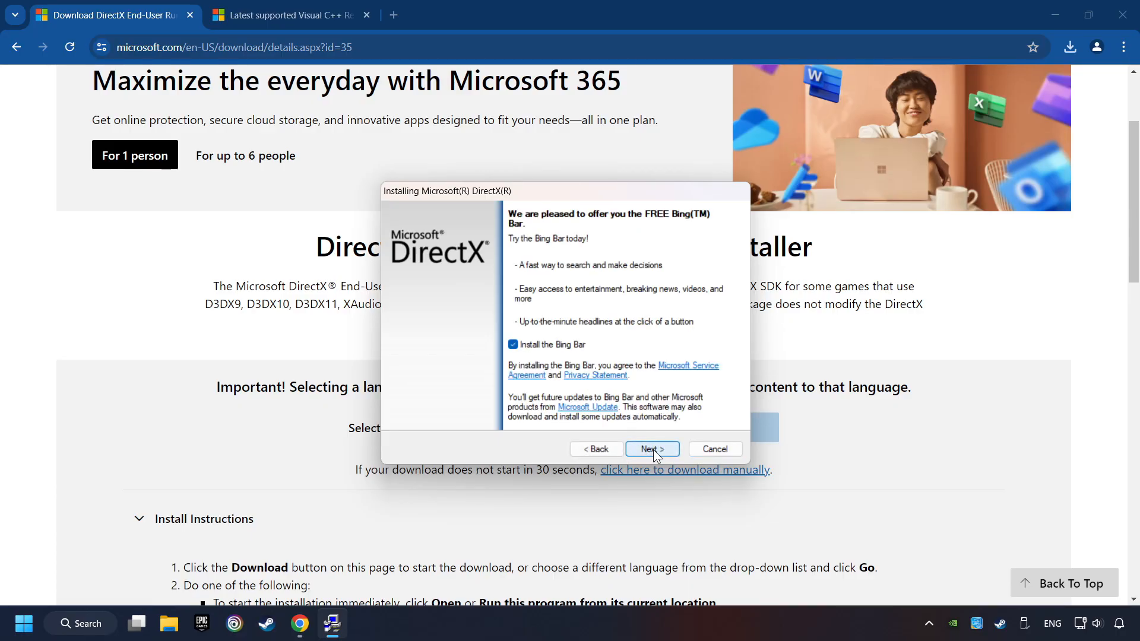
{"action": "left_click", "coordinate": [513, 344]}
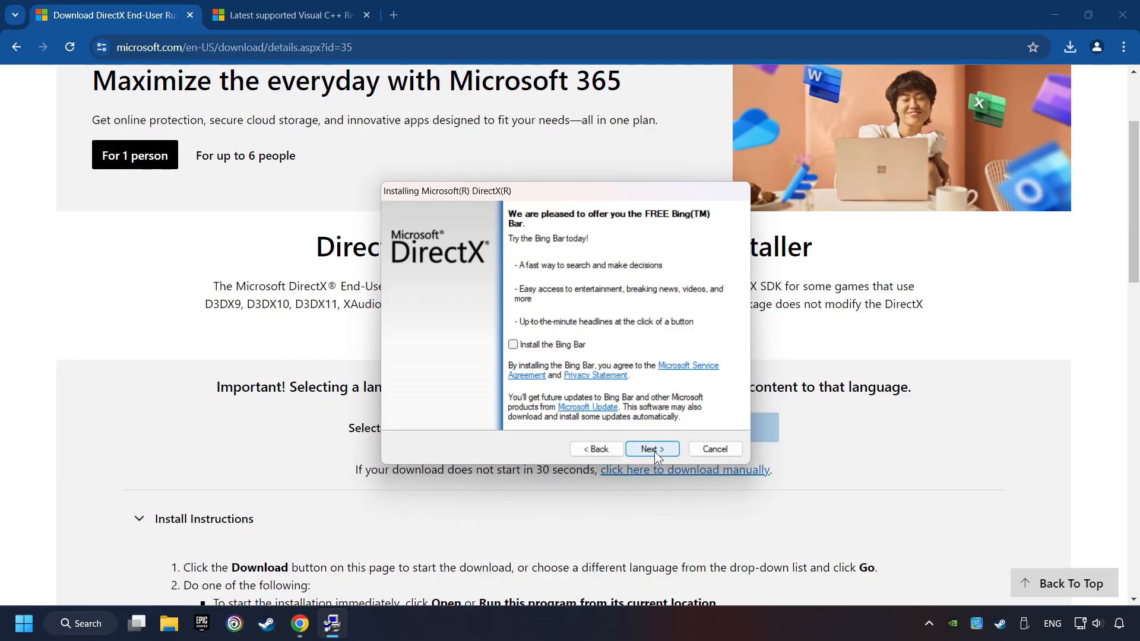
{"action": "left_click", "coordinate": [650, 449]}
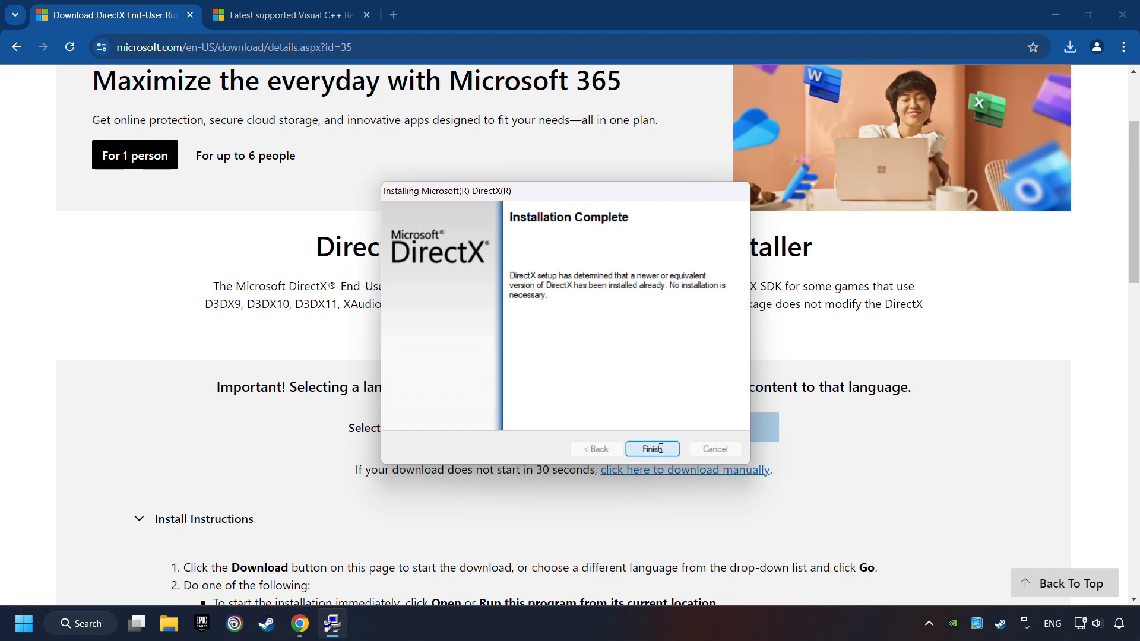
{"action": "left_click", "coordinate": [651, 449]}
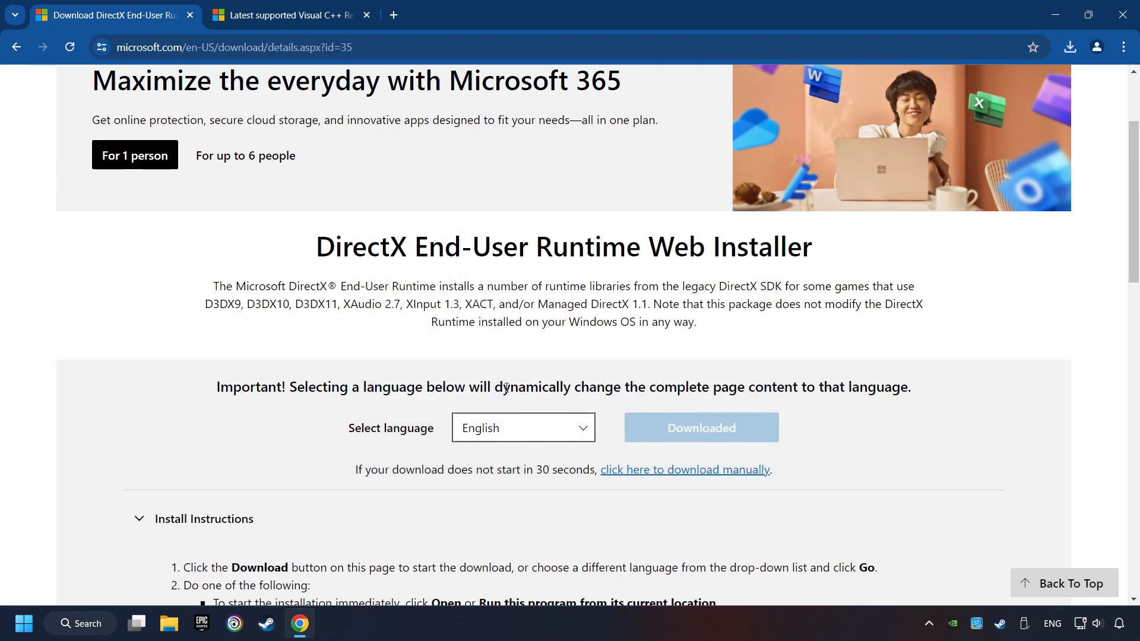
Attempt the ARM64 Visual C++ 2022 install and close its unsupported-processor failure.
{"action": "left_click", "coordinate": [287, 15]}
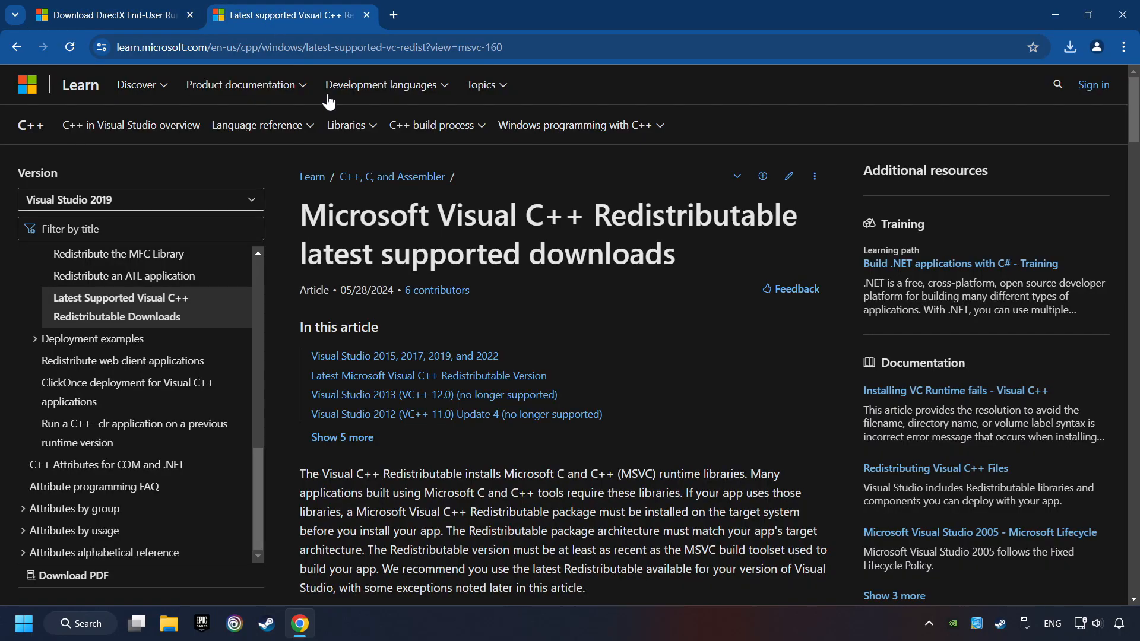
{"action": "scroll", "scroll_direction": "down", "scroll_amount": 3}
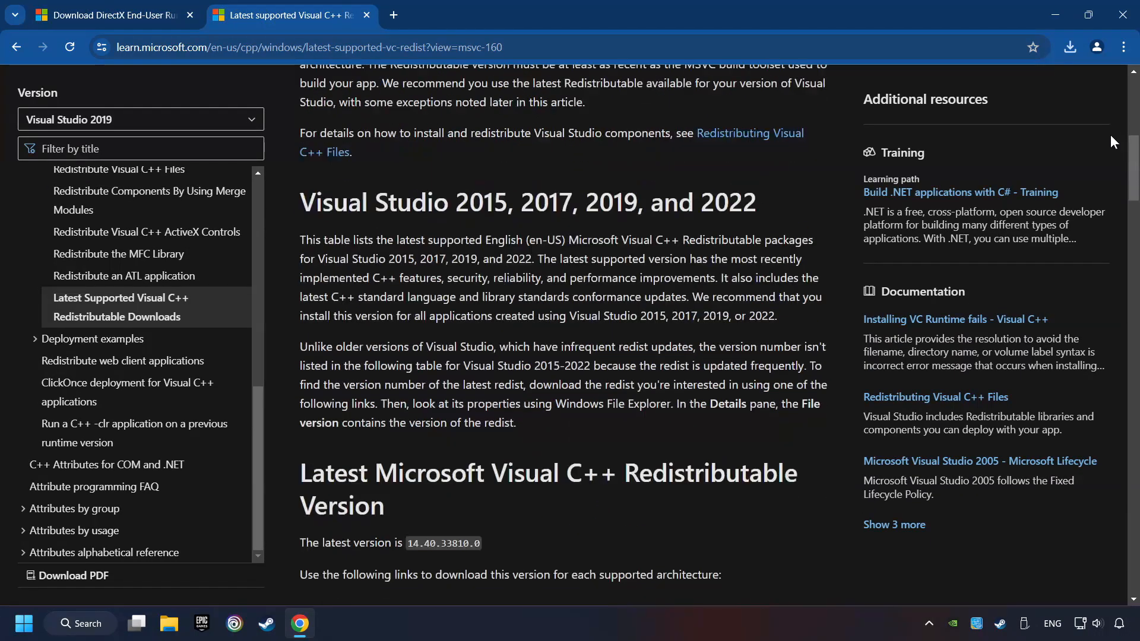
{"action": "scroll", "scroll_direction": "down", "scroll_amount": 3}
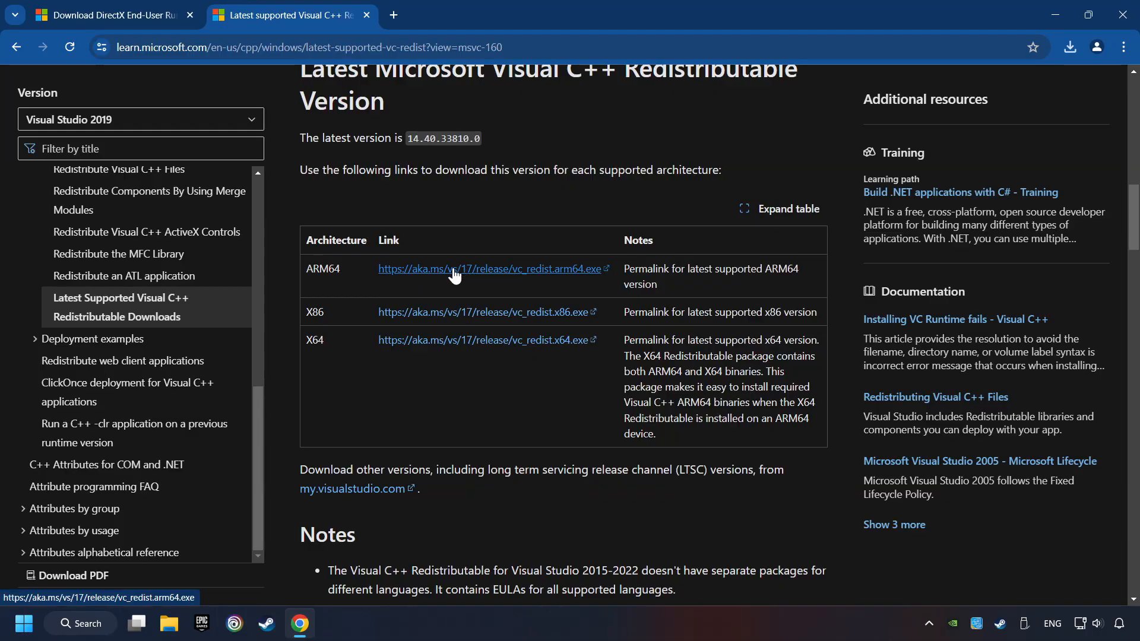
{"action": "mouse_move", "coordinate": [462, 342]}
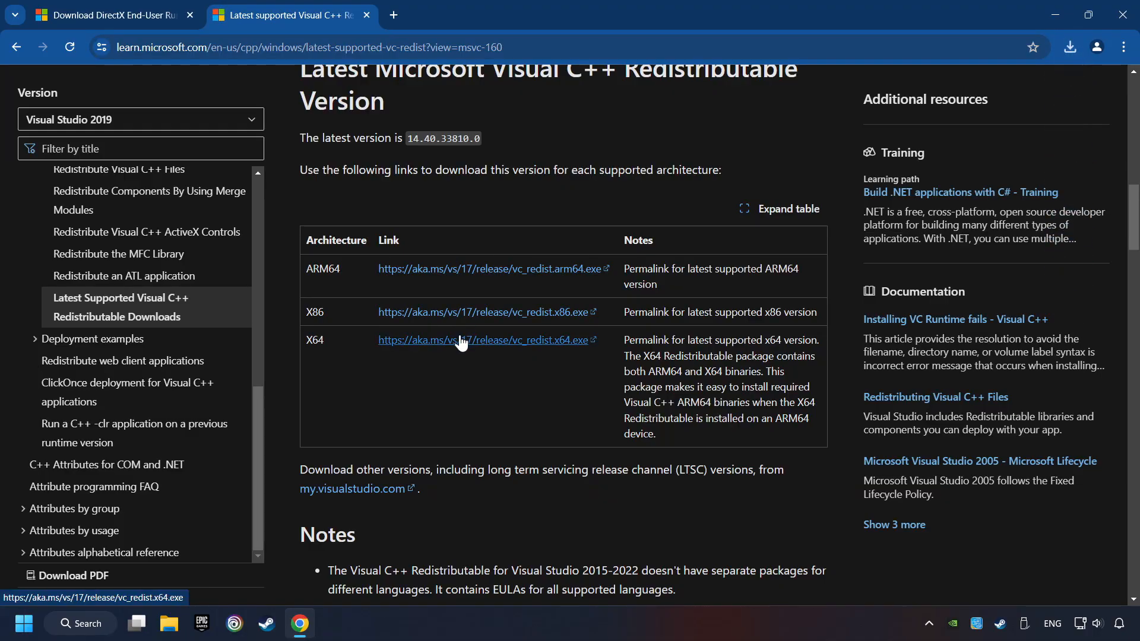
{"action": "mouse_move", "coordinate": [968, 165]}
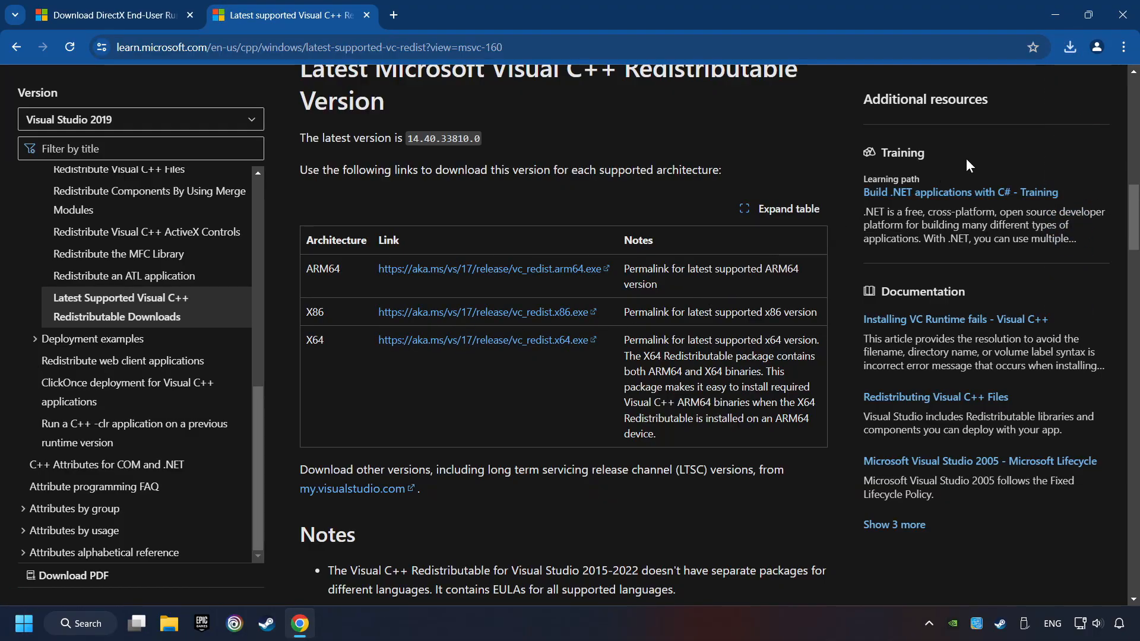
{"action": "left_click", "coordinate": [1069, 46]}
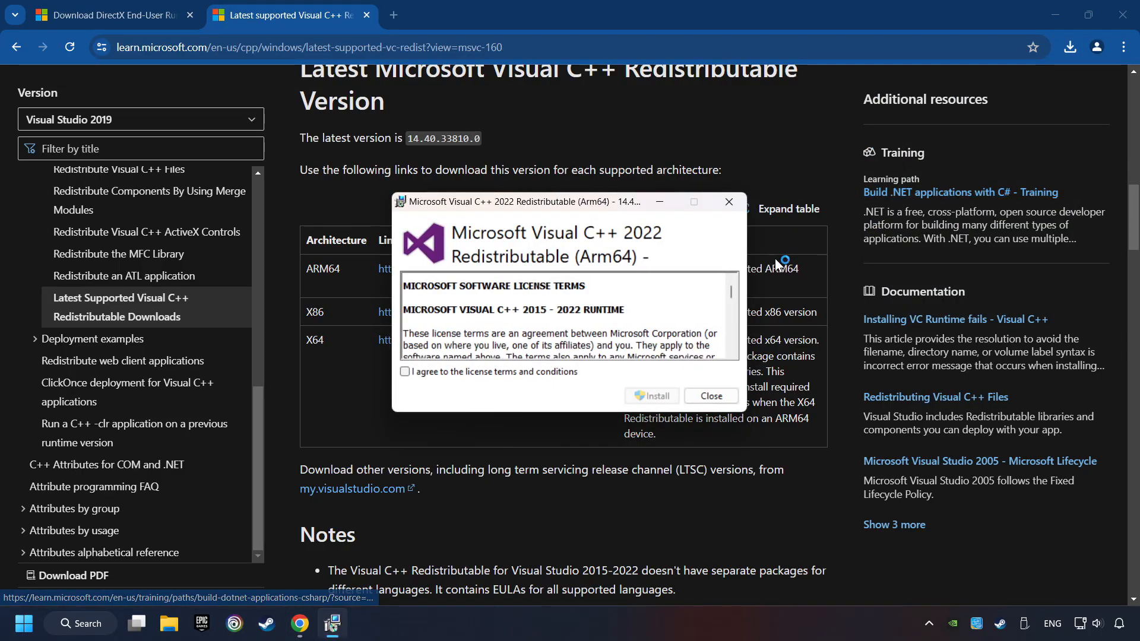
{"action": "left_click", "coordinate": [405, 372]}
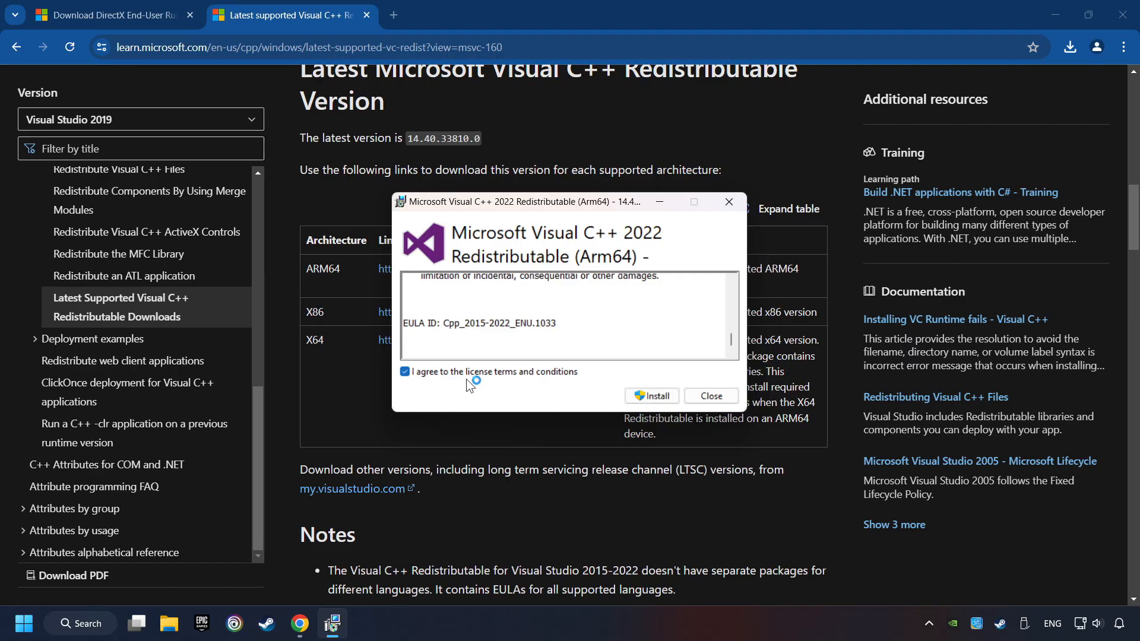
{"action": "left_click", "coordinate": [652, 395]}
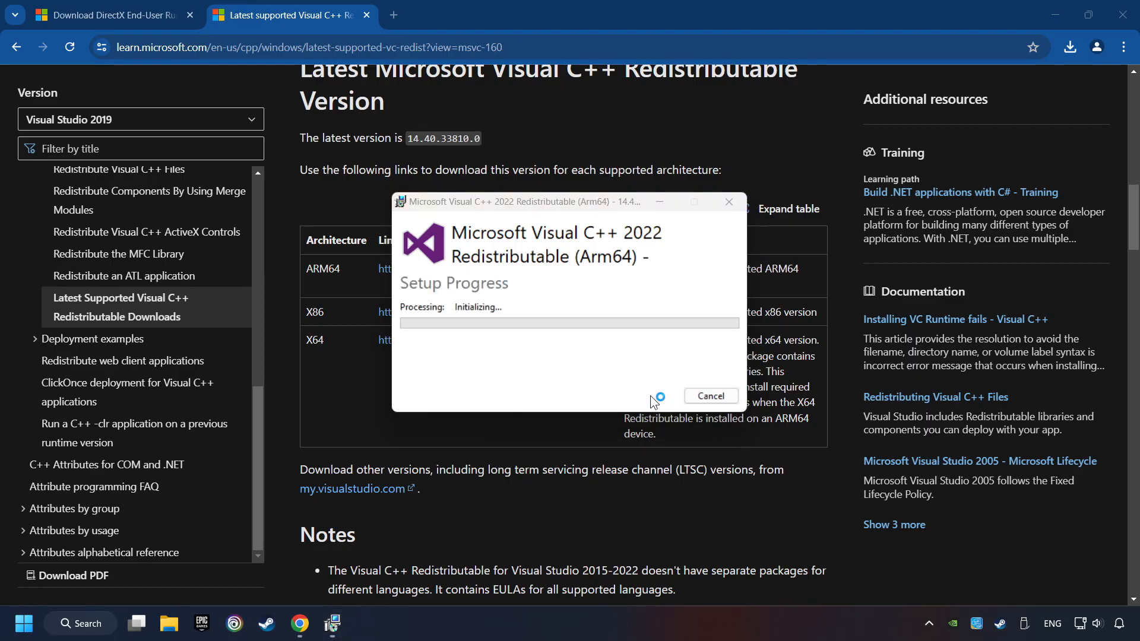
{"action": "mouse_move", "coordinate": [651, 402]}
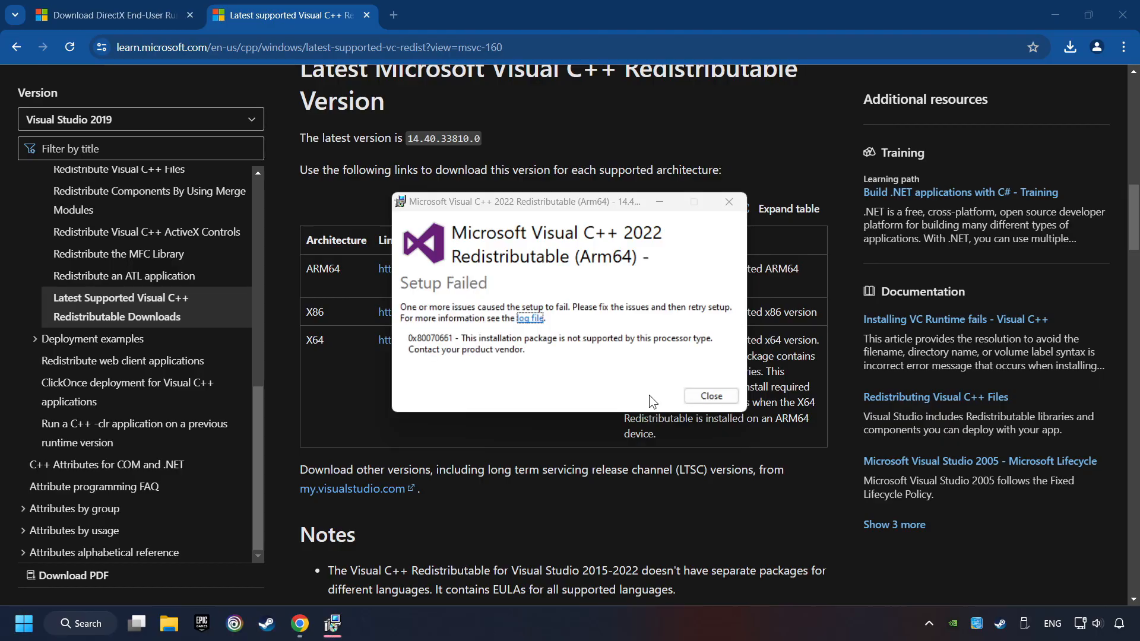
{"action": "mouse_move", "coordinate": [570, 311]}
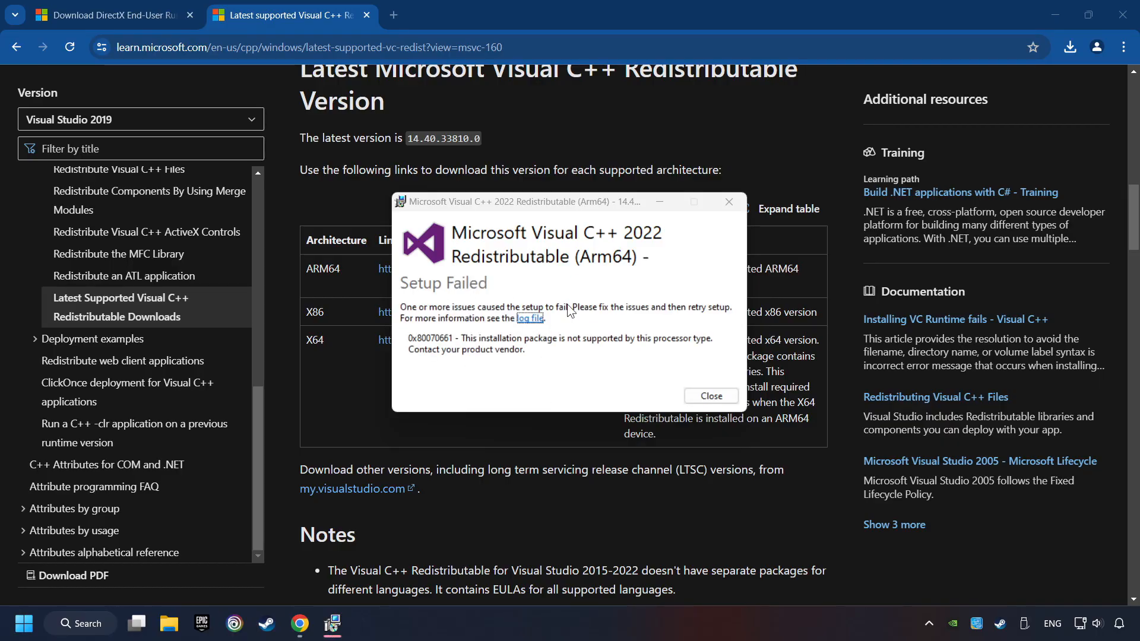
{"action": "mouse_move", "coordinate": [645, 334]}
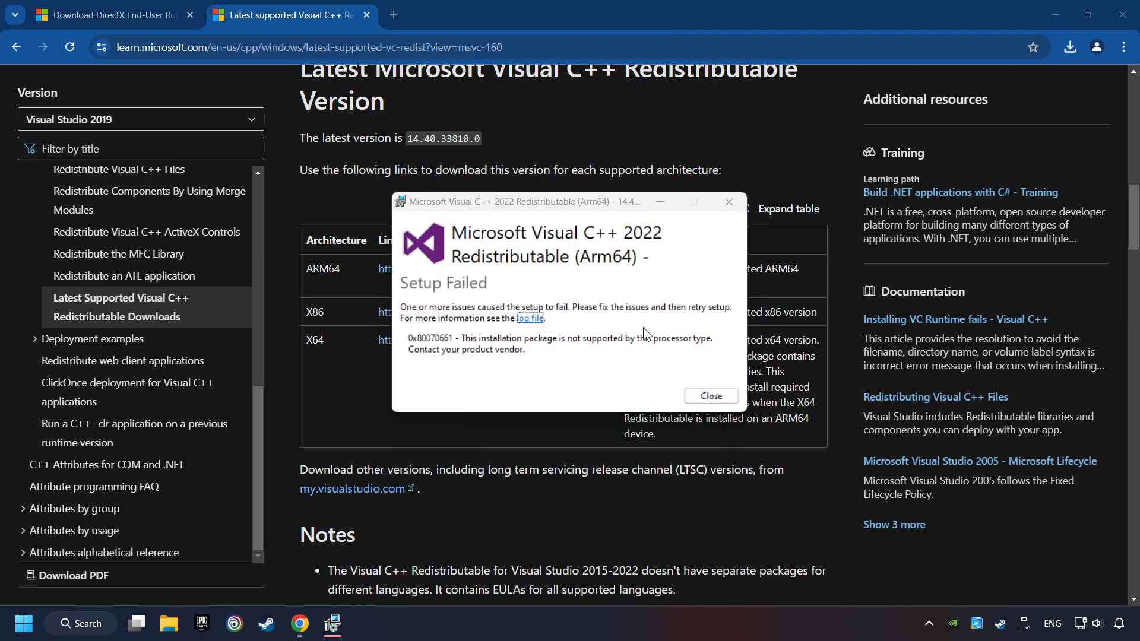
{"action": "left_click", "coordinate": [709, 396]}
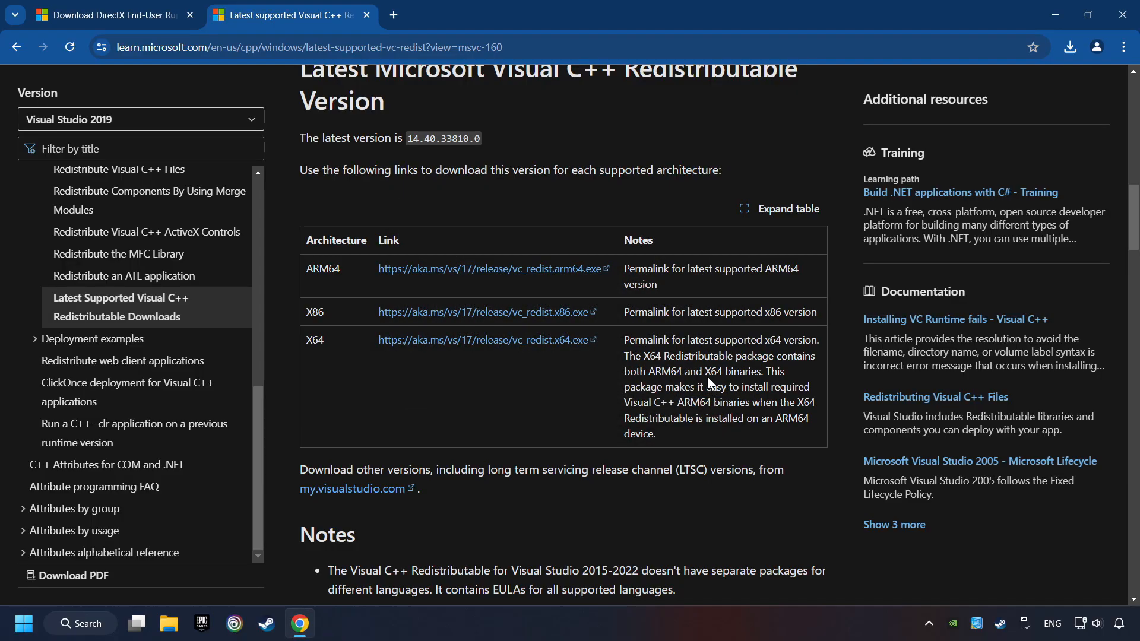
Install the x86 and x64 Visual C++ 14.40.33810 redistributables and dismiss the success dialogs.
{"action": "left_click", "coordinate": [1069, 47]}
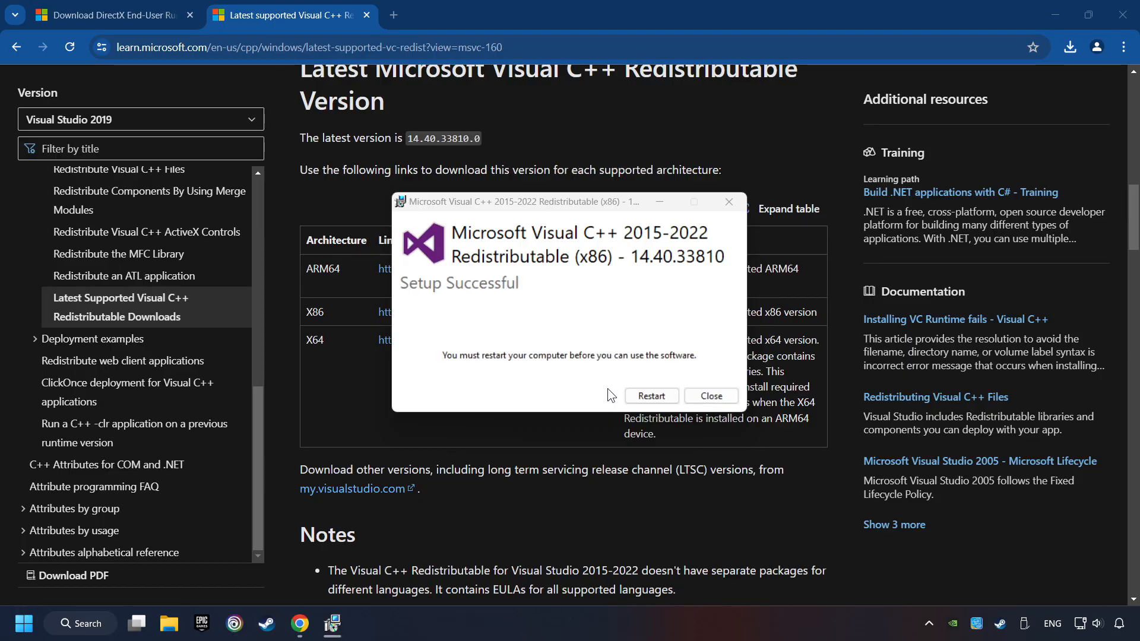
{"action": "left_click", "coordinate": [710, 396]}
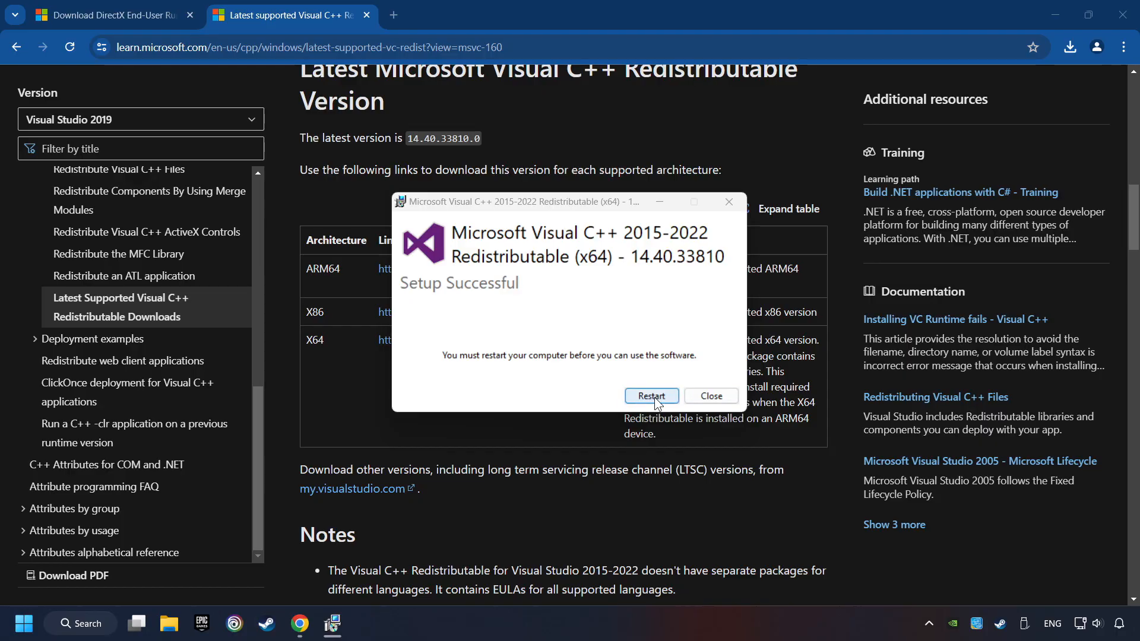
{"action": "left_click", "coordinate": [80, 623]}
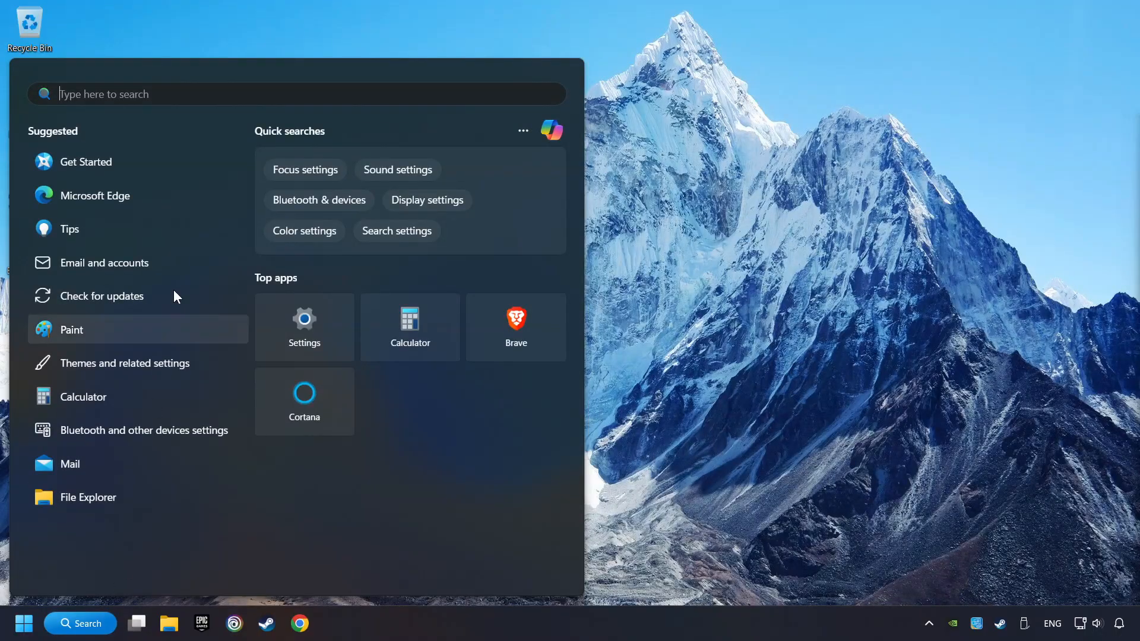
{"action": "mouse_move", "coordinate": [182, 94]}
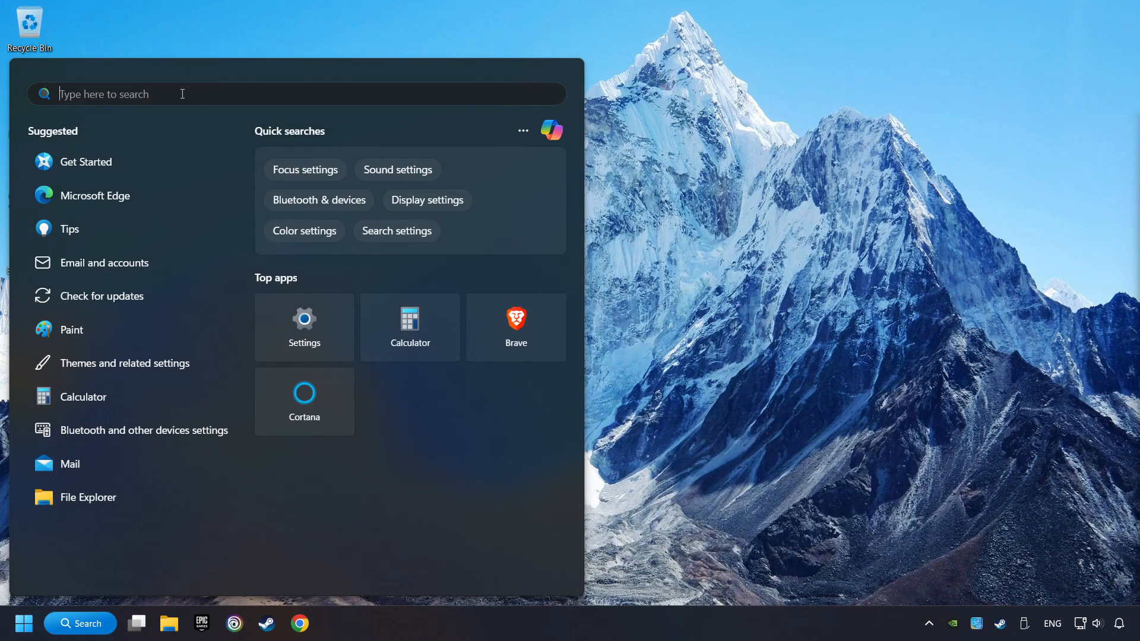
Recheck Windows Update, which stays up to date, and close Settings.
{"action": "type", "text": "updates"}
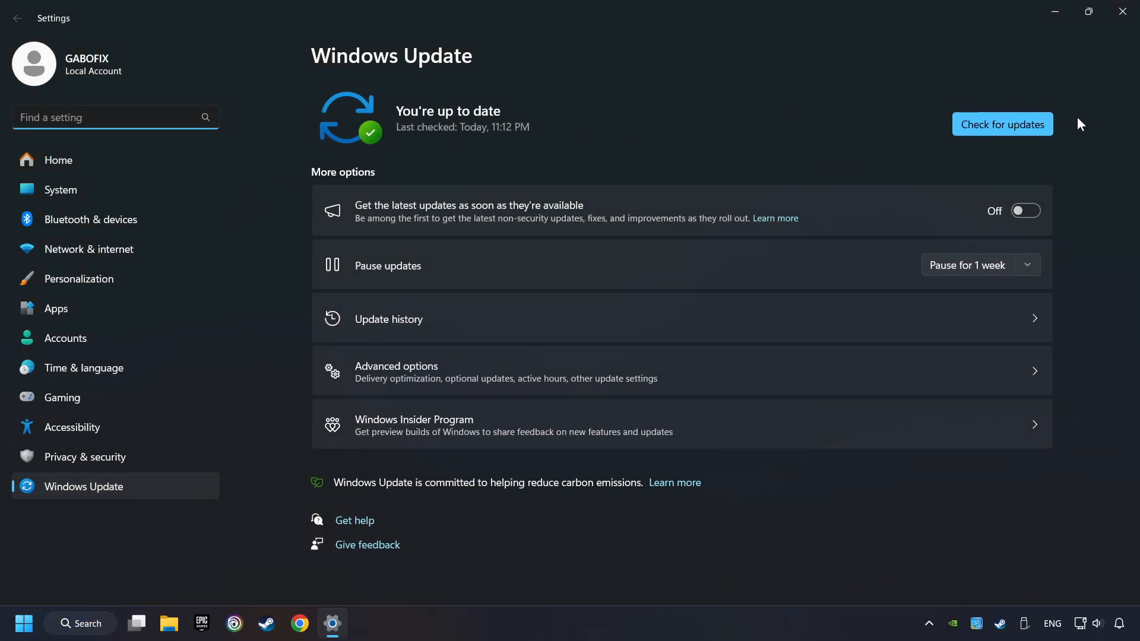
{"action": "left_click", "coordinate": [1001, 123]}
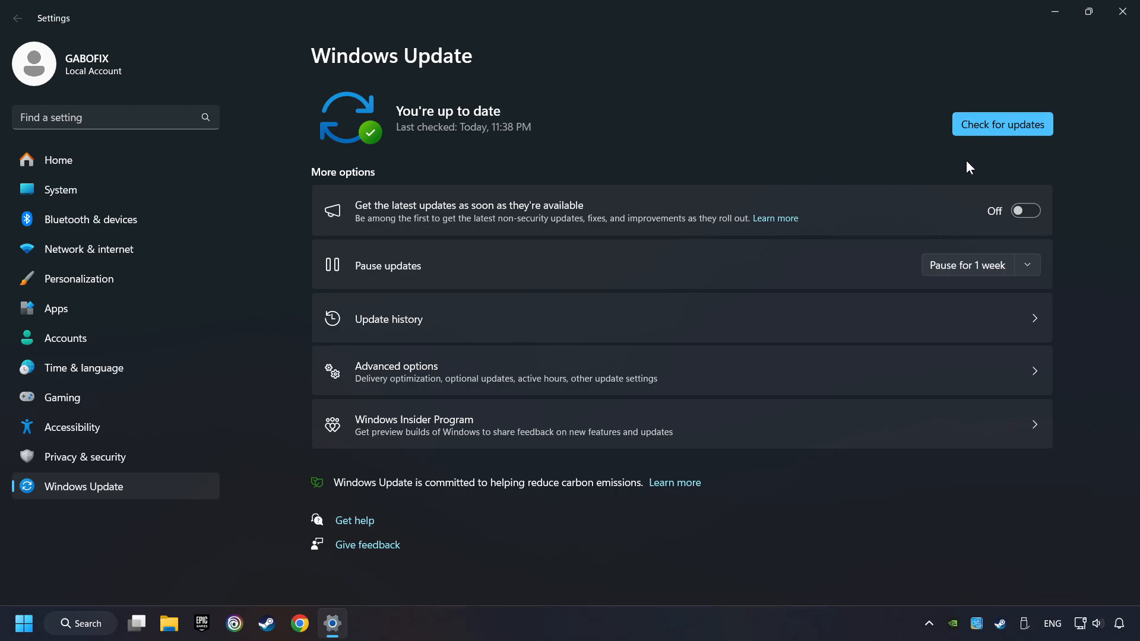
{"action": "mouse_move", "coordinate": [1103, 84]}
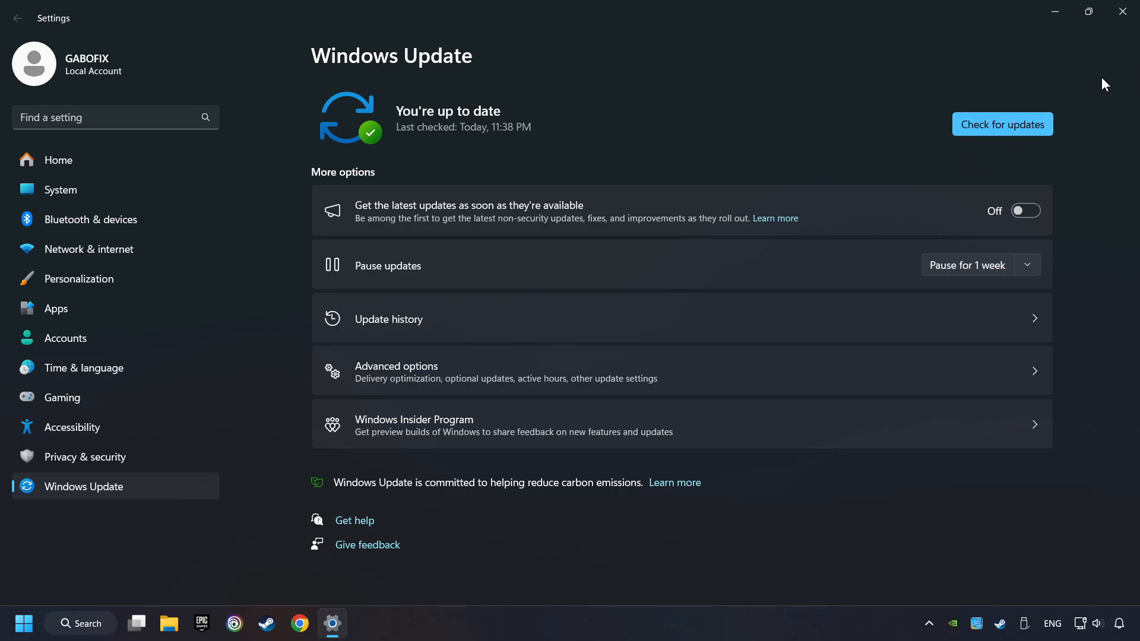
{"action": "left_click", "coordinate": [1122, 12]}
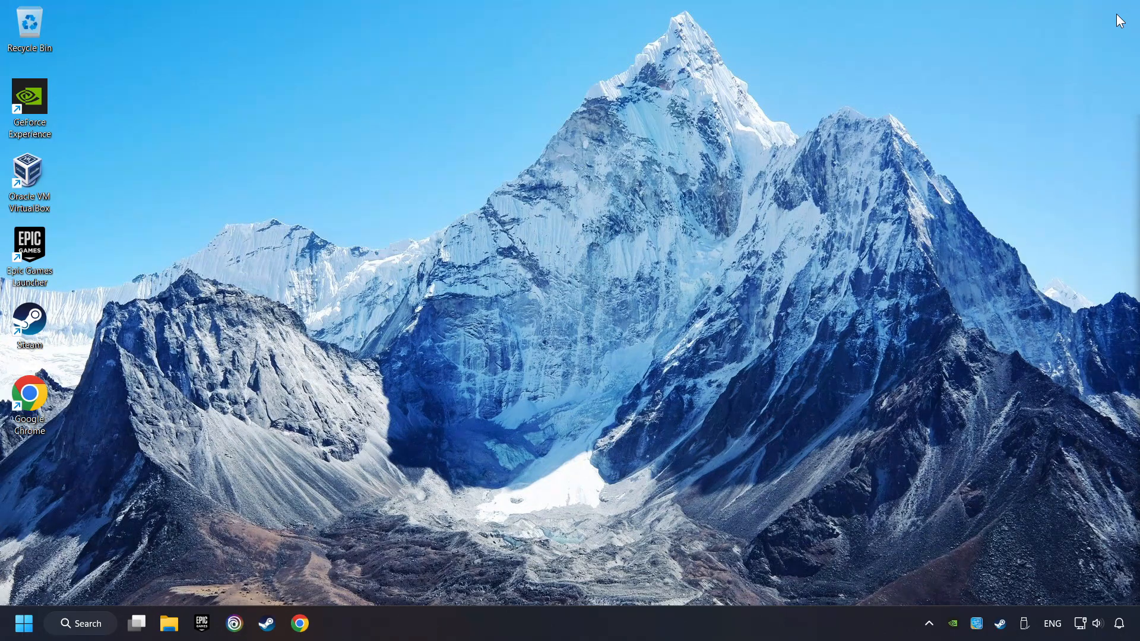
{"action": "mouse_move", "coordinate": [589, 376]}
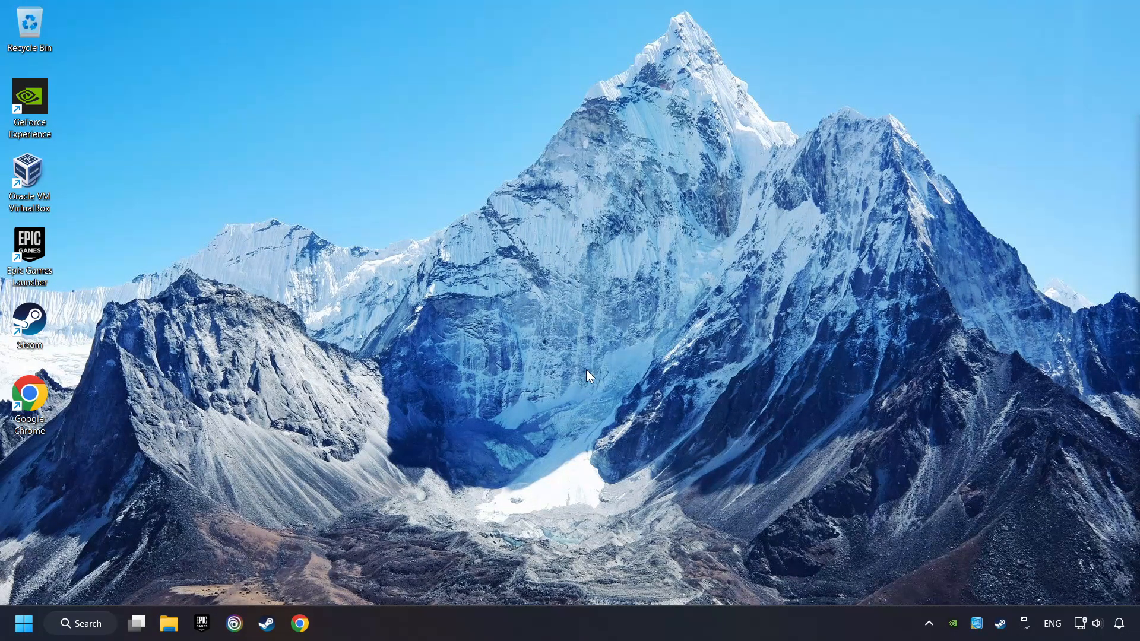
Confirm every Task Manager startup app is Disabled, then close Task Manager.
{"action": "right_click", "coordinate": [589, 603]}
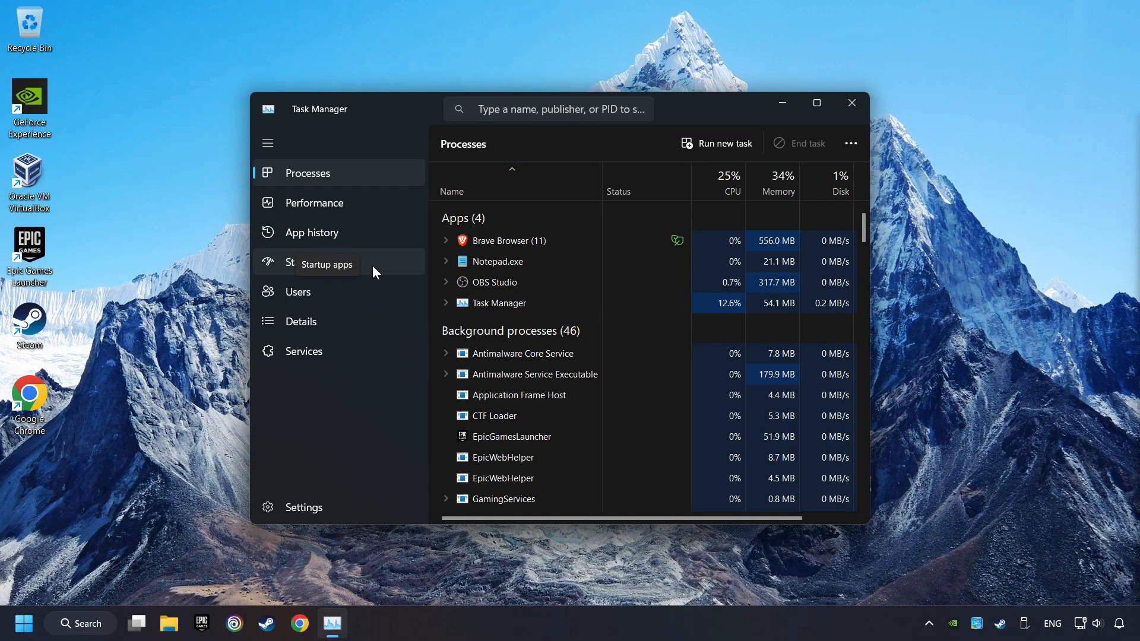
{"action": "left_click", "coordinate": [315, 262]}
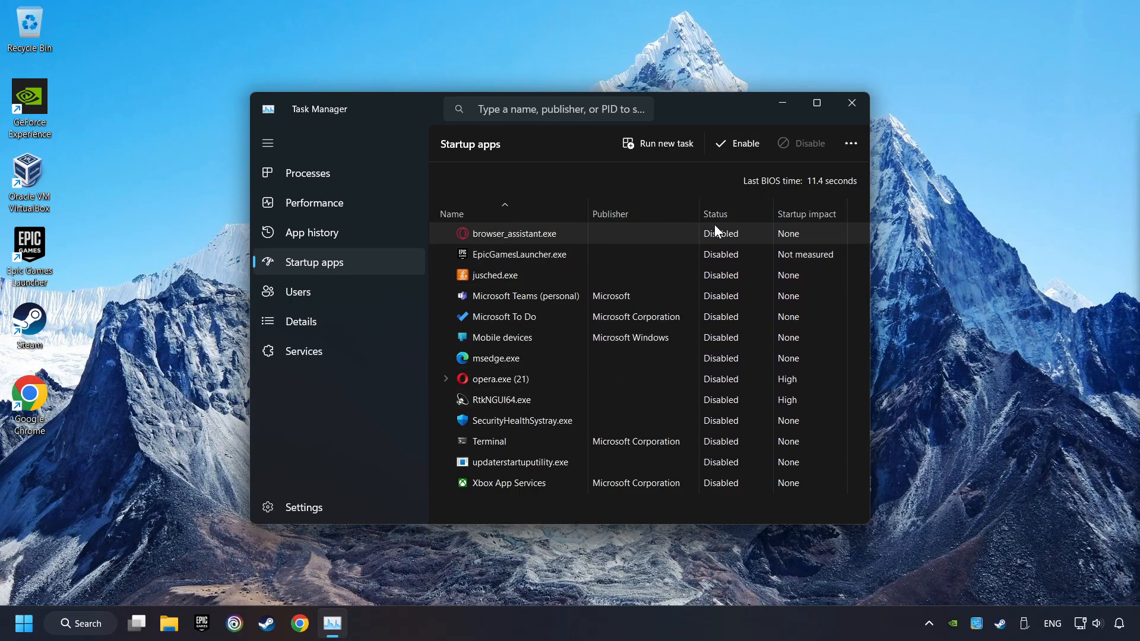
{"action": "mouse_move", "coordinate": [851, 103]}
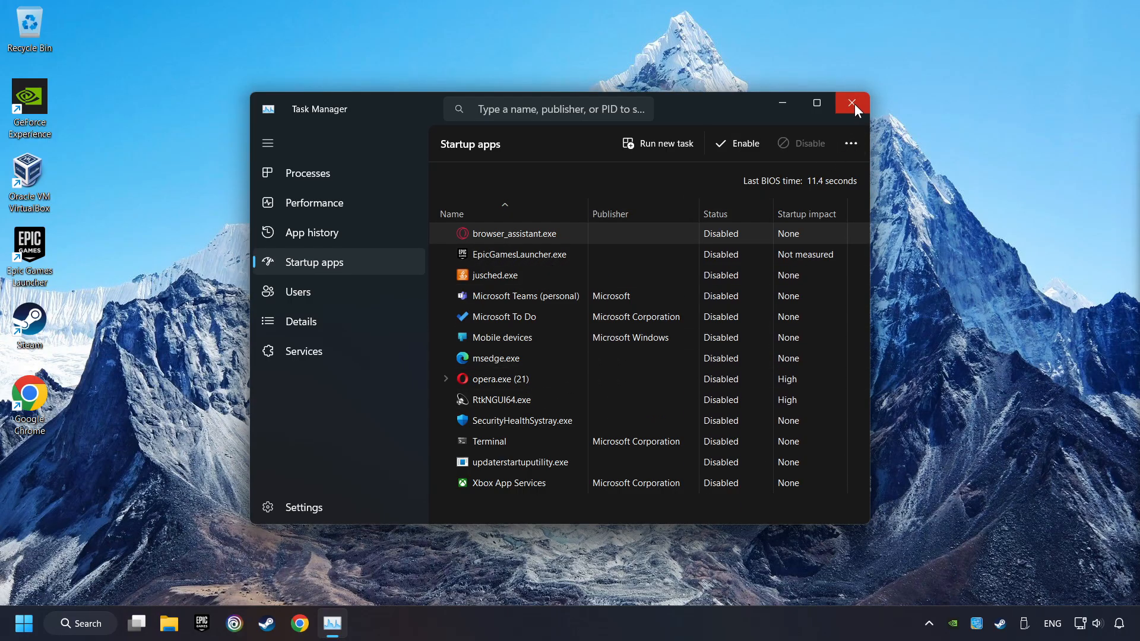
{"action": "left_click", "coordinate": [852, 104]}
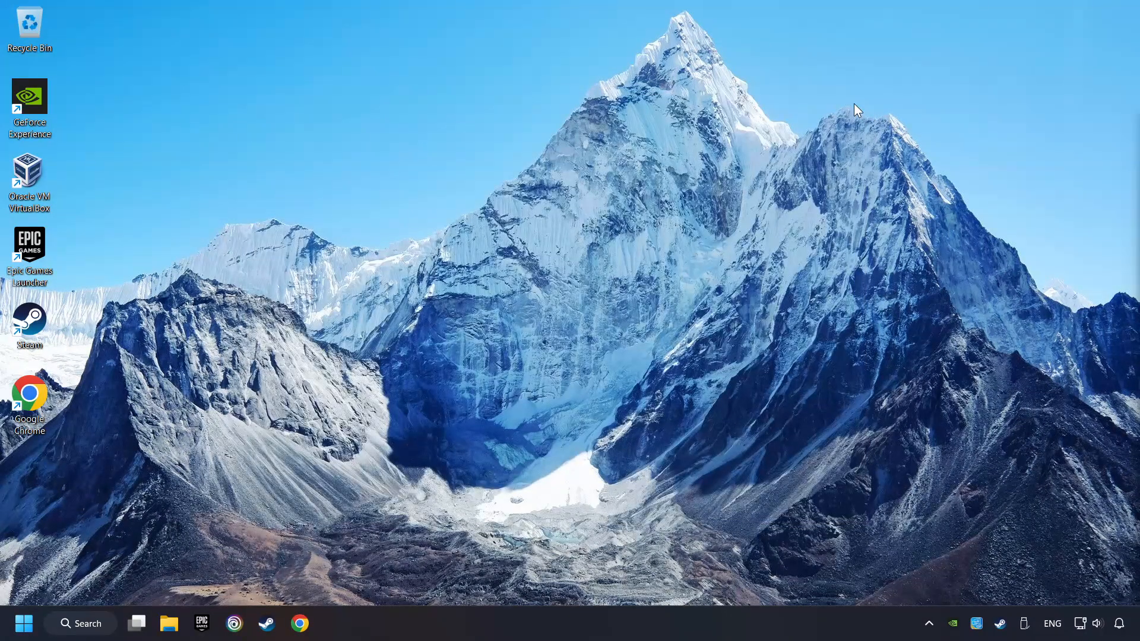
{"action": "mouse_move", "coordinate": [246, 512]}
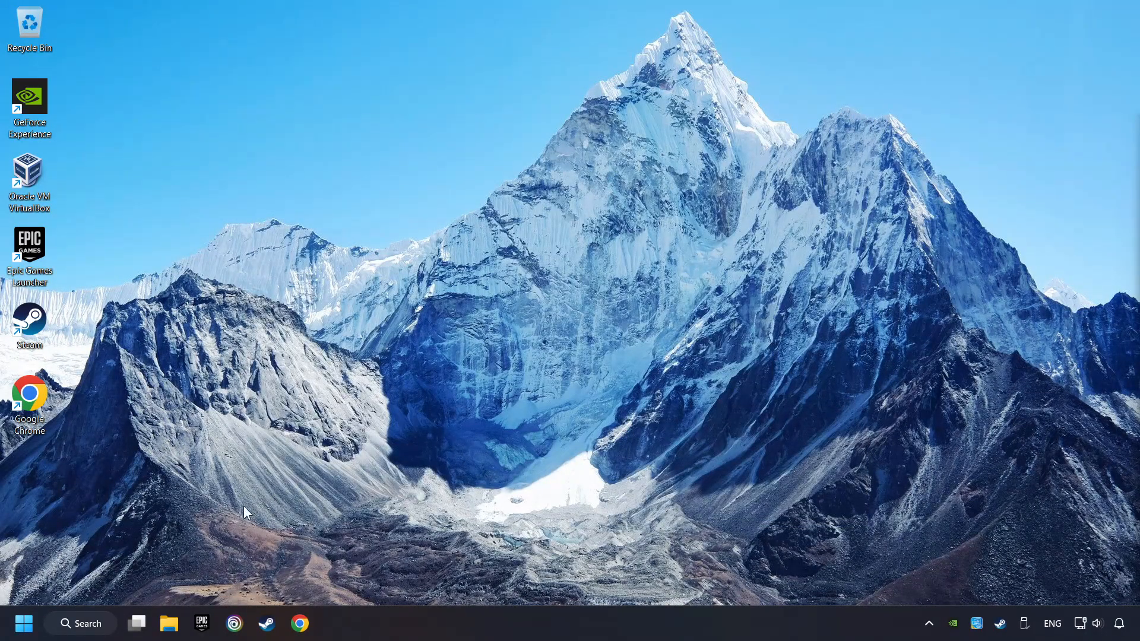
Review the two Defender exclusions in Windows Security, then close the app.
{"action": "left_click", "coordinate": [79, 622]}
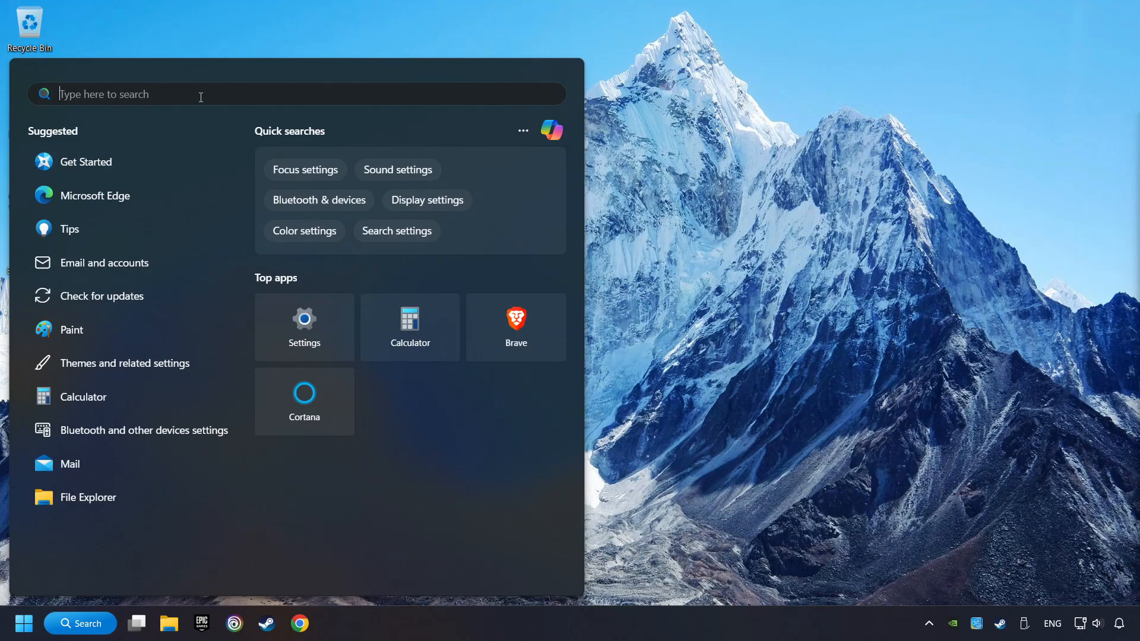
{"action": "type", "text": "windows security"}
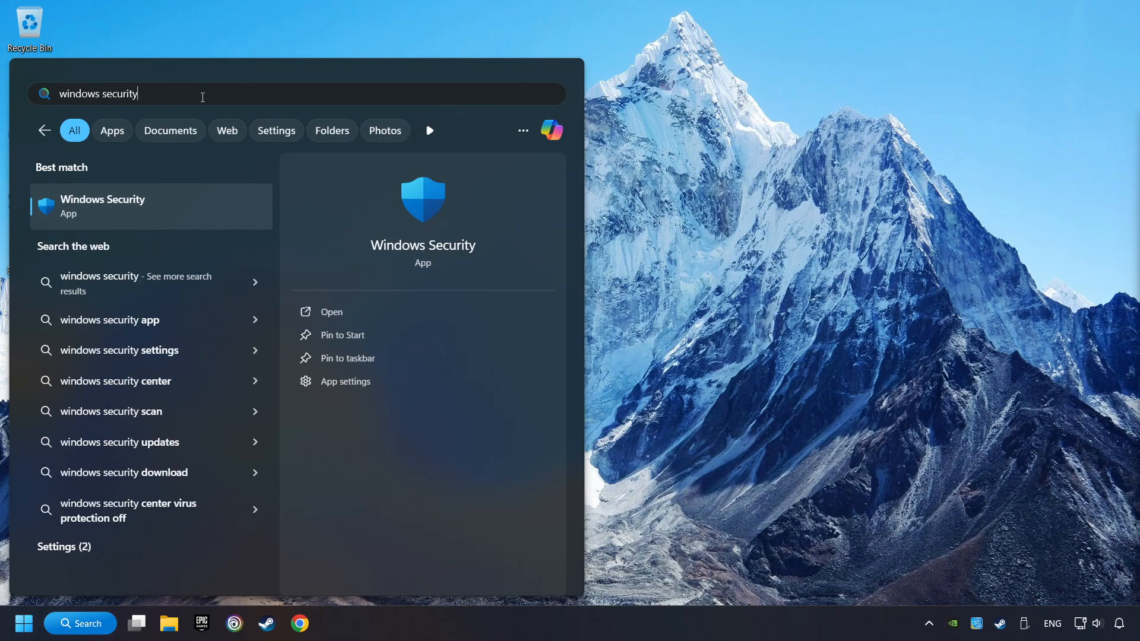
{"action": "mouse_move", "coordinate": [231, 212]}
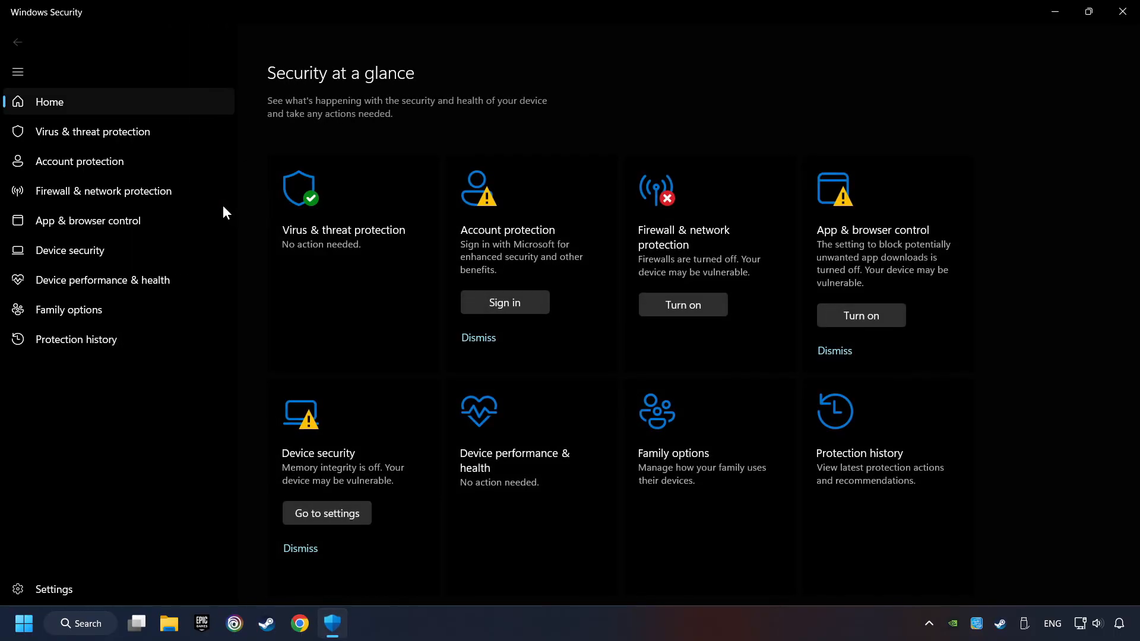
{"action": "mouse_move", "coordinate": [309, 263]}
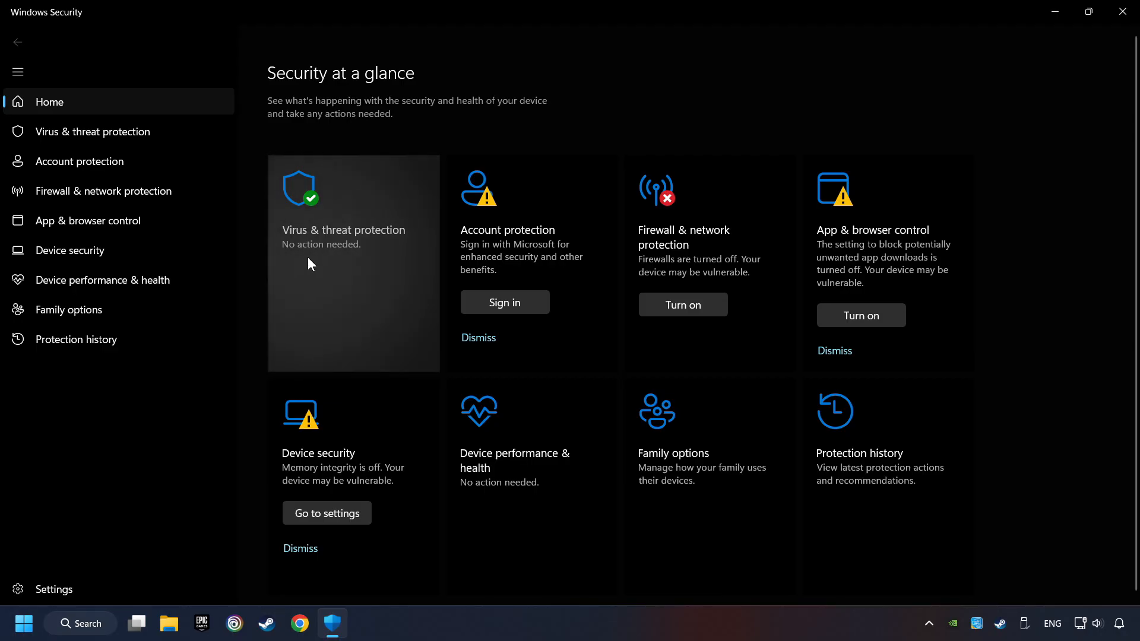
{"action": "left_click", "coordinate": [92, 132]}
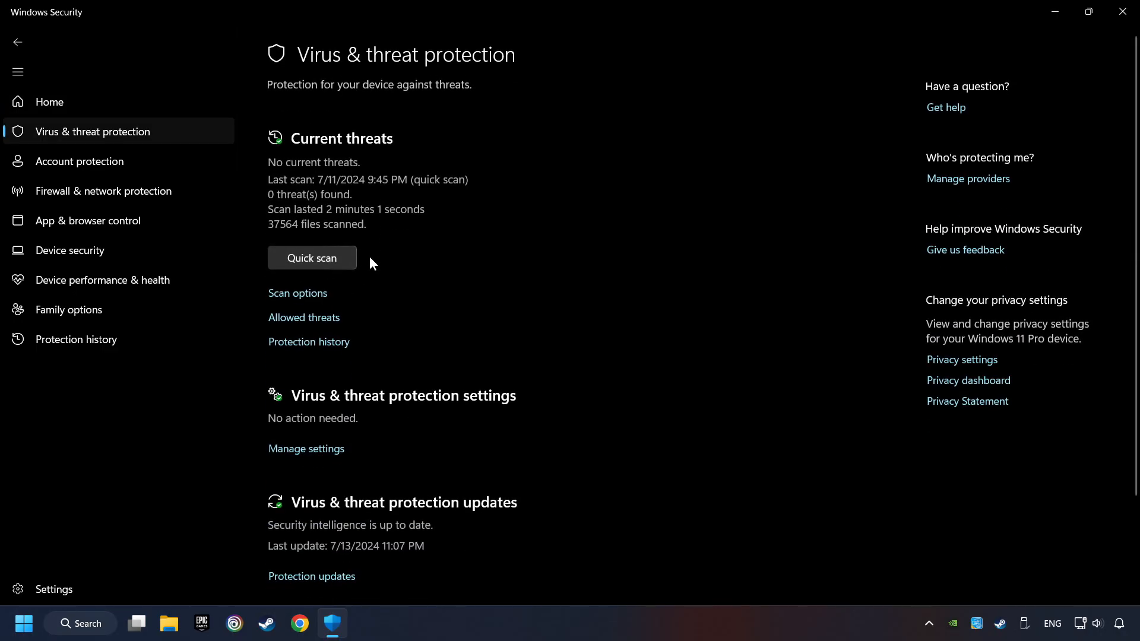
{"action": "scroll", "scroll_direction": "down", "scroll_amount": 3}
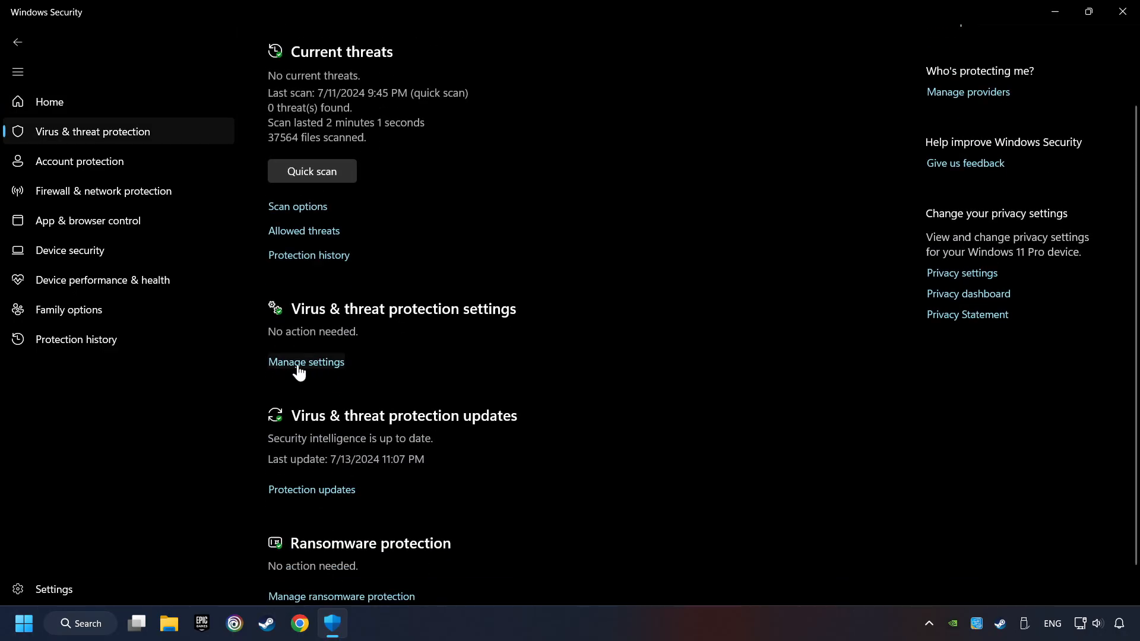
{"action": "left_click", "coordinate": [306, 362]}
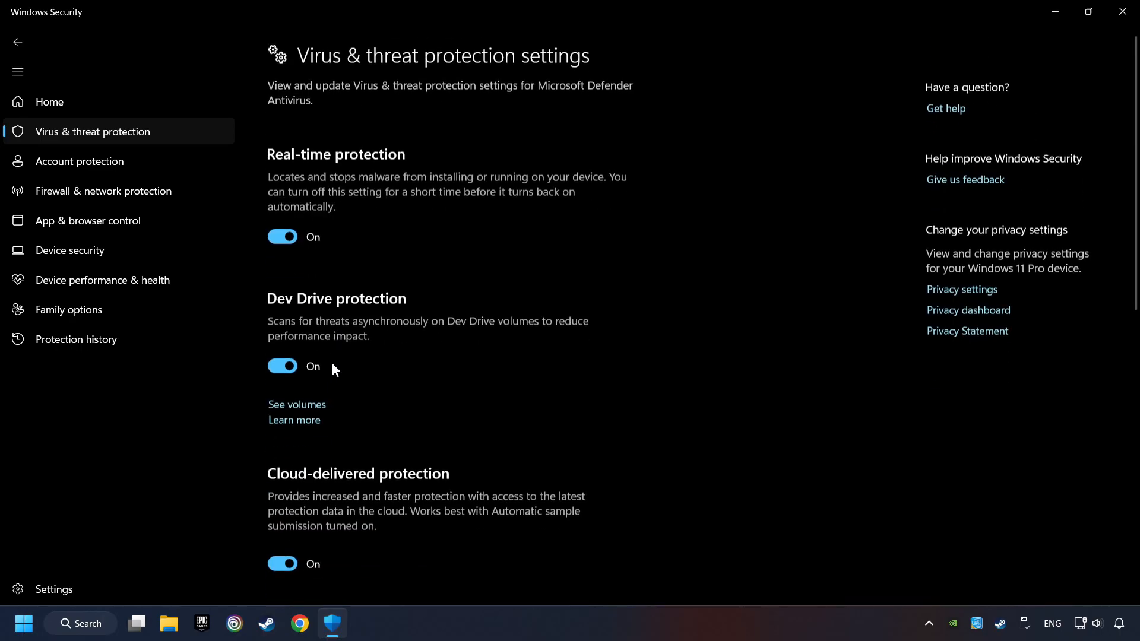
{"action": "scroll", "scroll_direction": "down", "scroll_amount": 3}
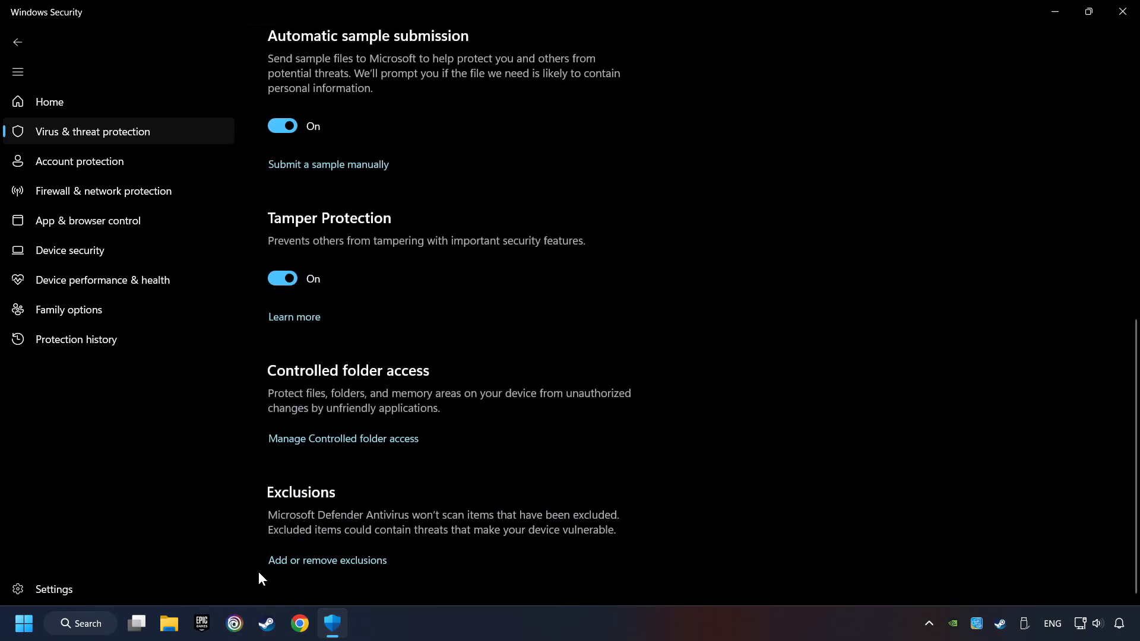
{"action": "left_click", "coordinate": [326, 560]}
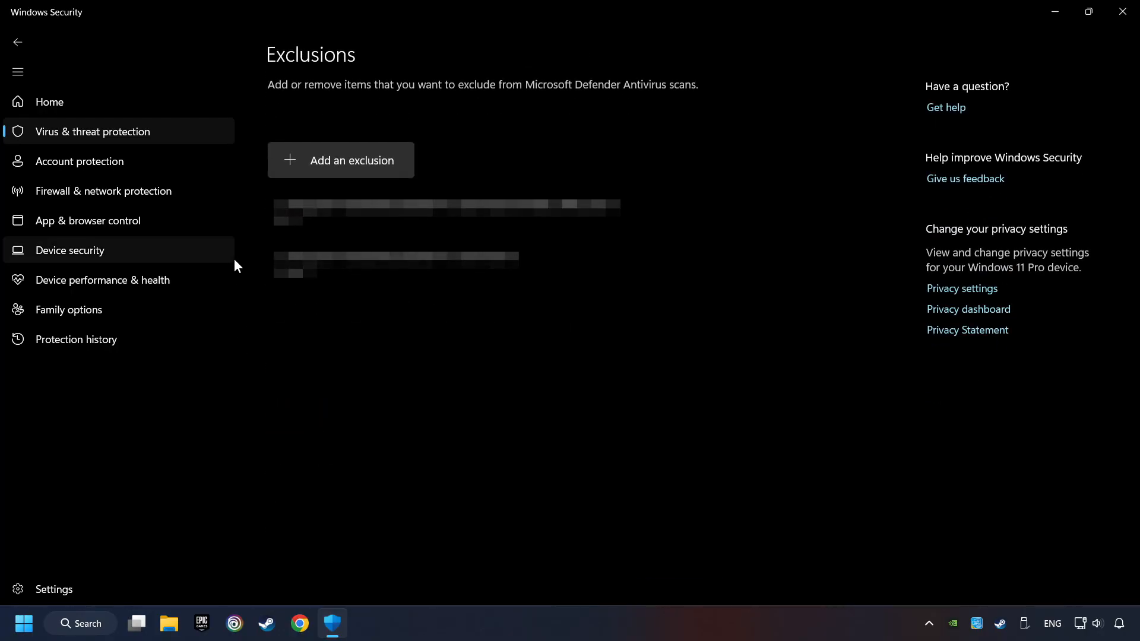
{"action": "mouse_move", "coordinate": [398, 169]}
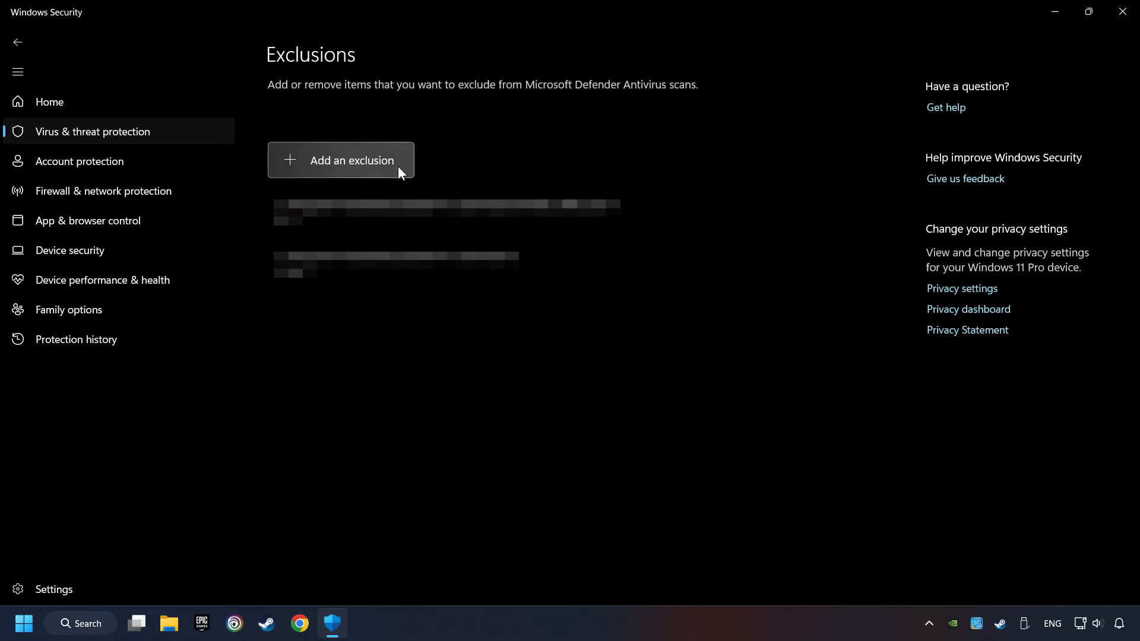
{"action": "mouse_move", "coordinate": [409, 165]}
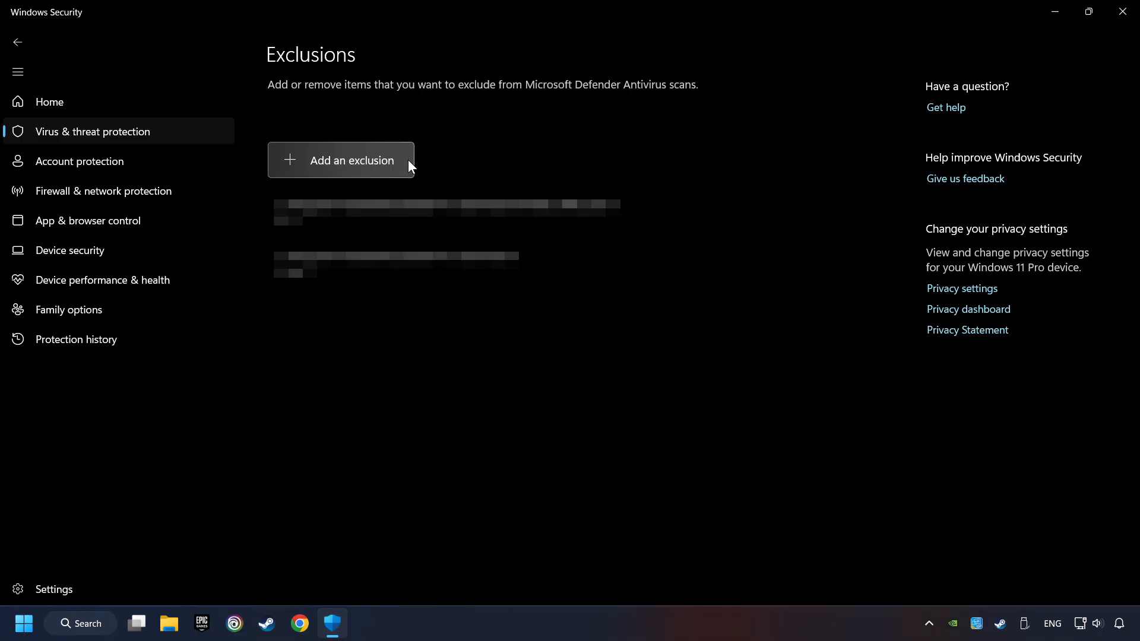
{"action": "mouse_move", "coordinate": [946, 107]}
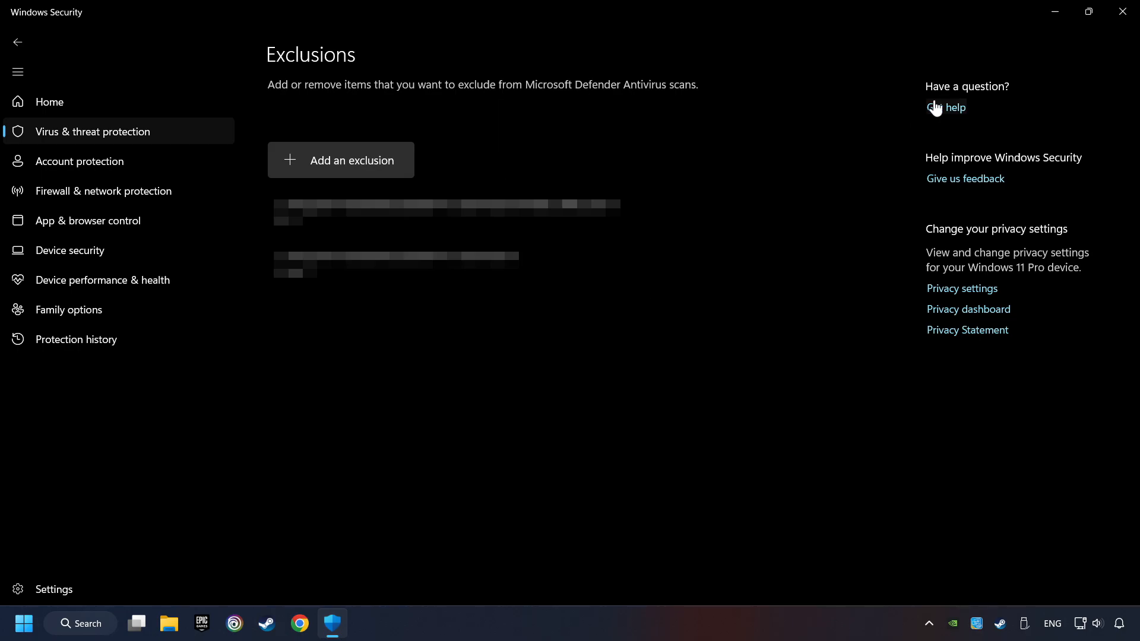
{"action": "left_click", "coordinate": [1121, 12]}
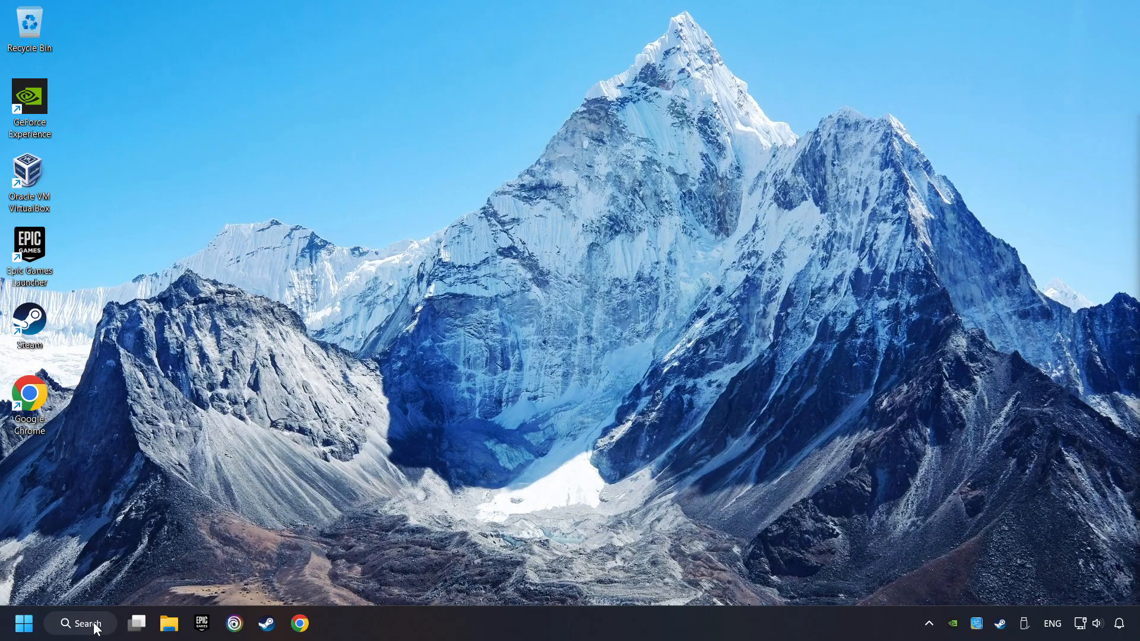
Launch Command Prompt as administrator from Windows search.
{"action": "left_click", "coordinate": [80, 623]}
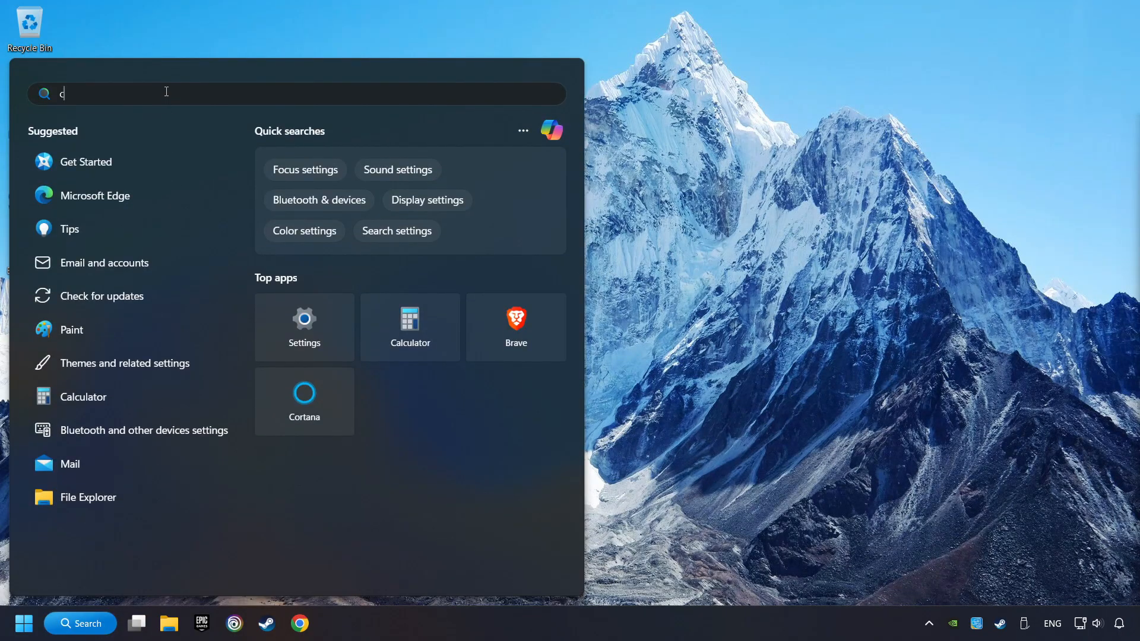
{"action": "type", "text": "md"}
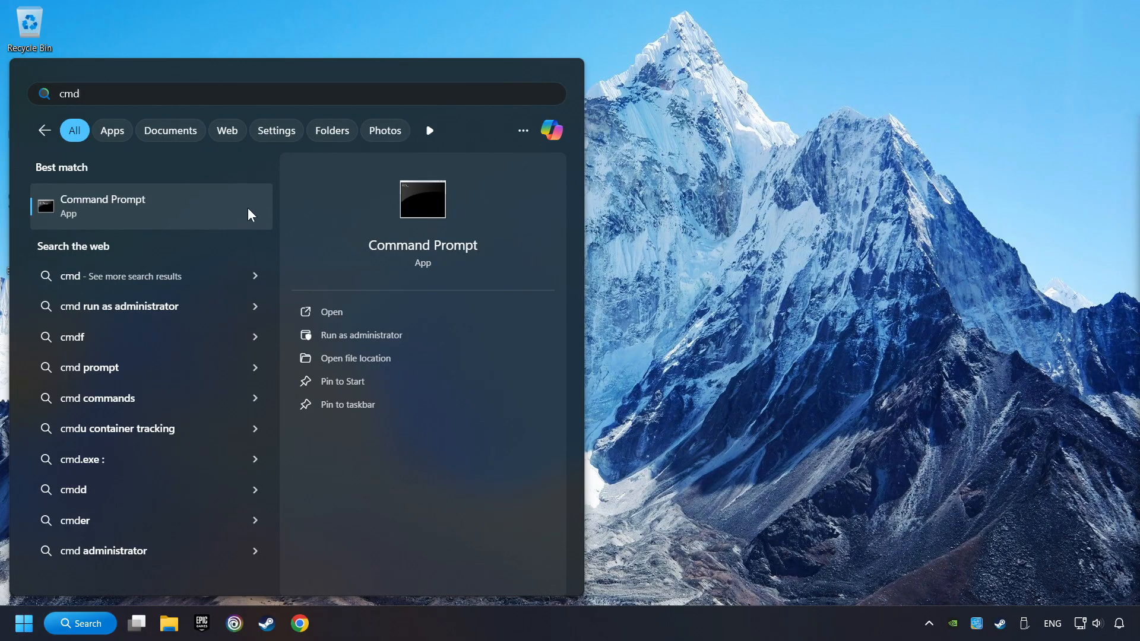
{"action": "right_click", "coordinate": [146, 206]}
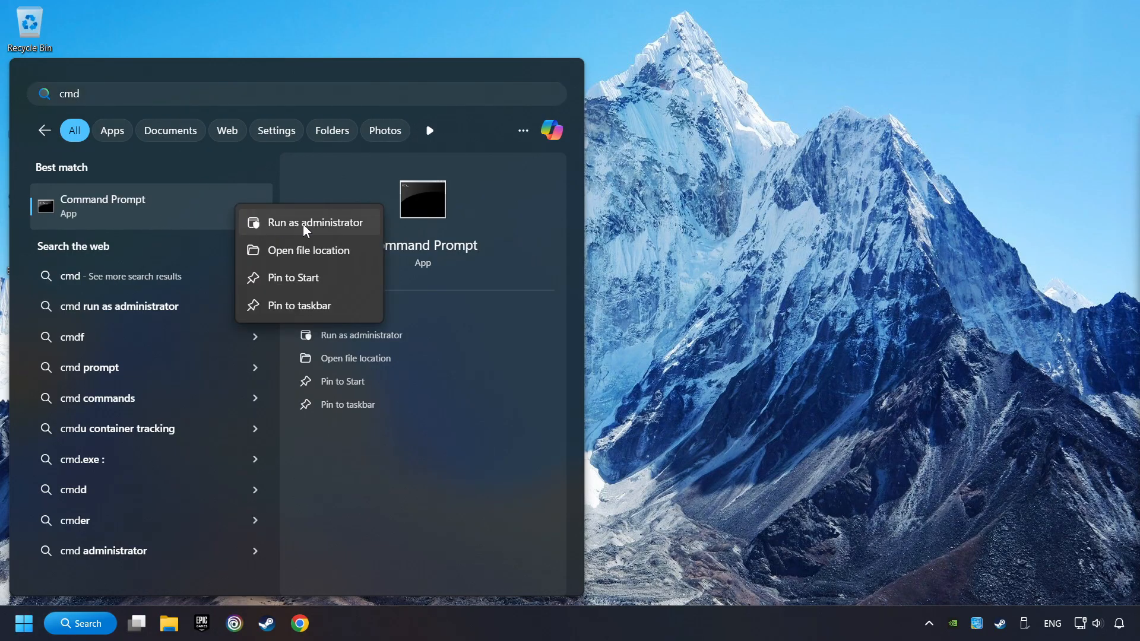
{"action": "left_click", "coordinate": [315, 222]}
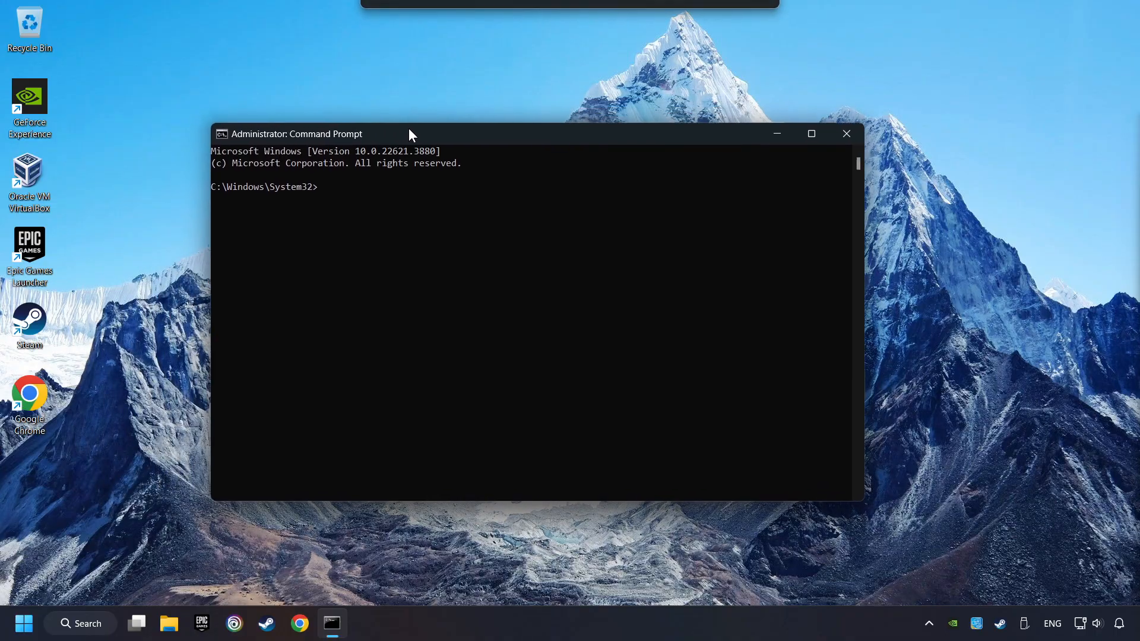
Run sfc /scannow, then open Start to restart.
{"action": "type", "text": "s"}
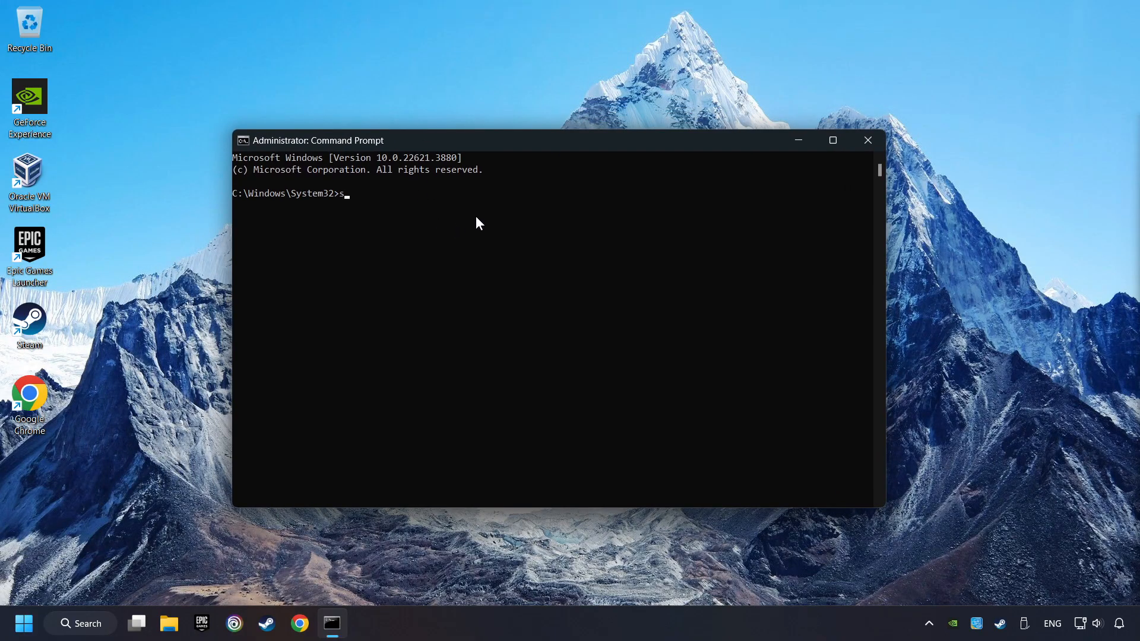
{"action": "type", "text": "fc /sc"}
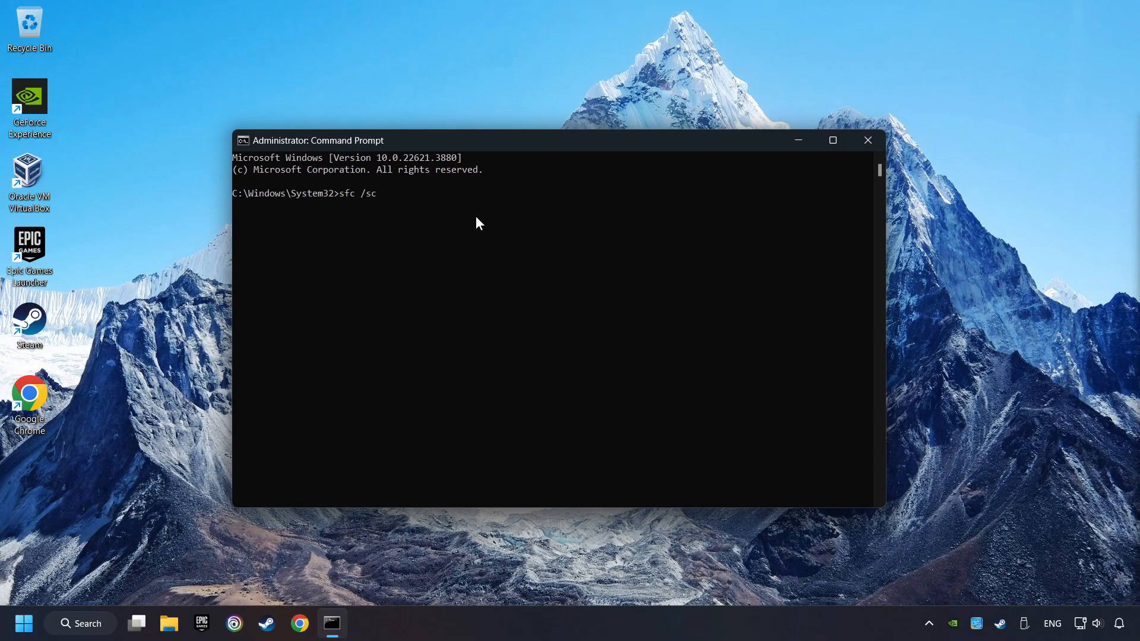
{"action": "type", "text": "annow"}
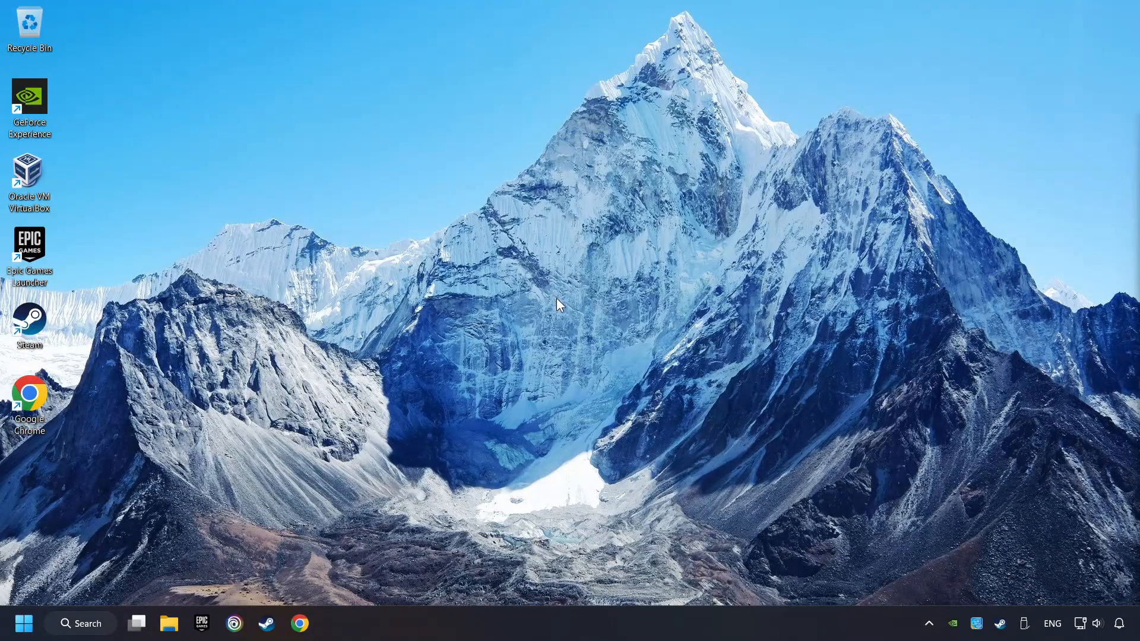
{"action": "left_click", "coordinate": [23, 622]}
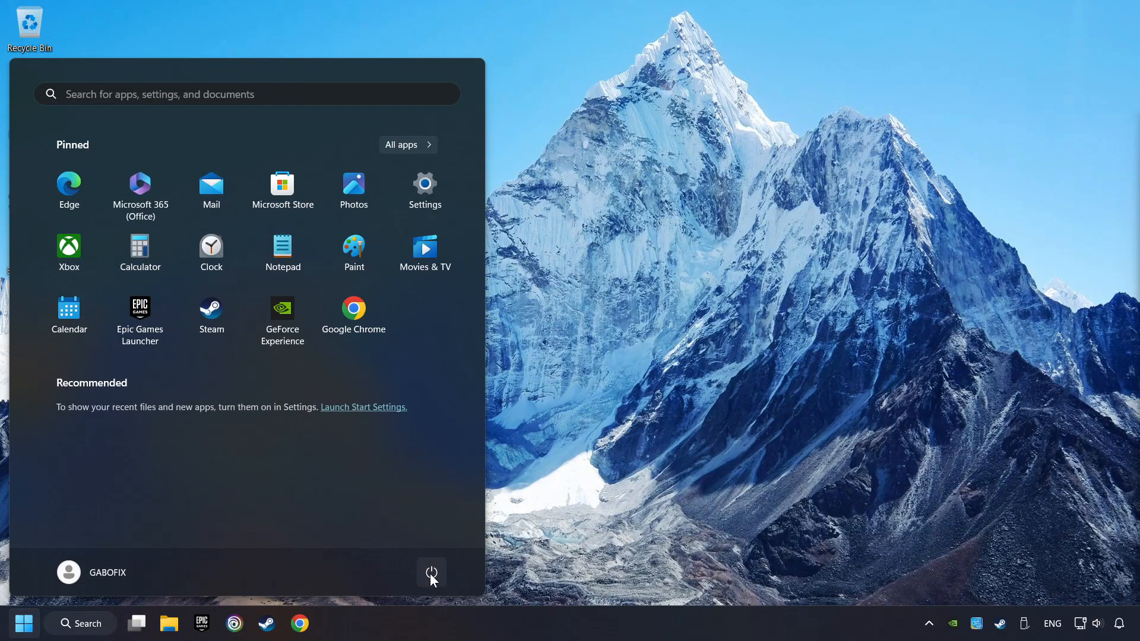